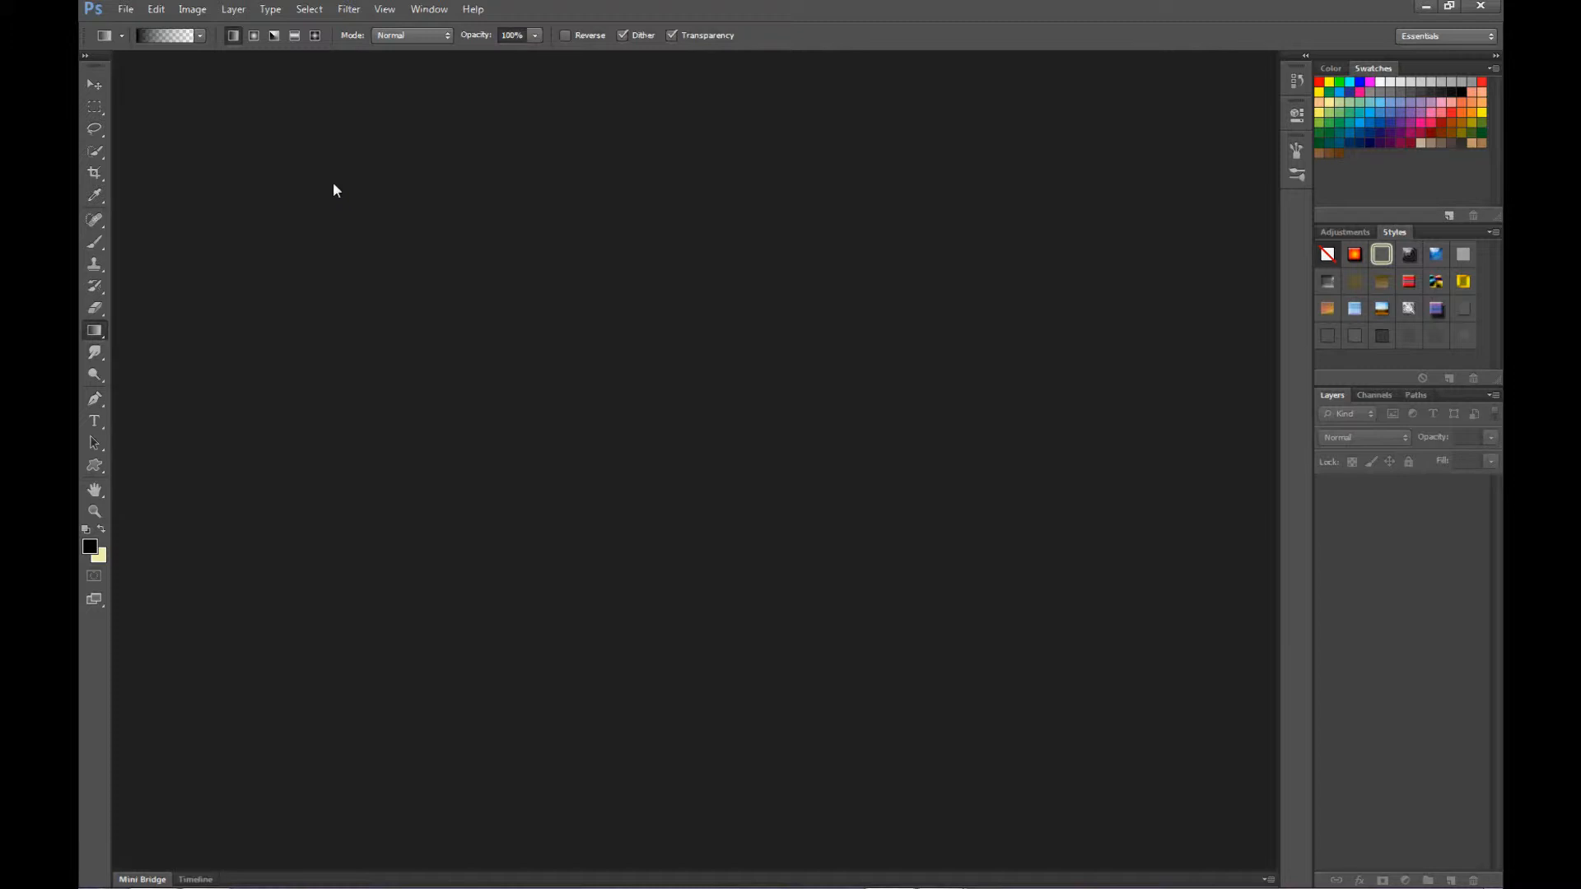
mouse_move(393, 228)
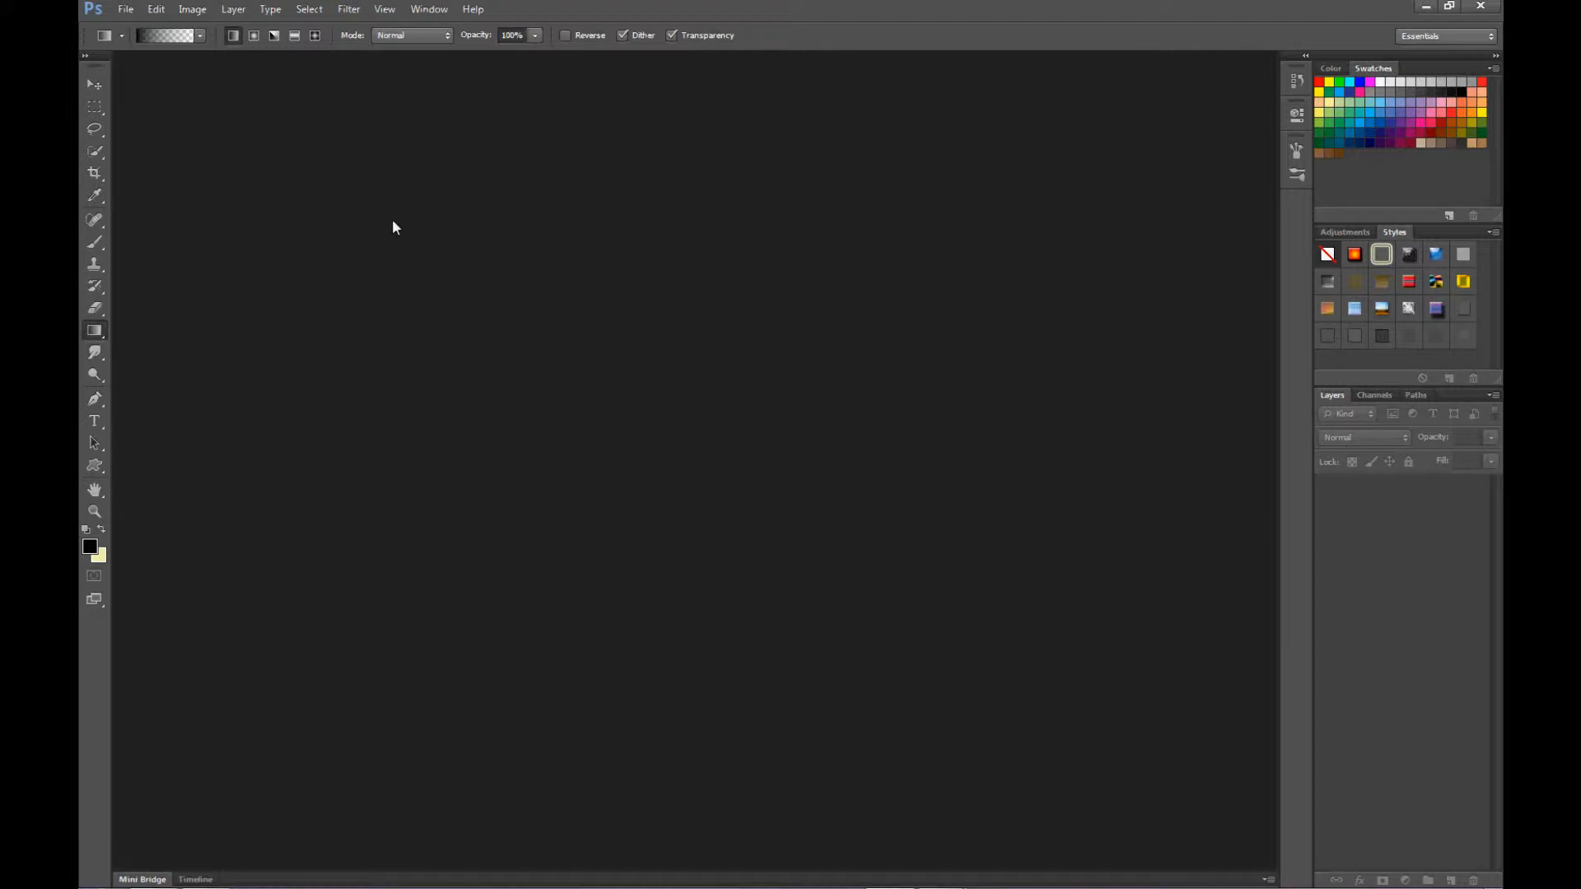
mouse_move(131, 40)
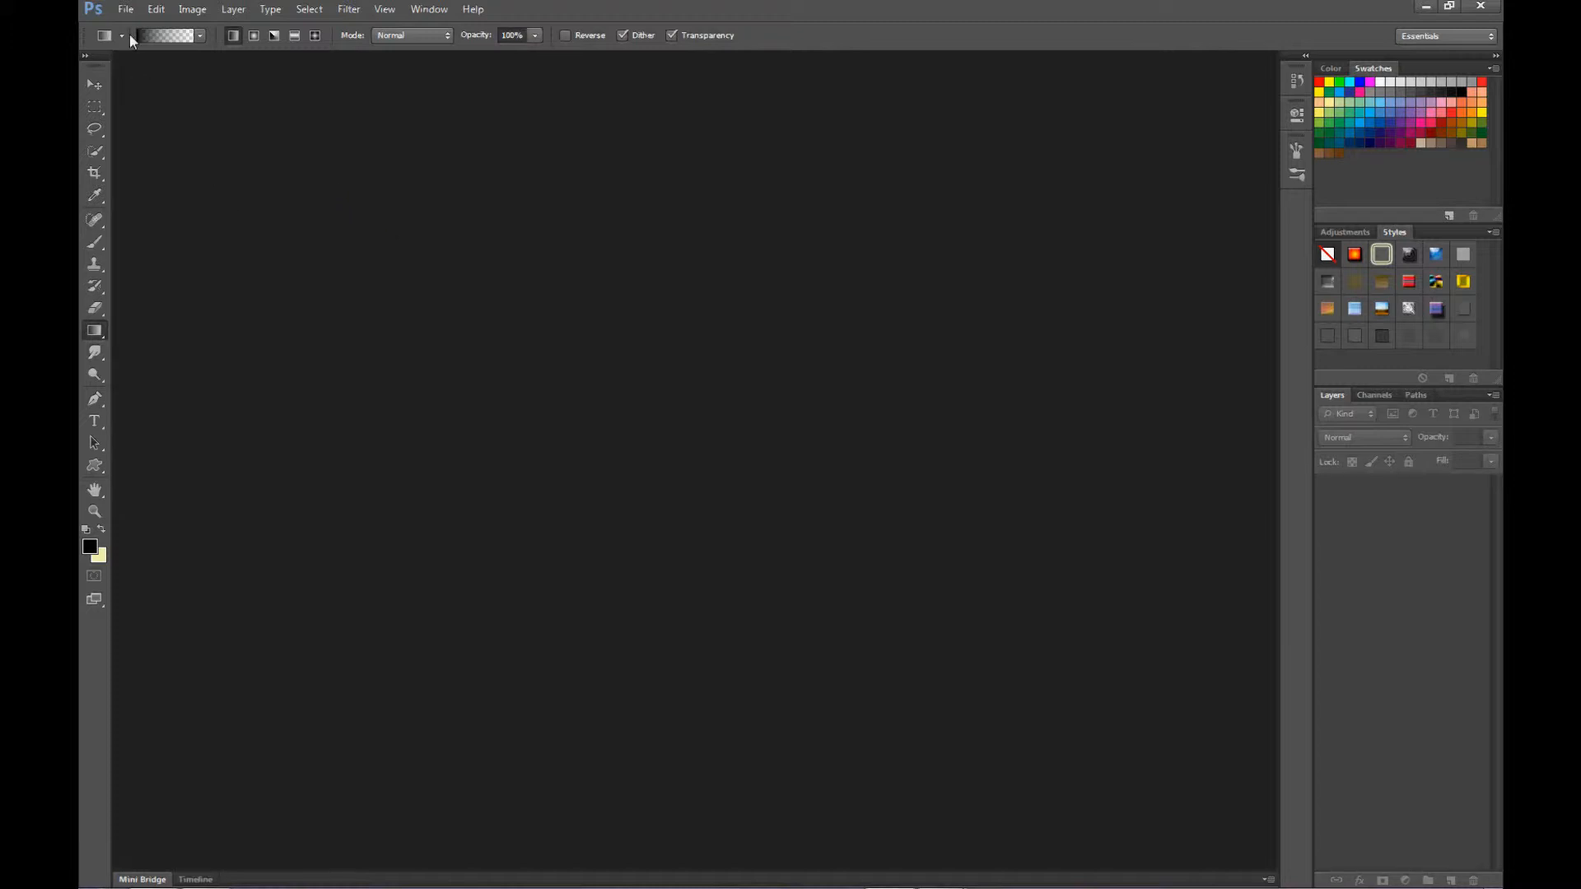
Start the File > Scripts > Load Files into Stack command
click(125, 9)
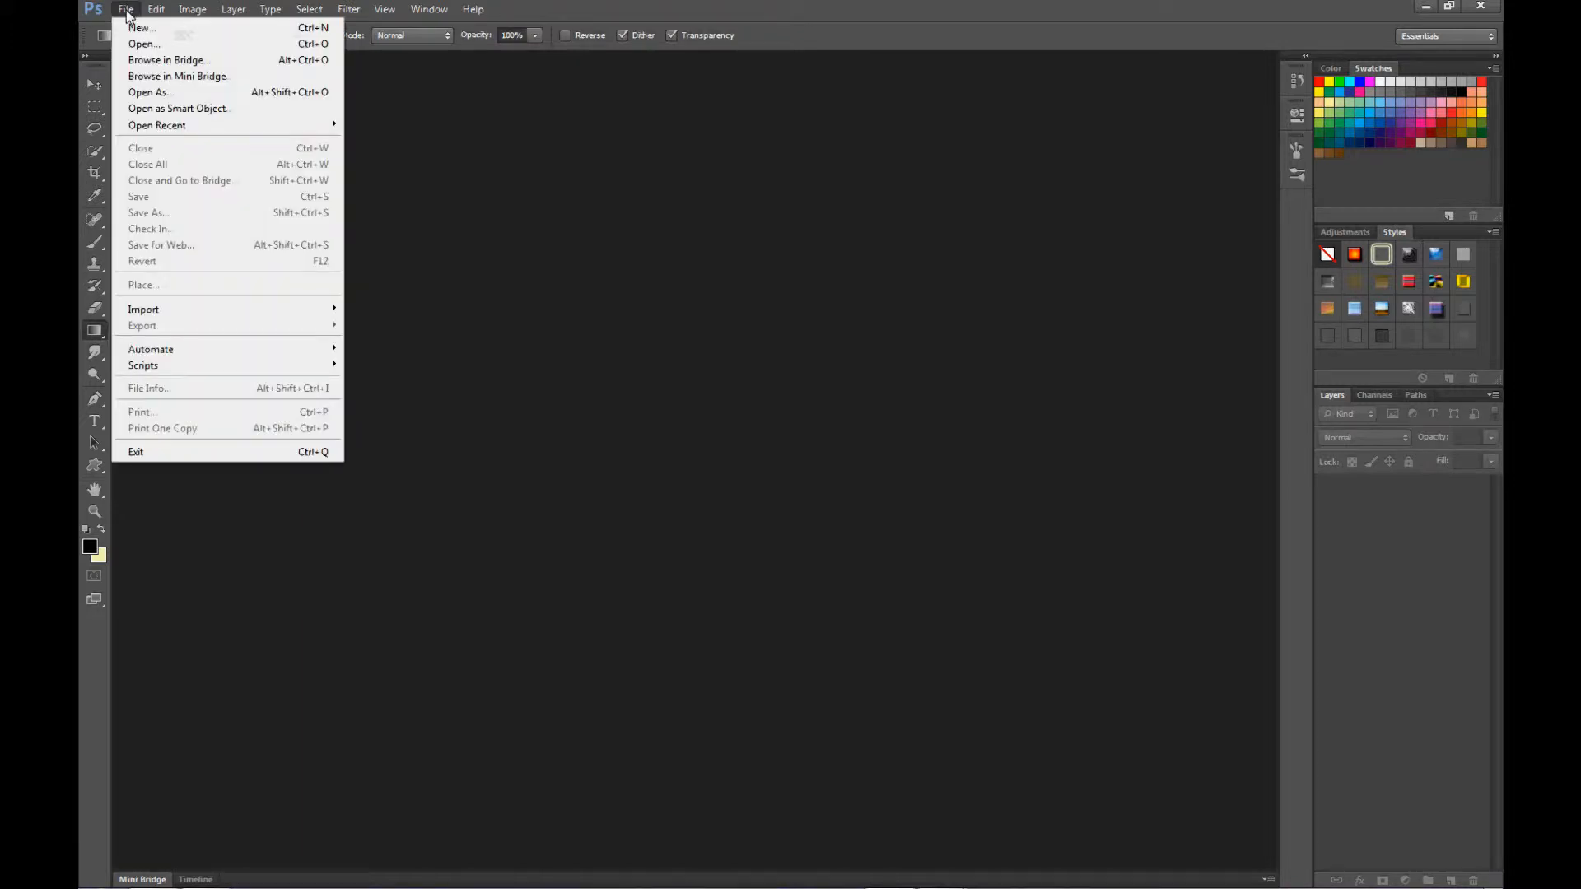
mouse_move(170, 165)
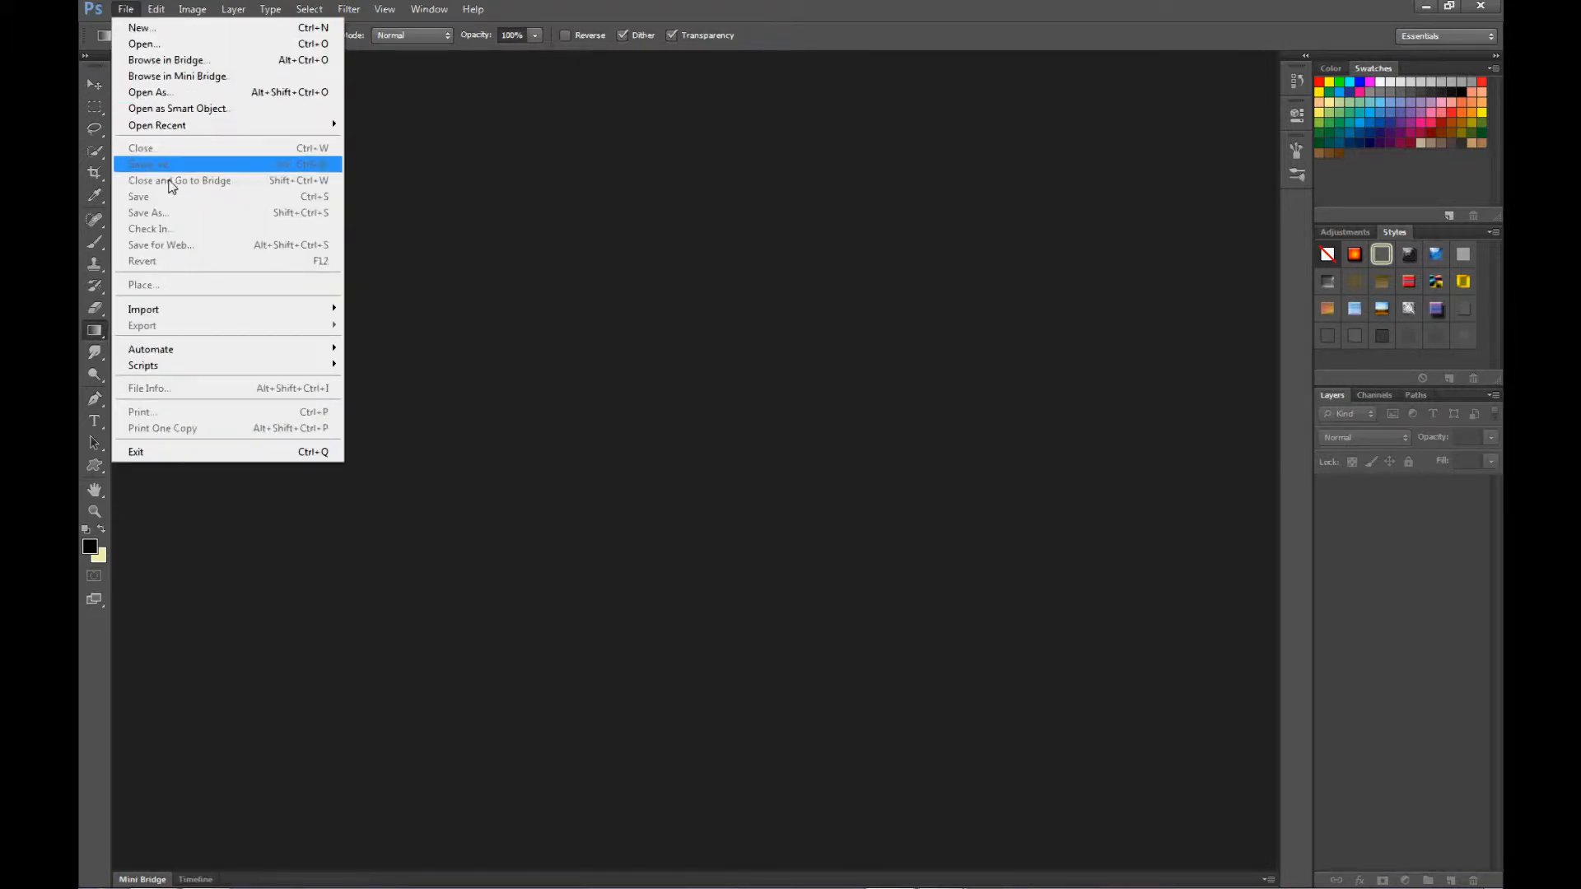
mouse_move(142, 364)
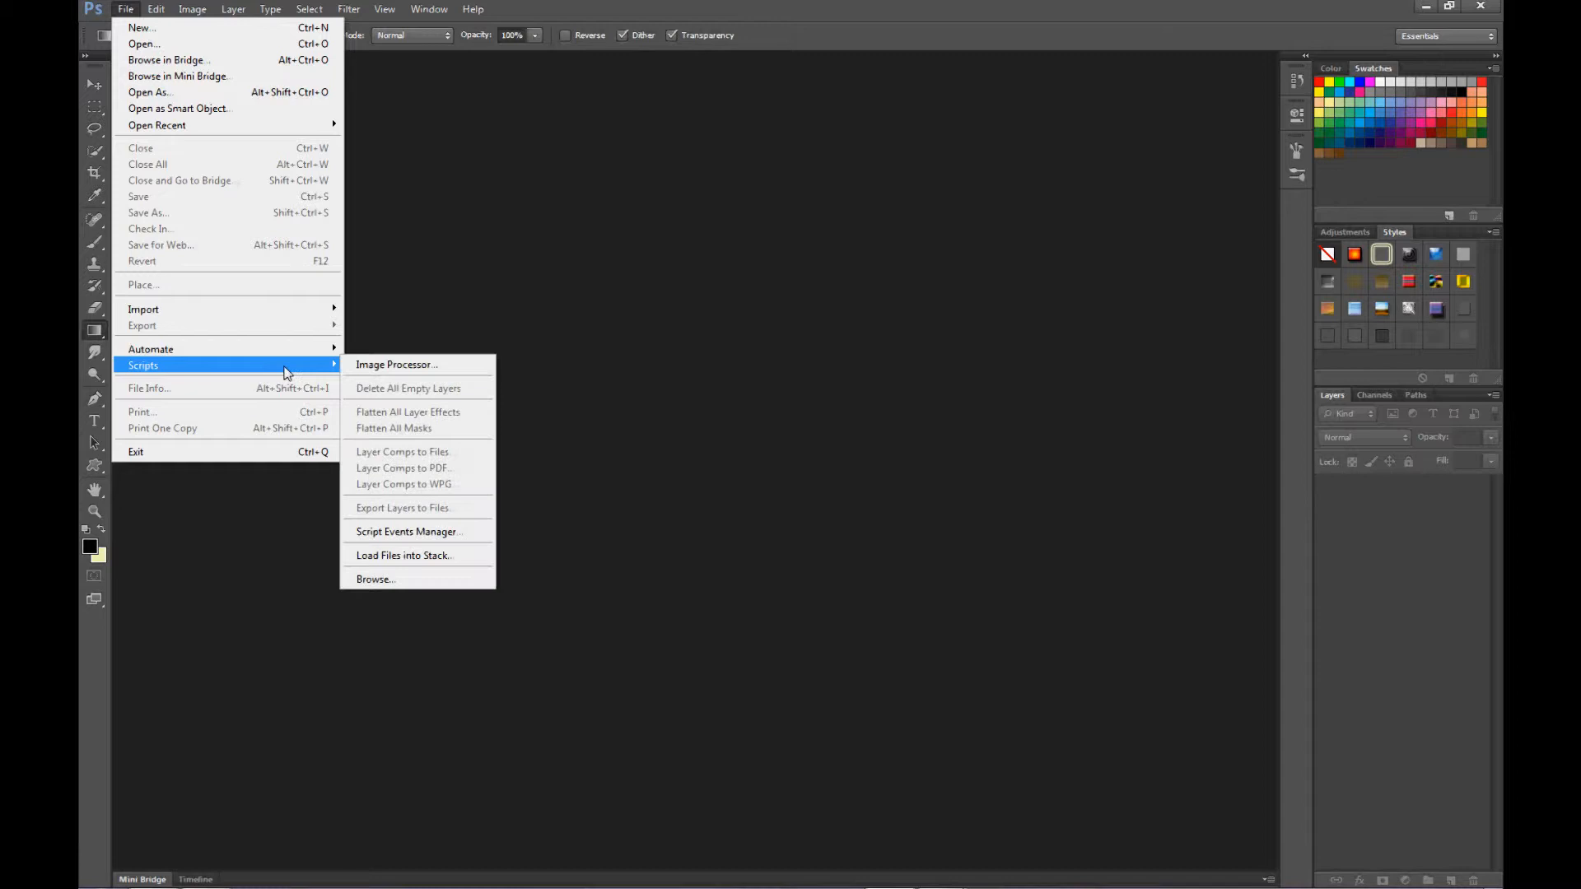
mouse_move(335, 376)
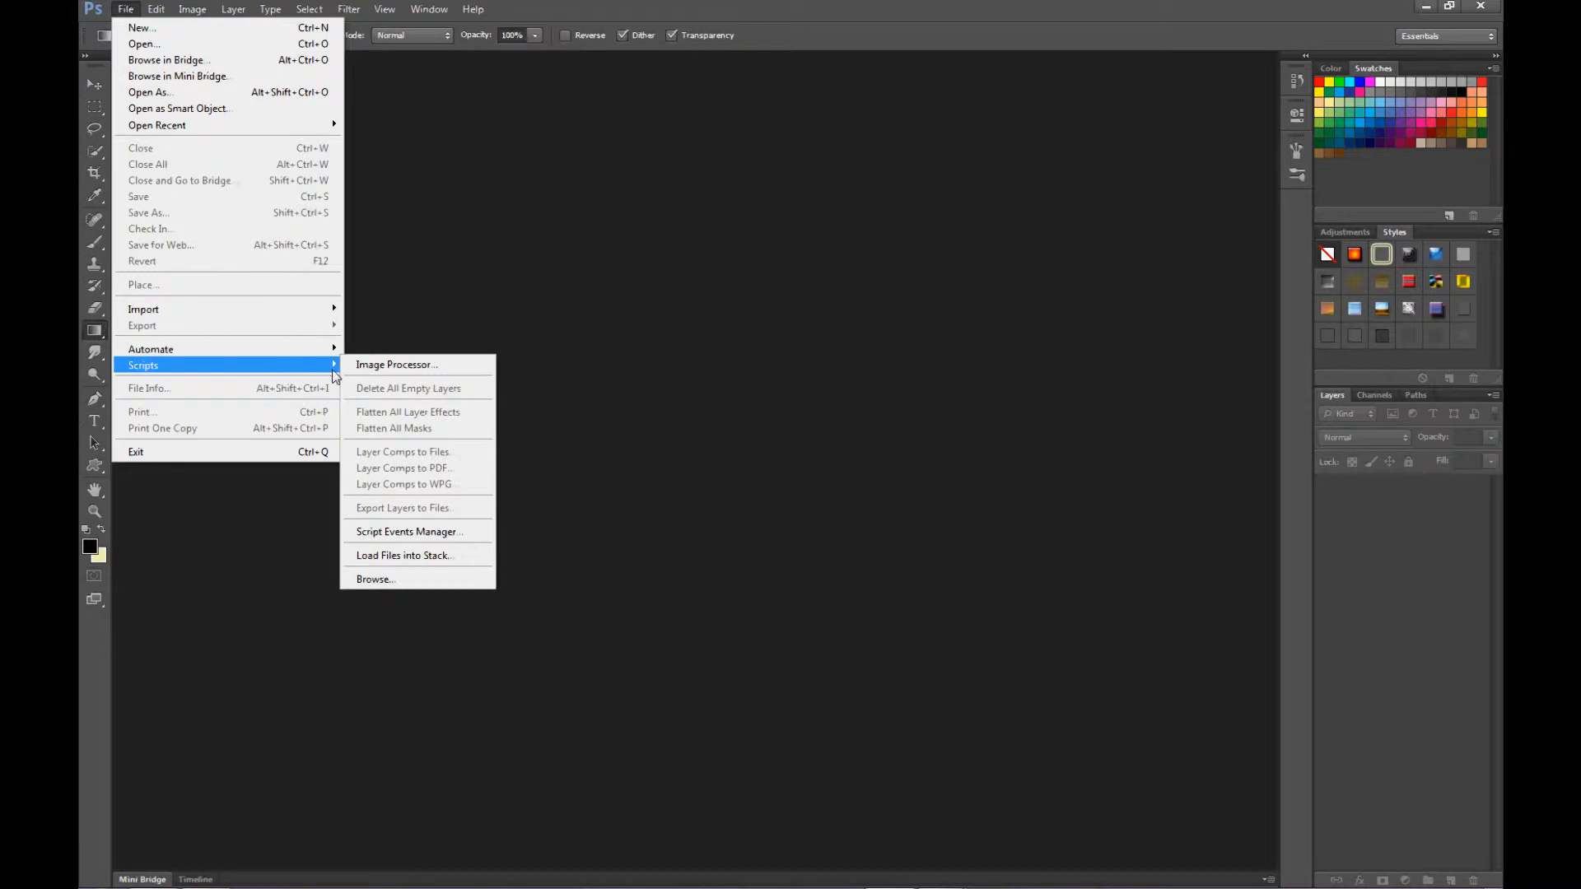
mouse_move(425, 556)
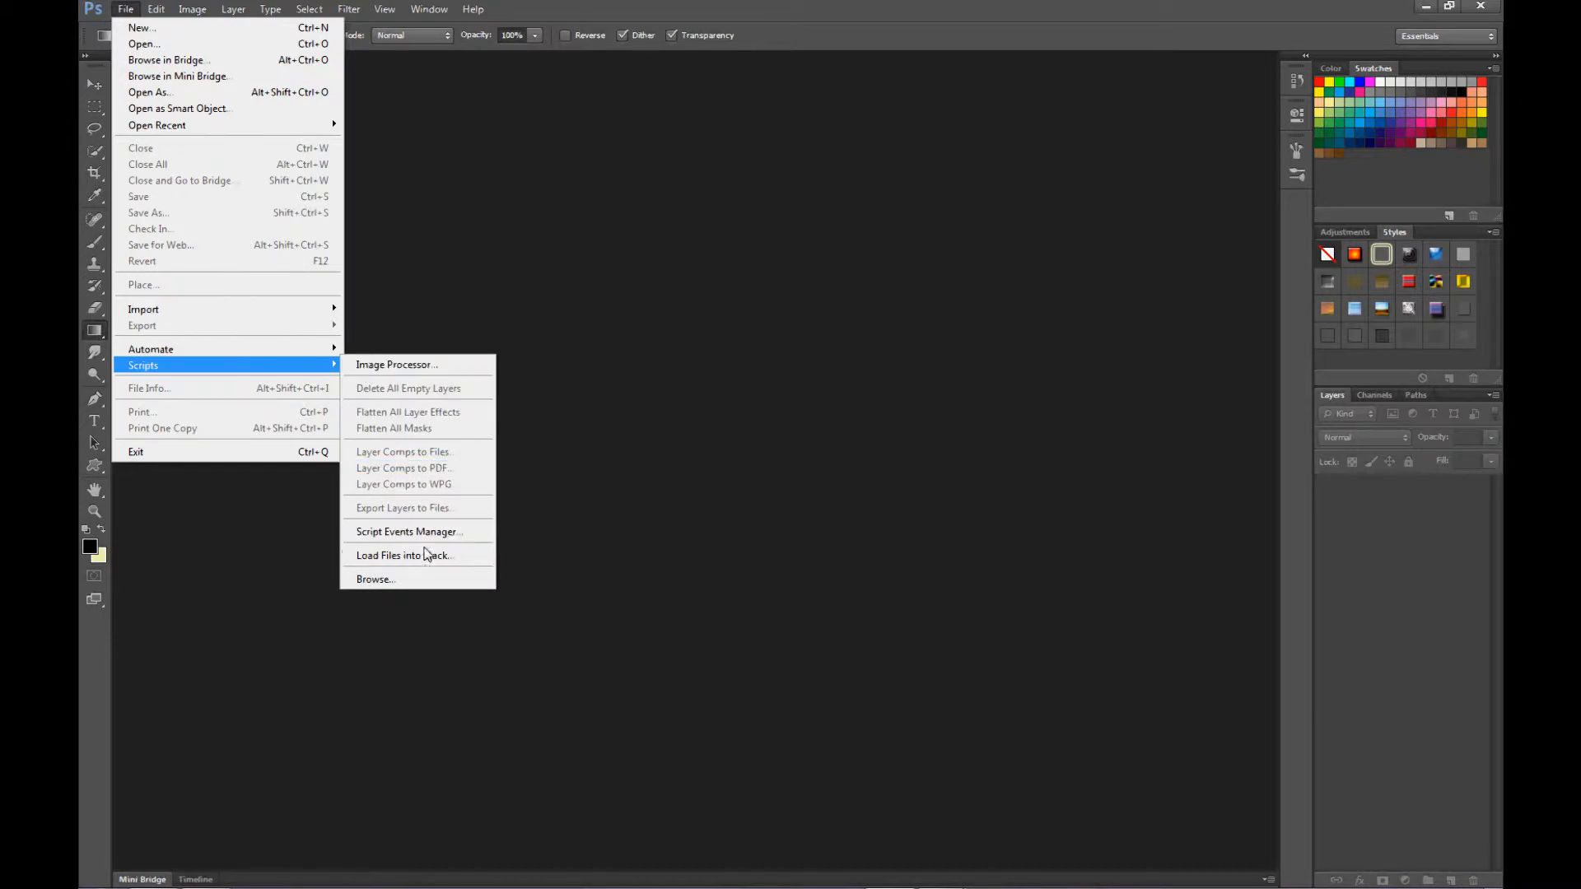
mouse_move(404, 555)
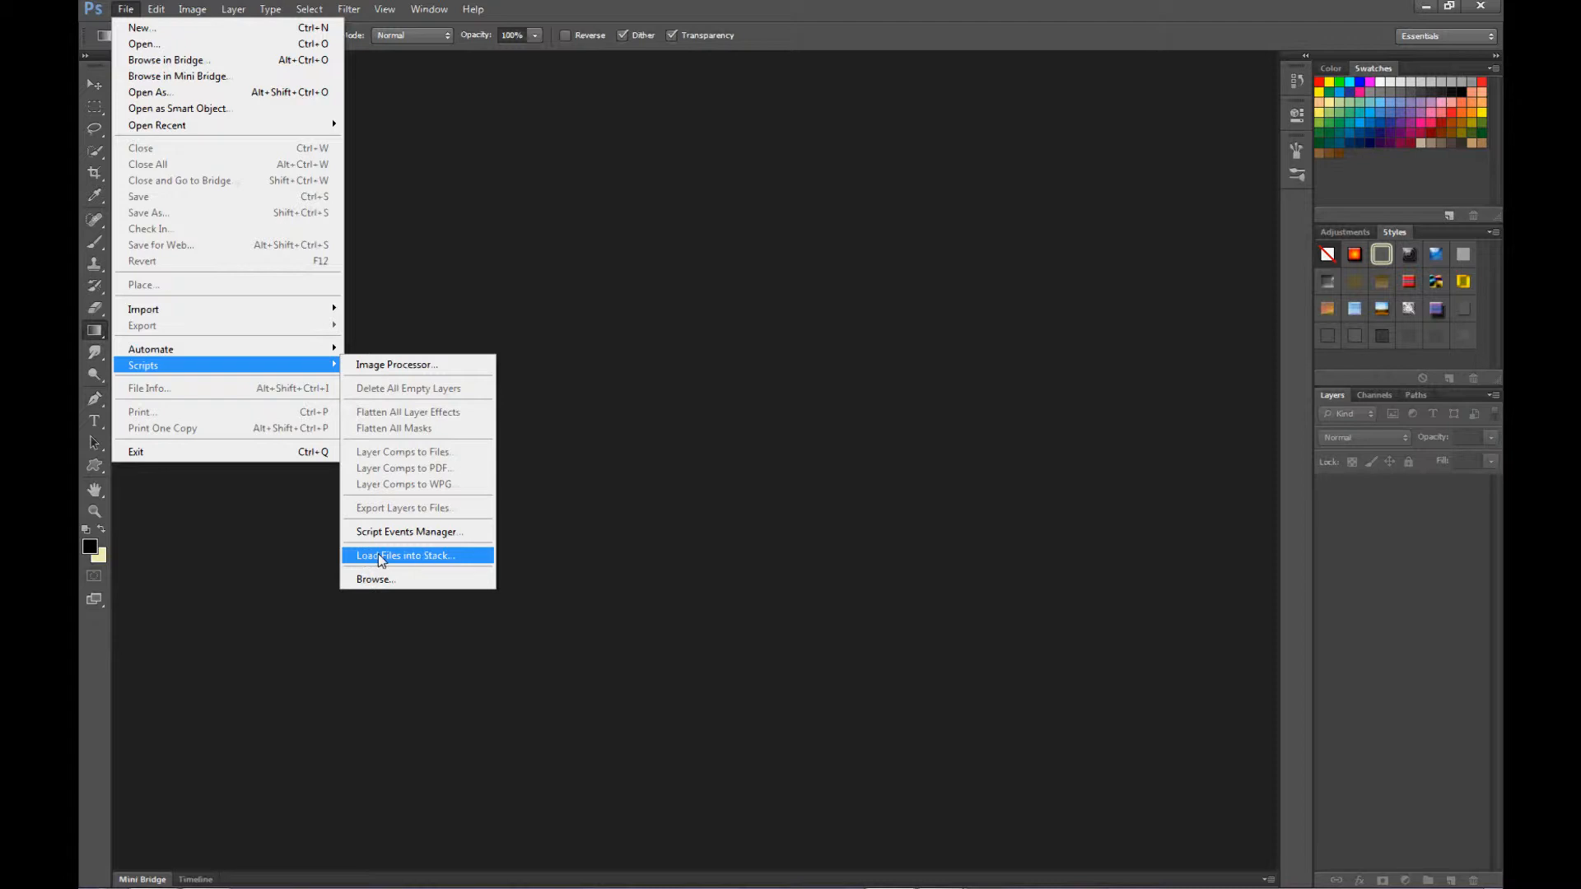
mouse_move(434, 560)
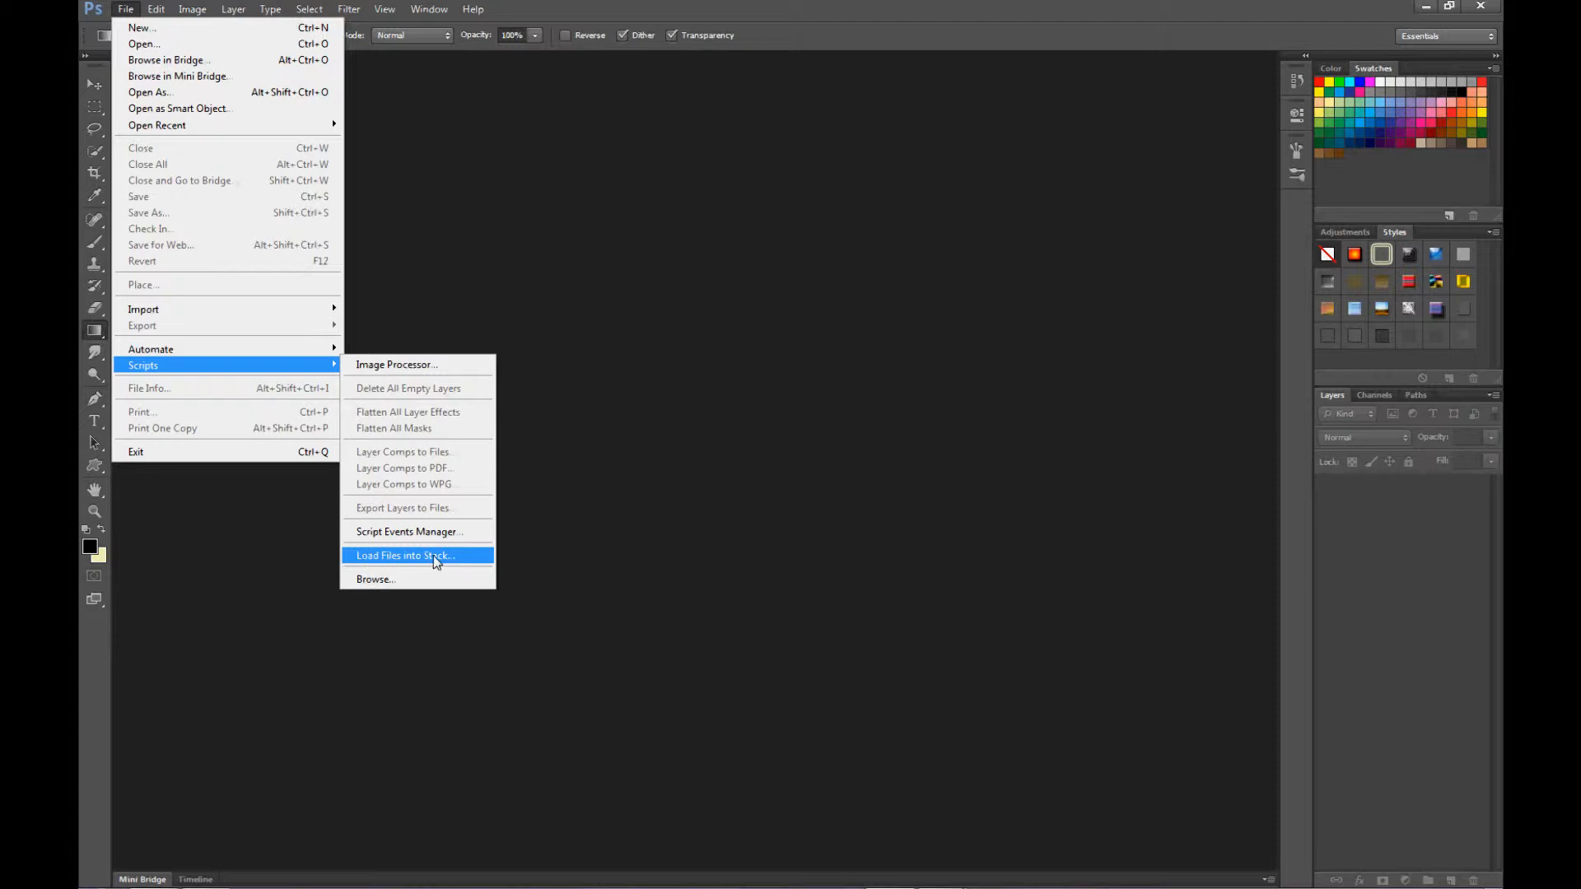
click(406, 556)
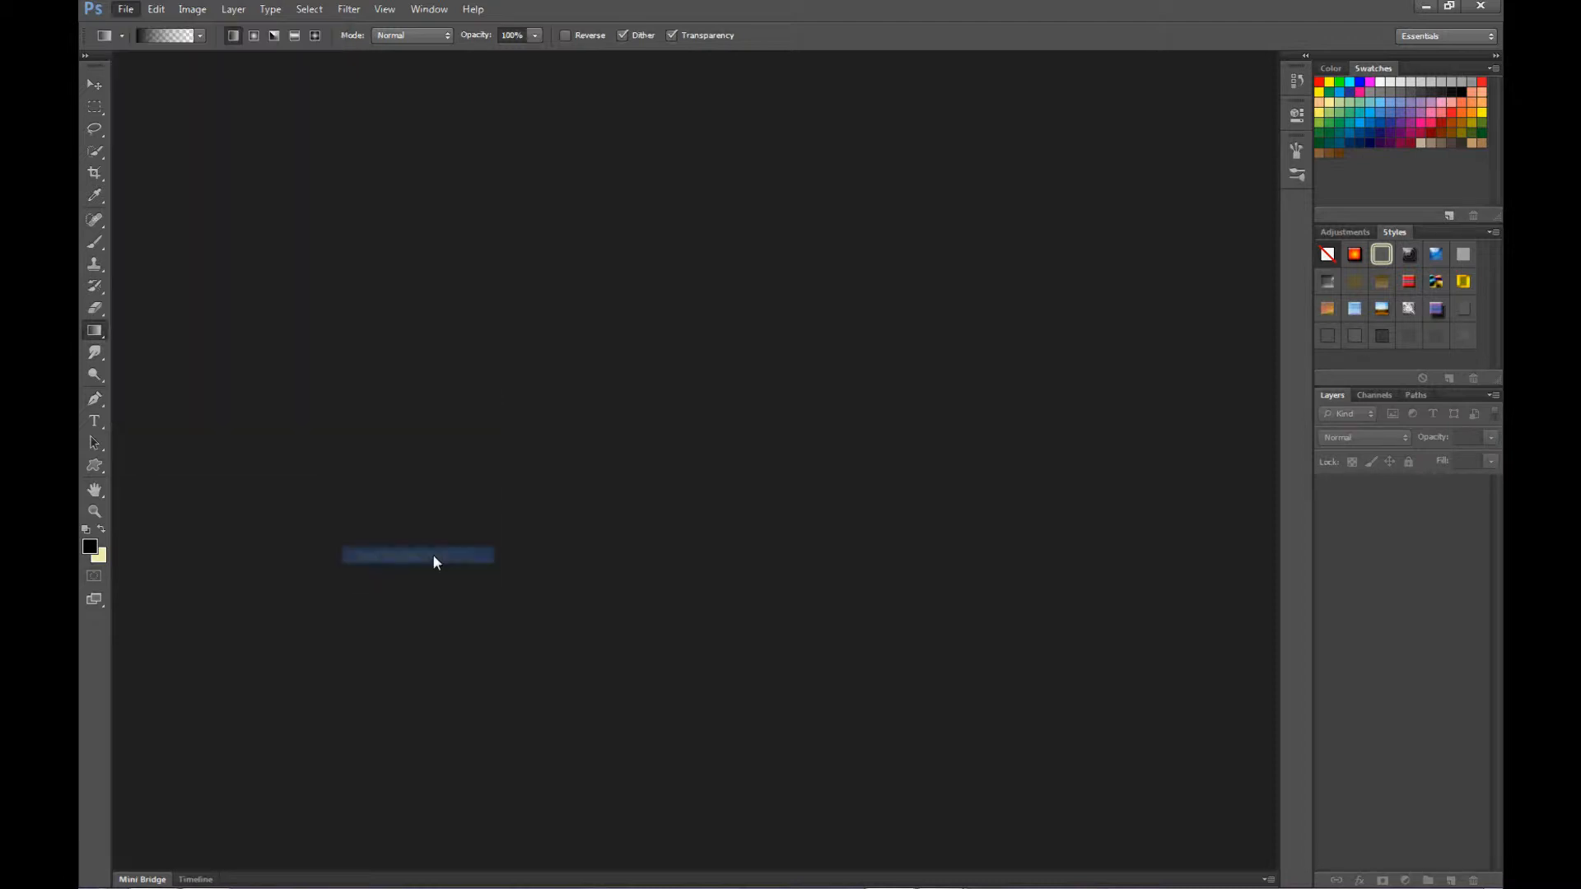
Load small 8002, small 8003, small 80004 and small sky 800 as one layer stack
click(125, 9)
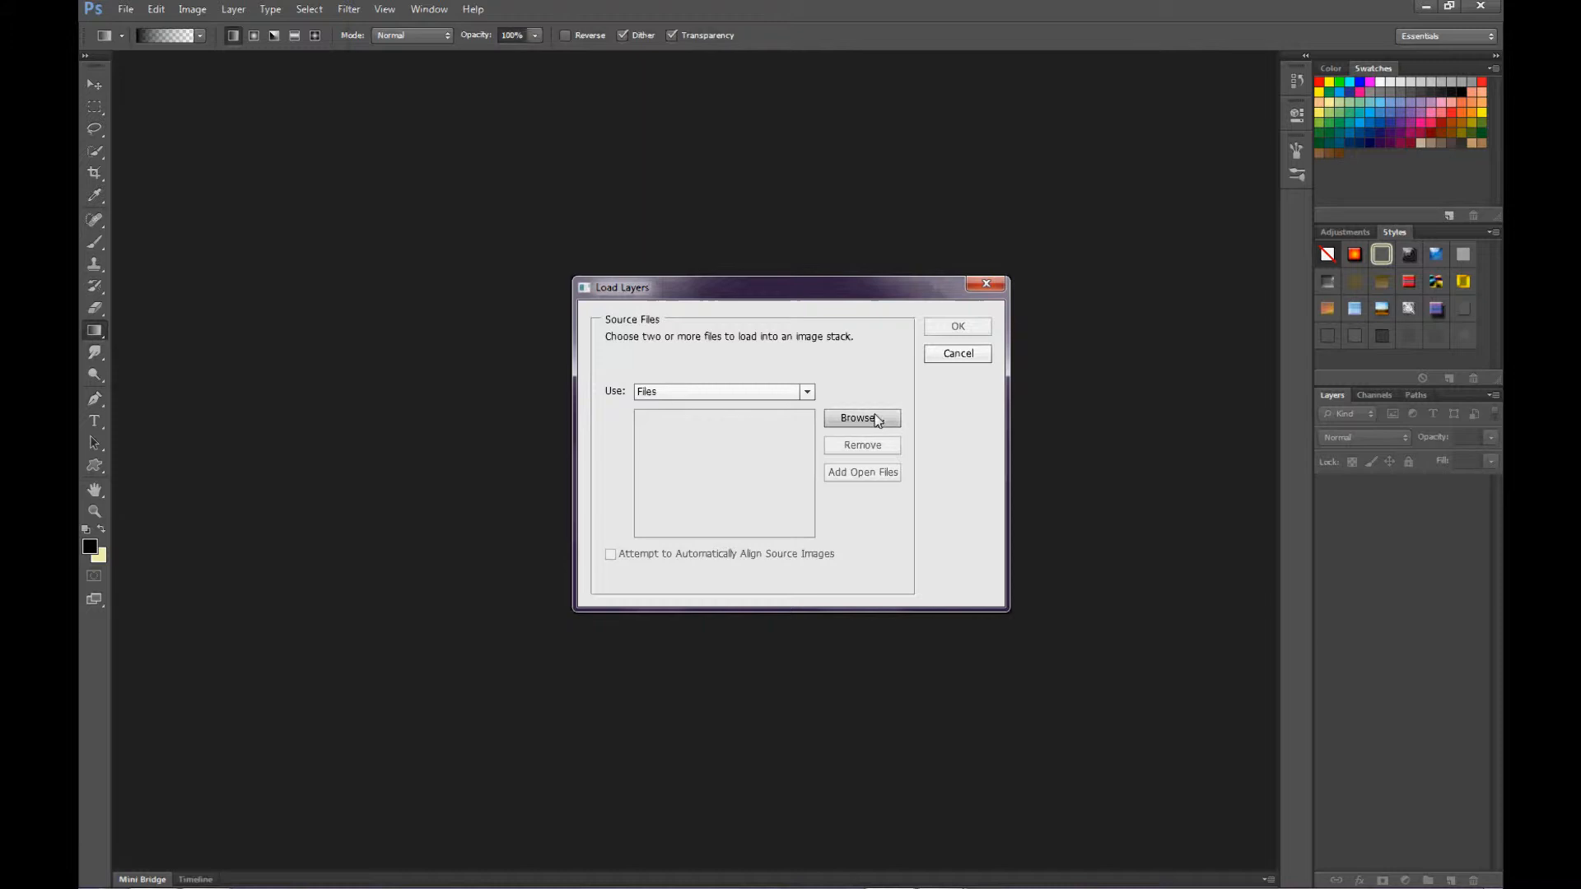
click(861, 417)
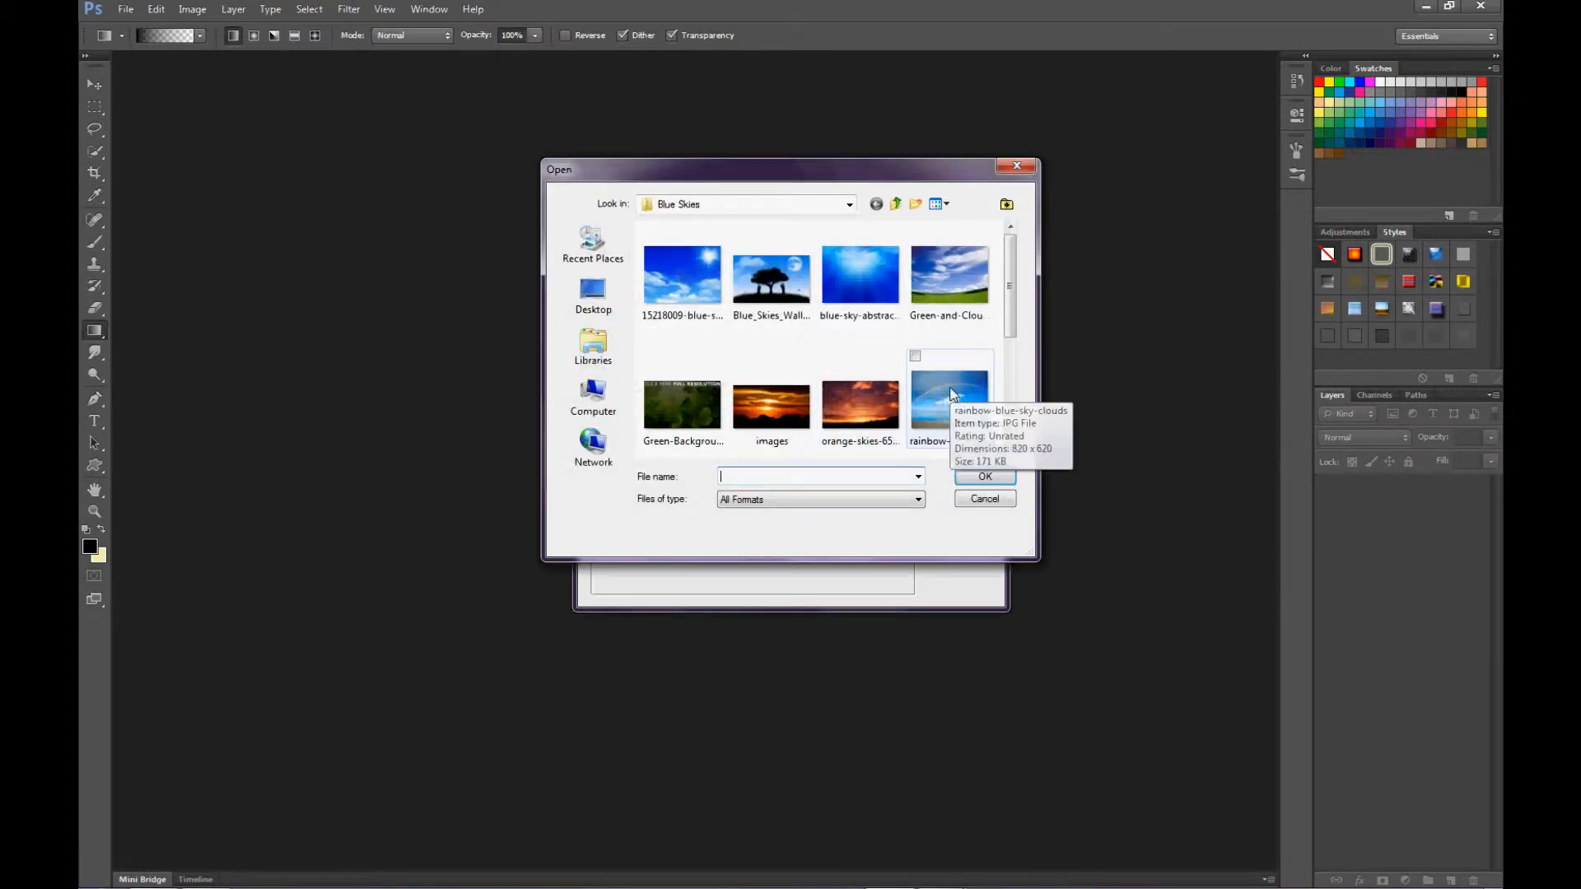
scroll(down, 3)
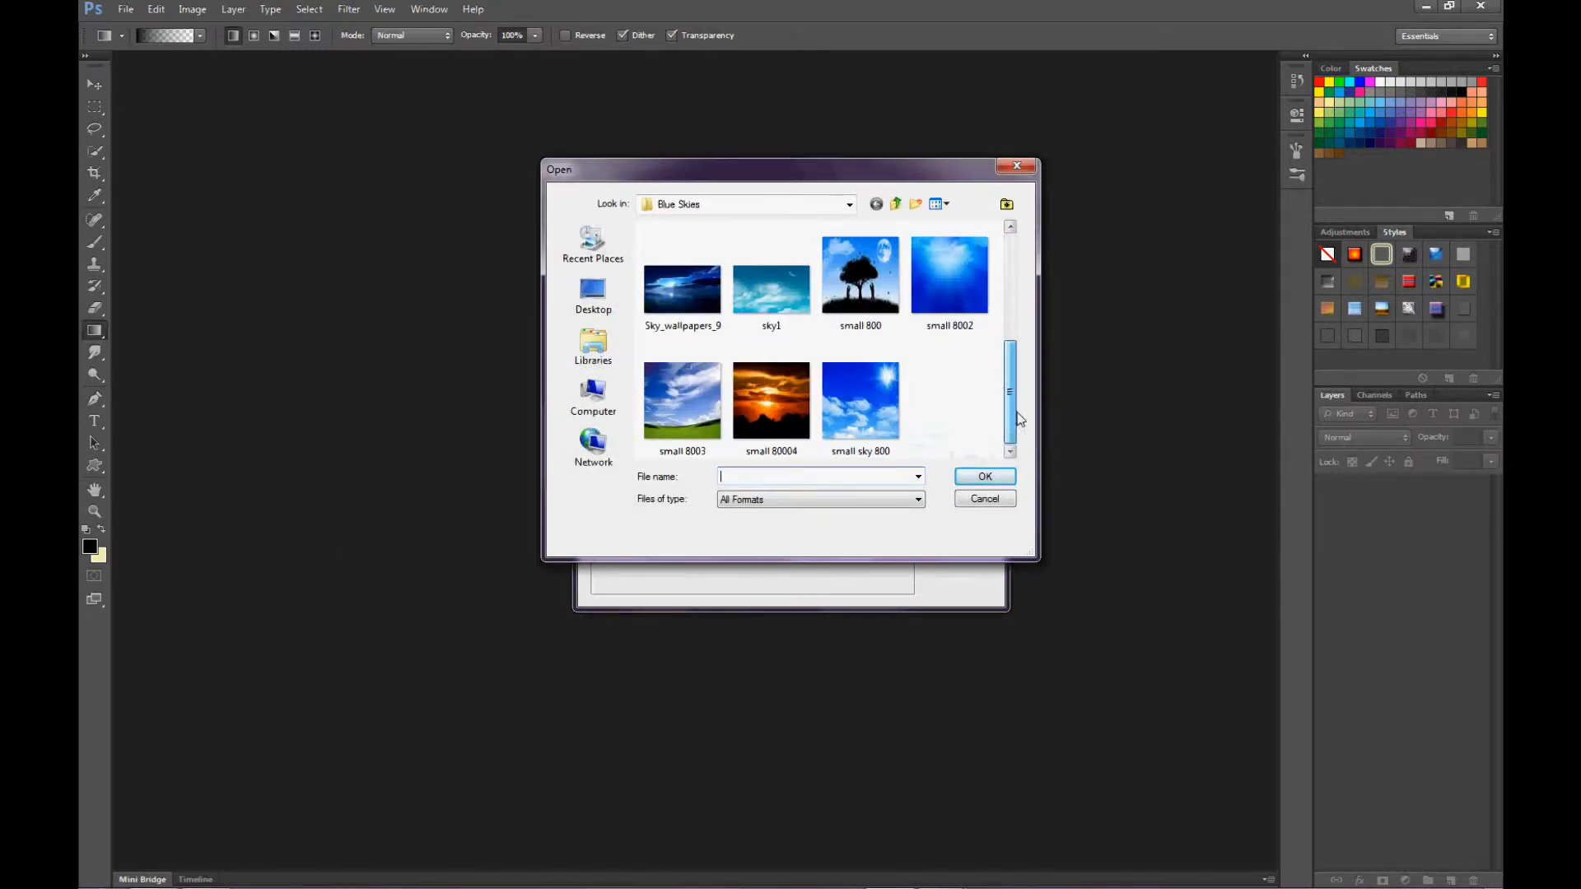
mouse_move(683, 404)
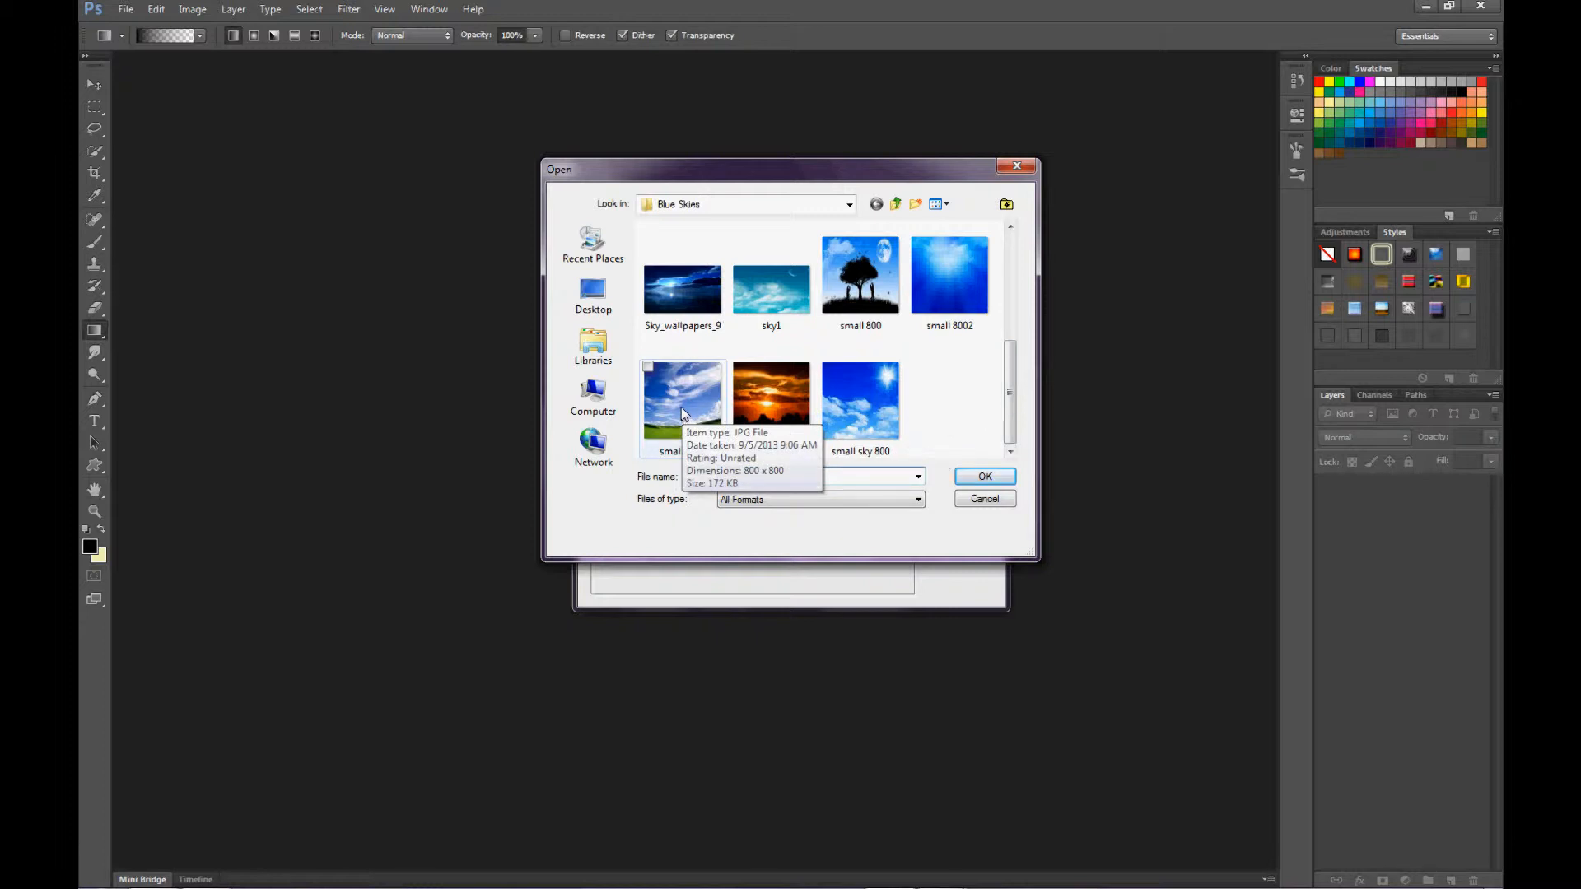
click(770, 401)
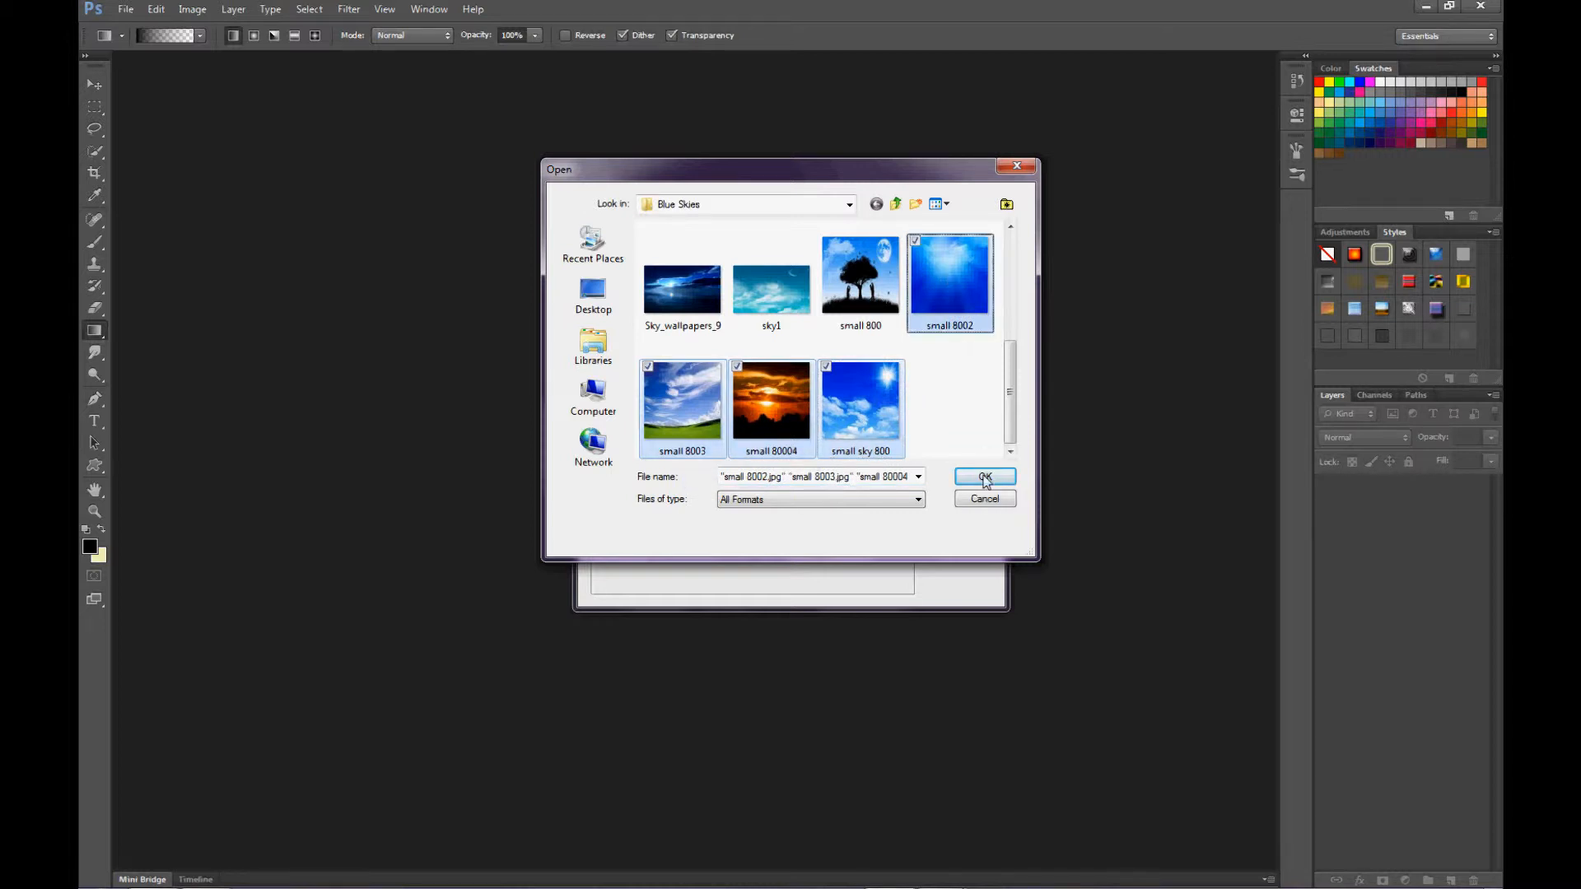
click(984, 477)
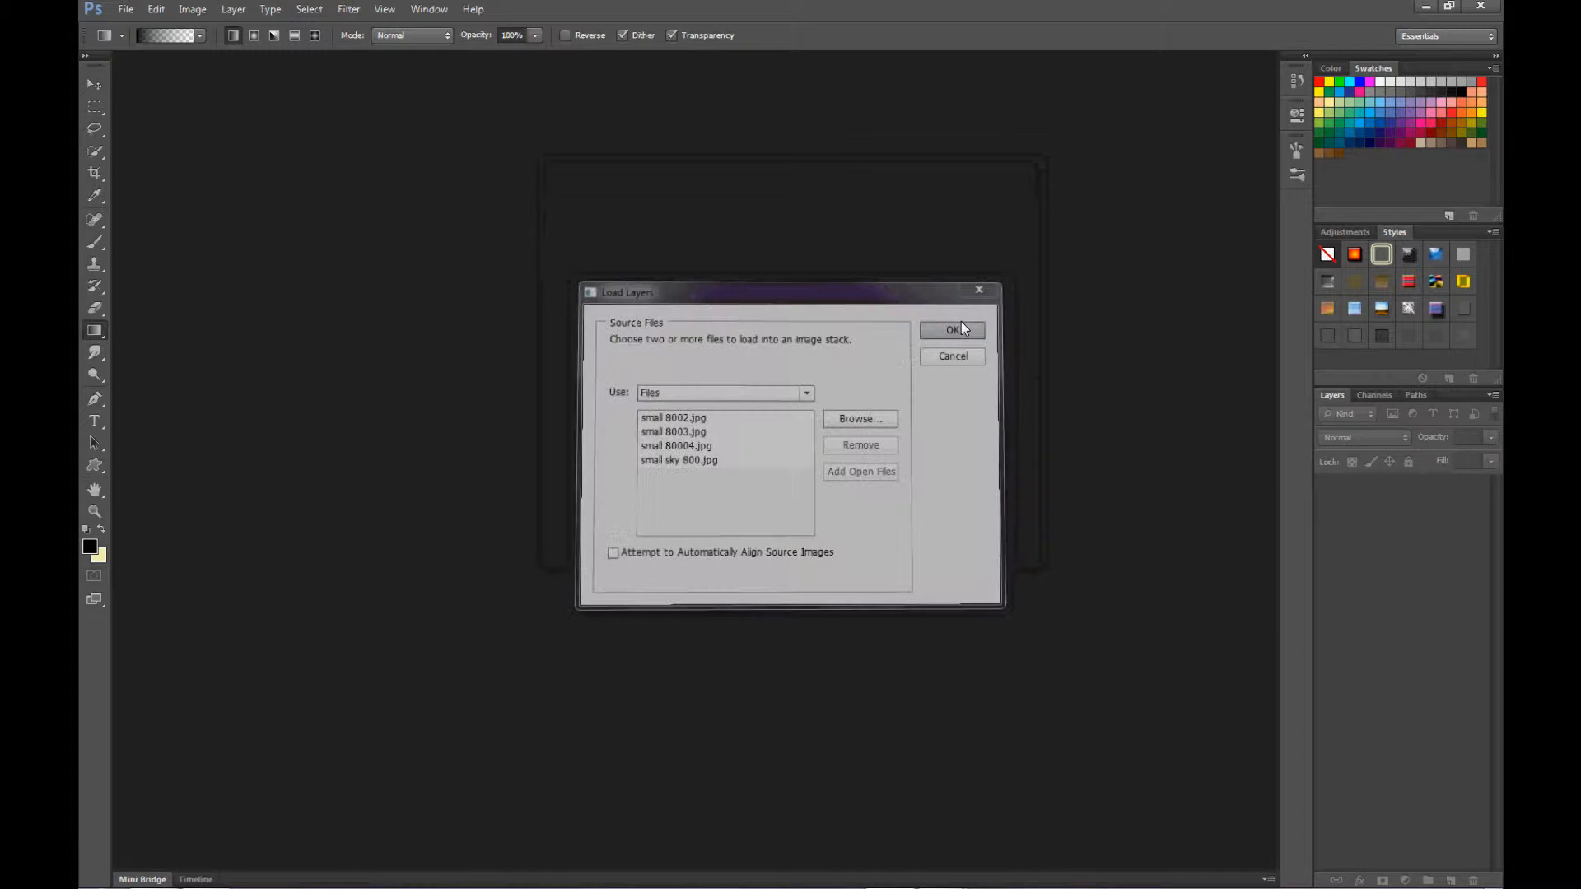
click(952, 330)
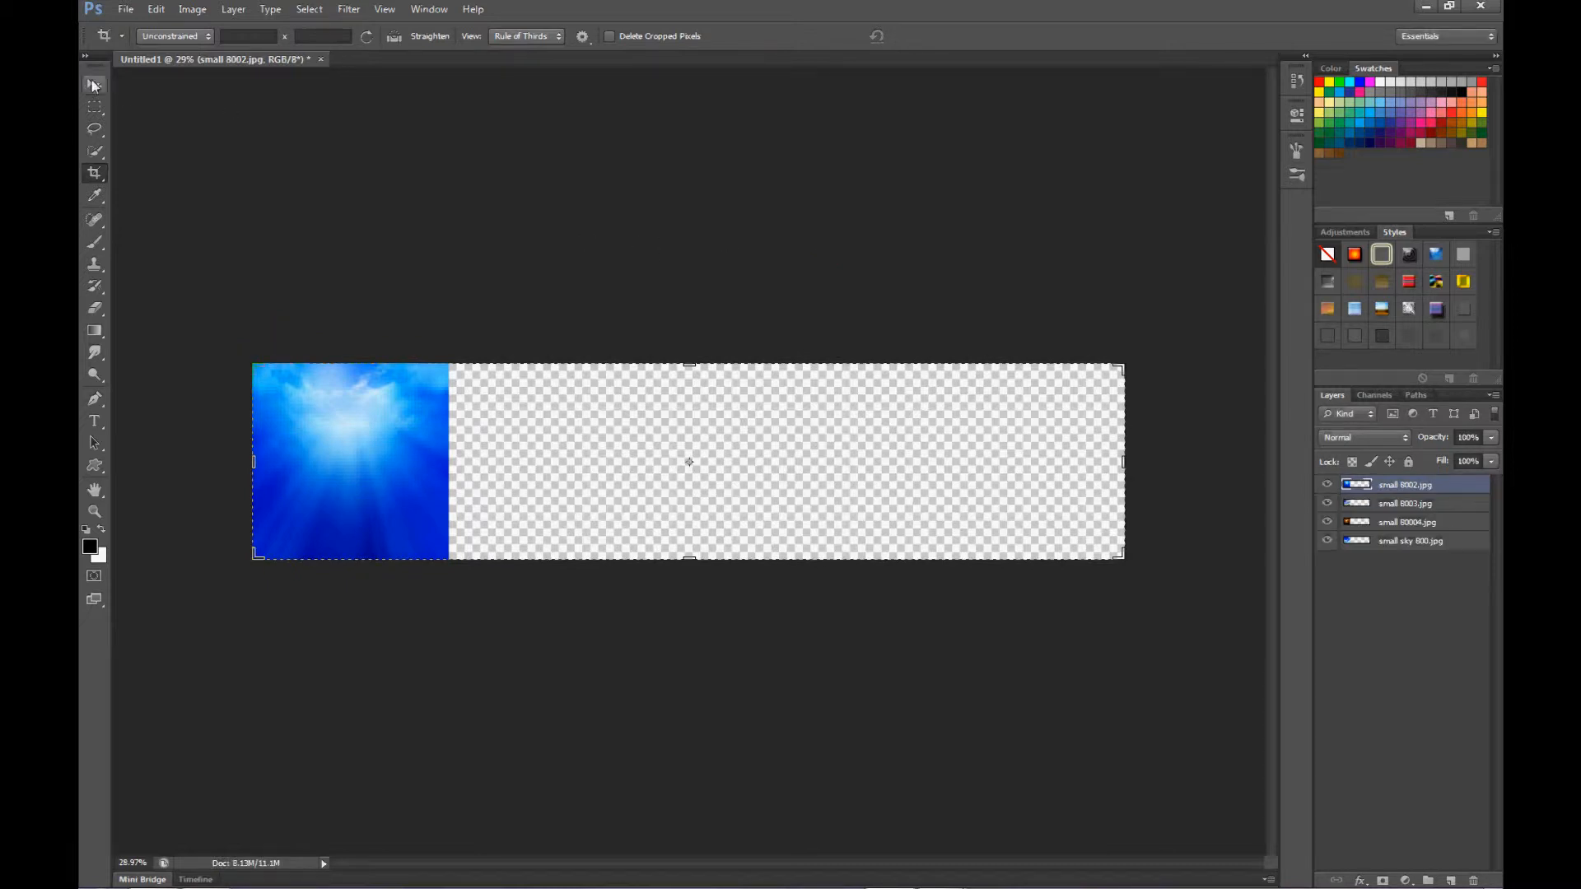
Commit the crop that widens the canvas into a long panorama strip
click(94, 84)
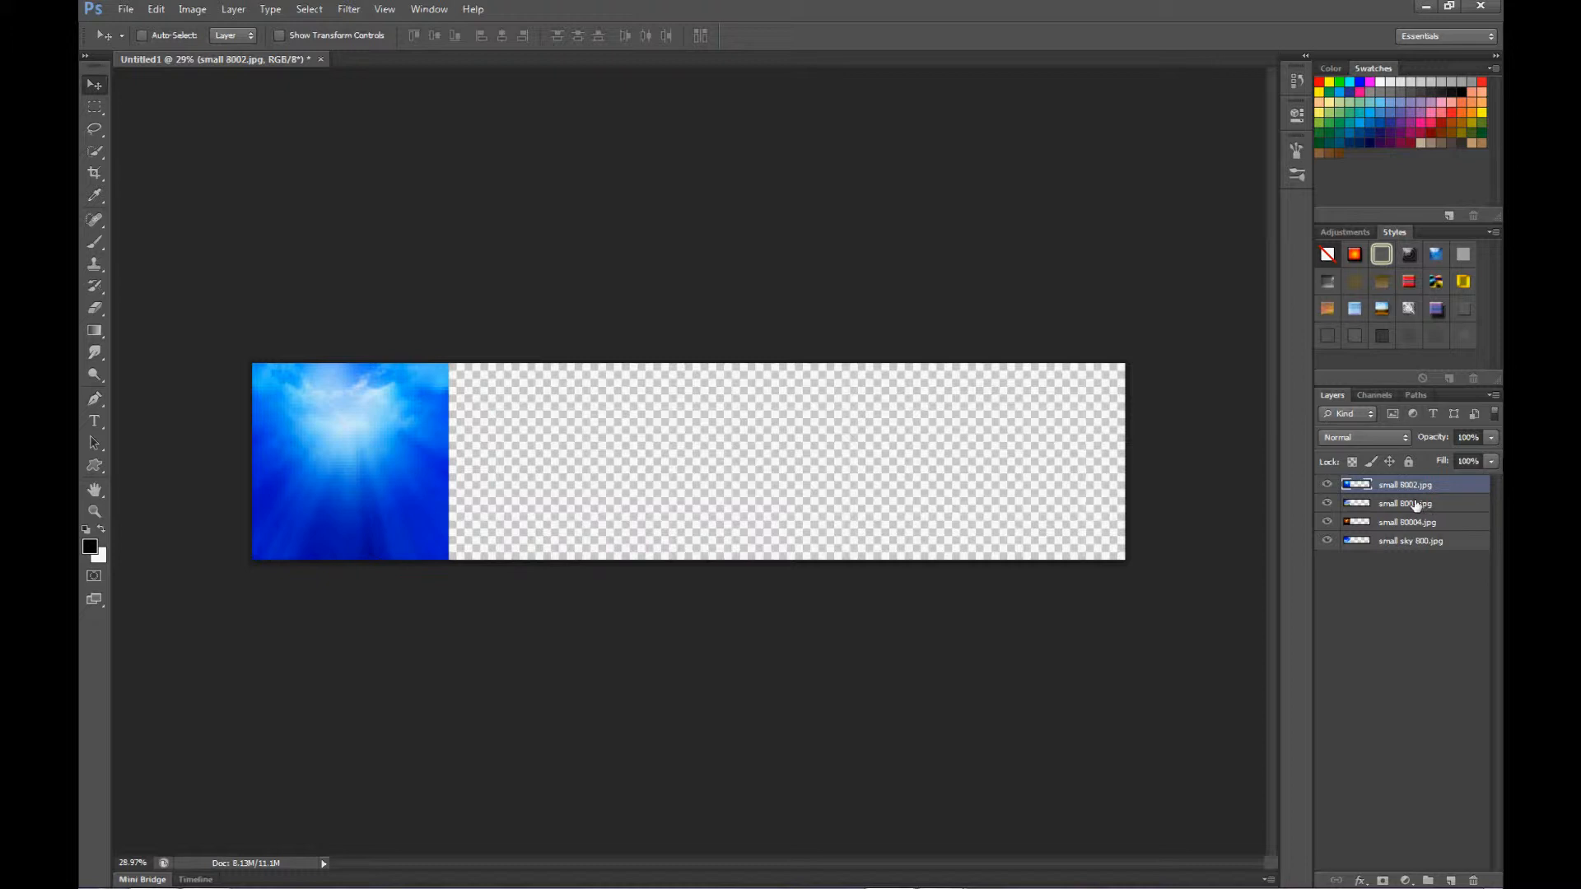
Move the small 8003 clouds-and-grass layer to sit right of the first photo
click(1405, 503)
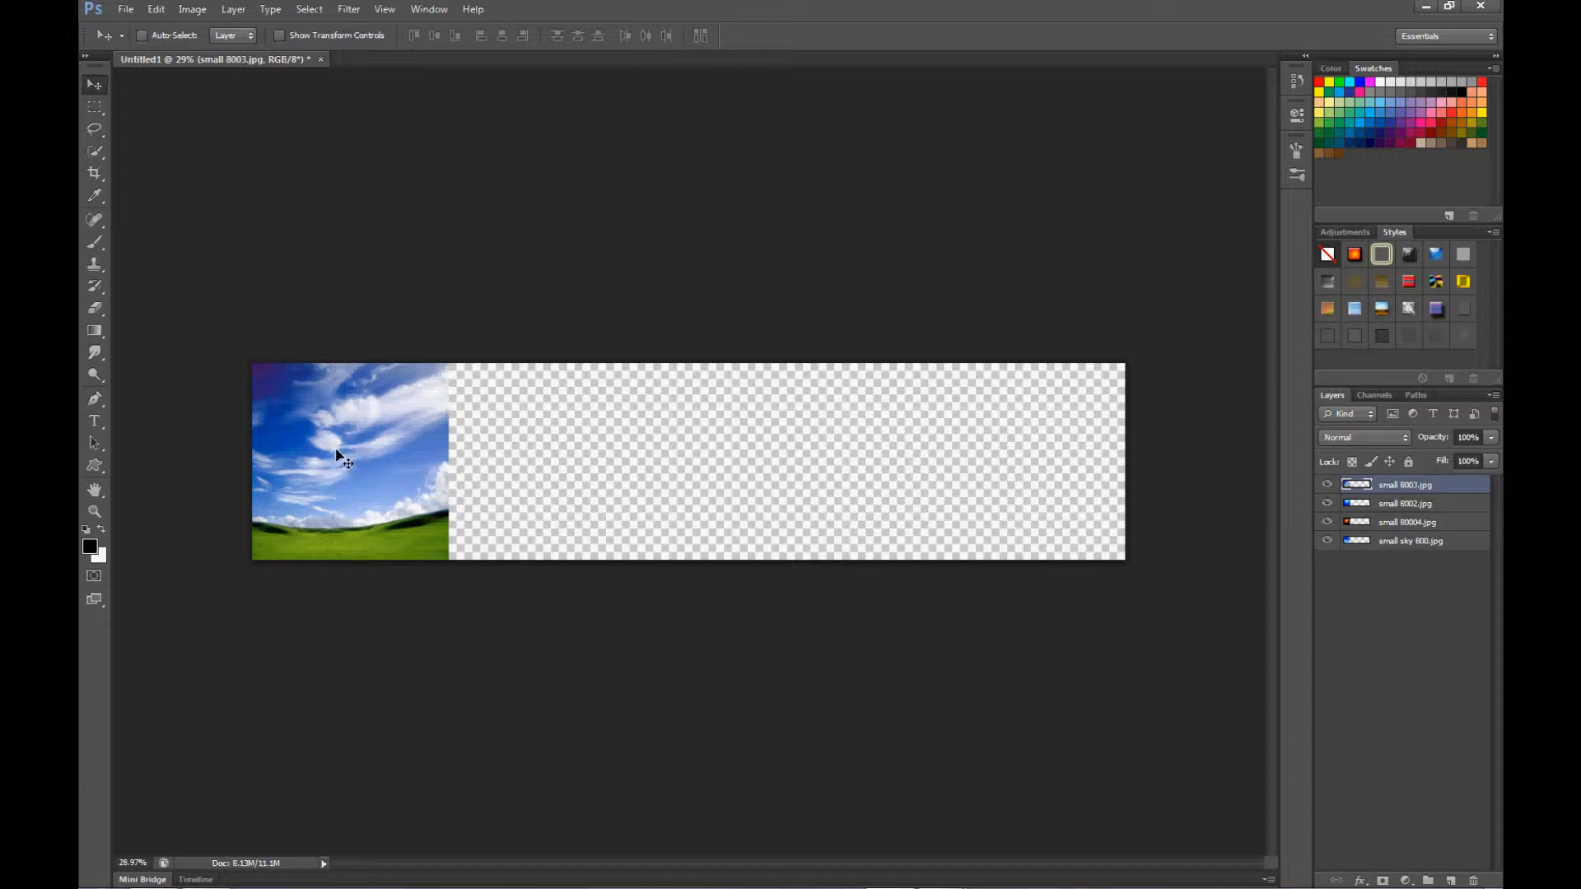
drag(337, 459, 411, 458)
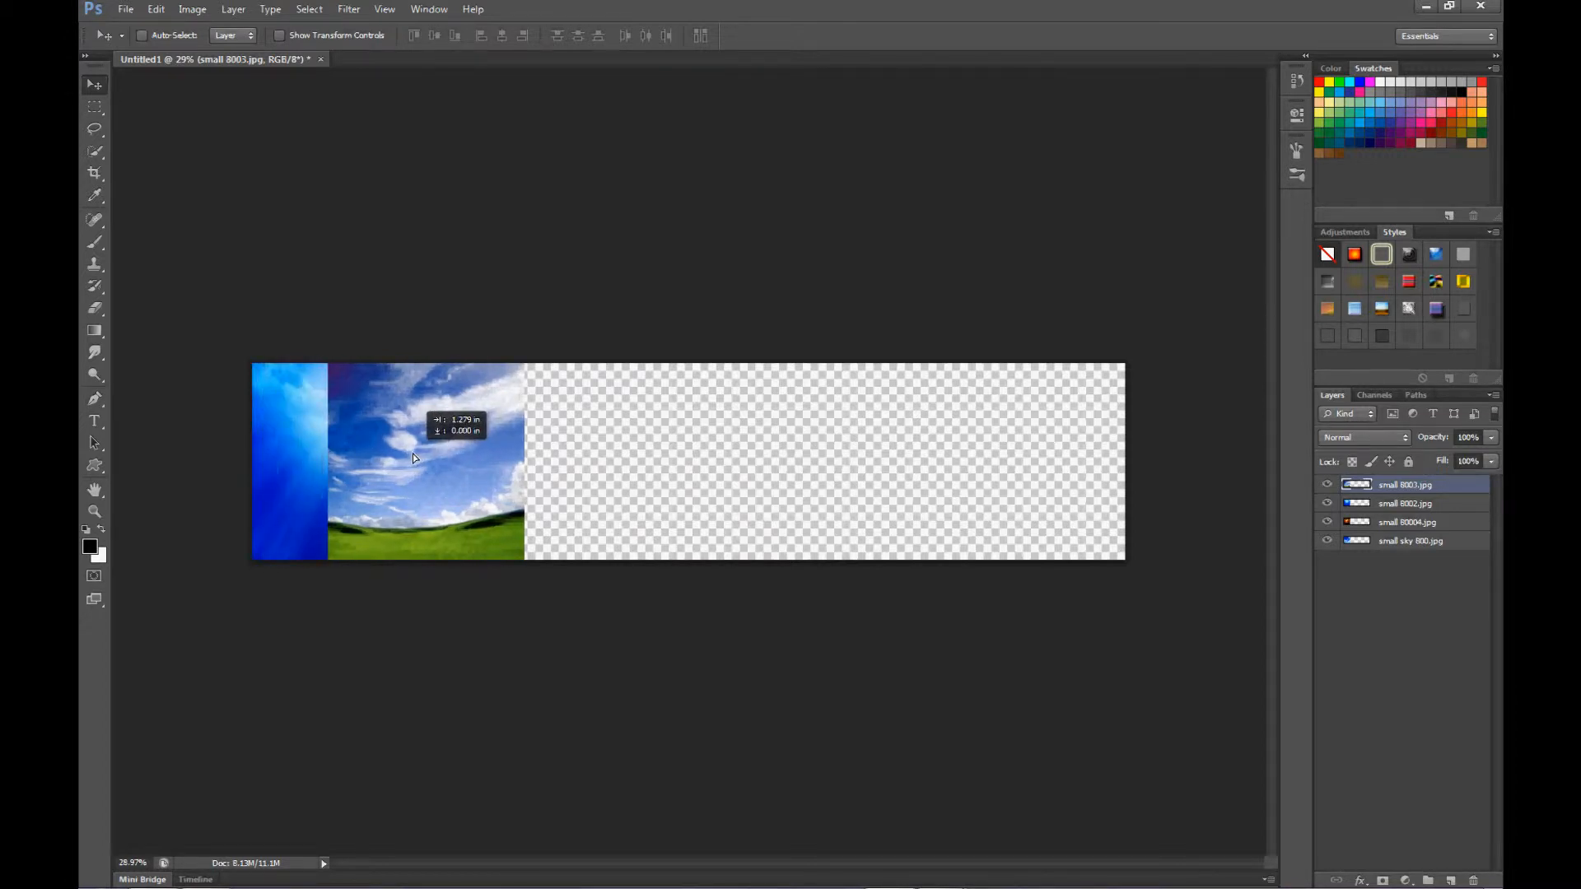
drag(423, 459, 337, 458)
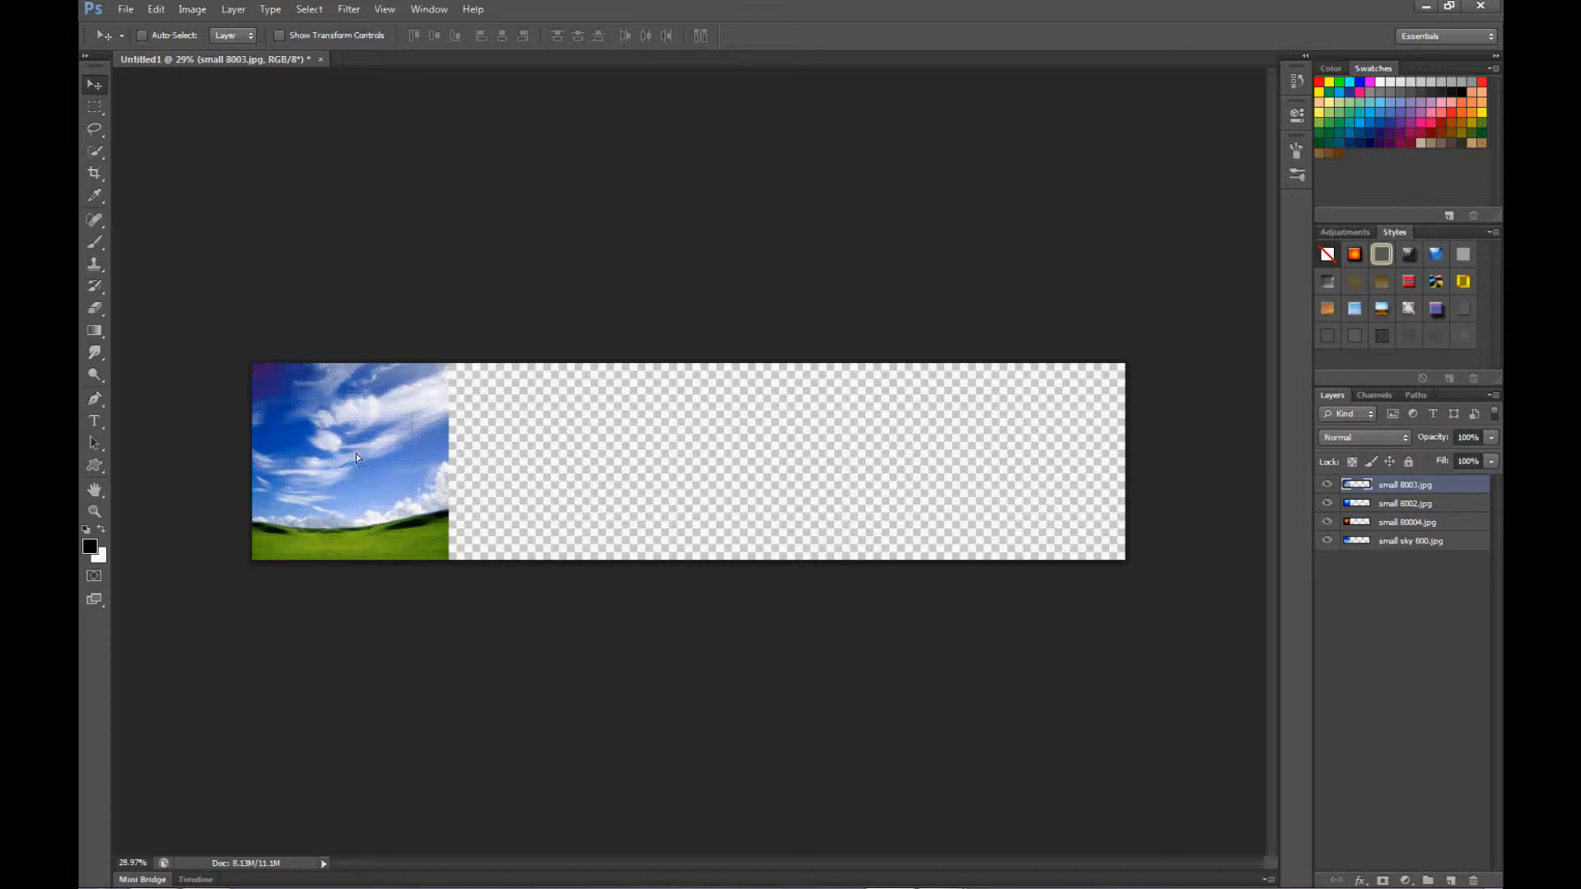
drag(348, 461, 534, 461)
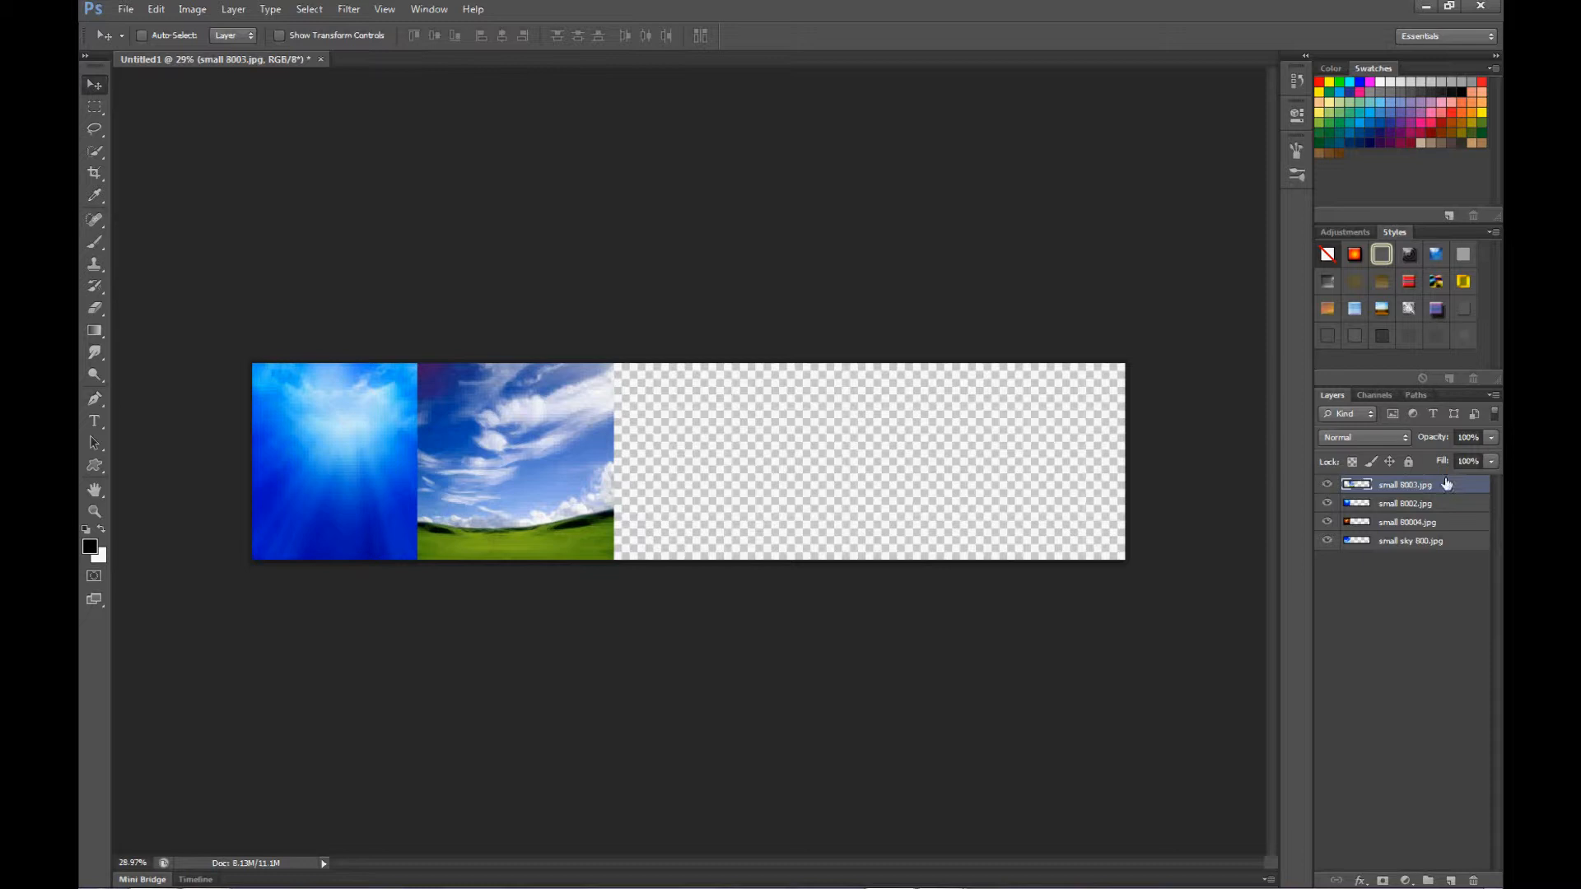
Place the small 80004 sunset layer third, edge to edge with the clouds photo
click(1407, 521)
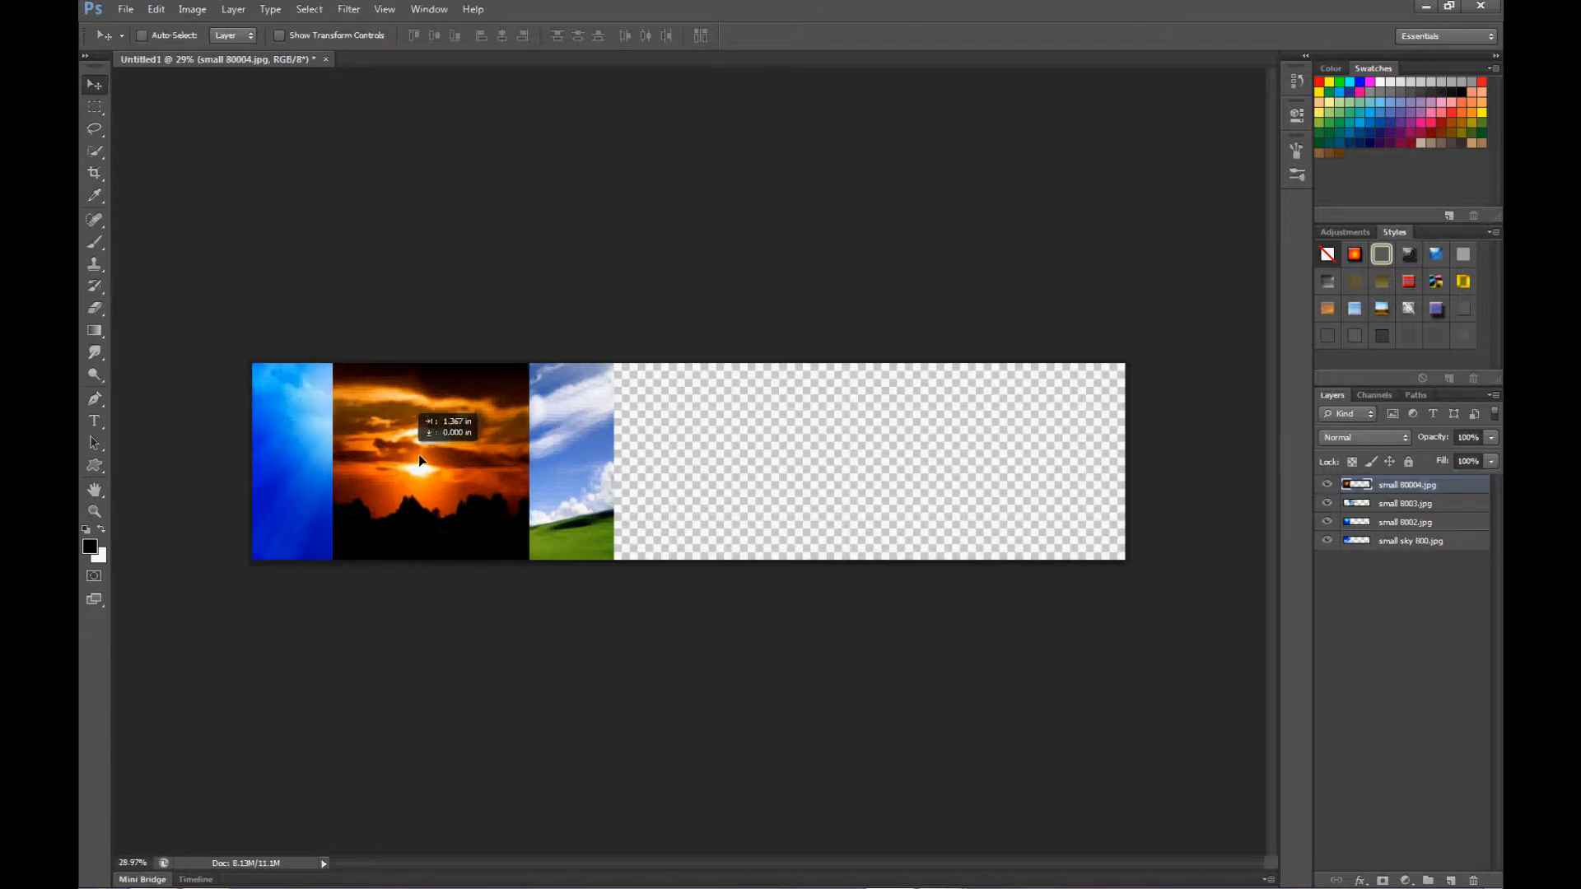
drag(421, 461, 686, 475)
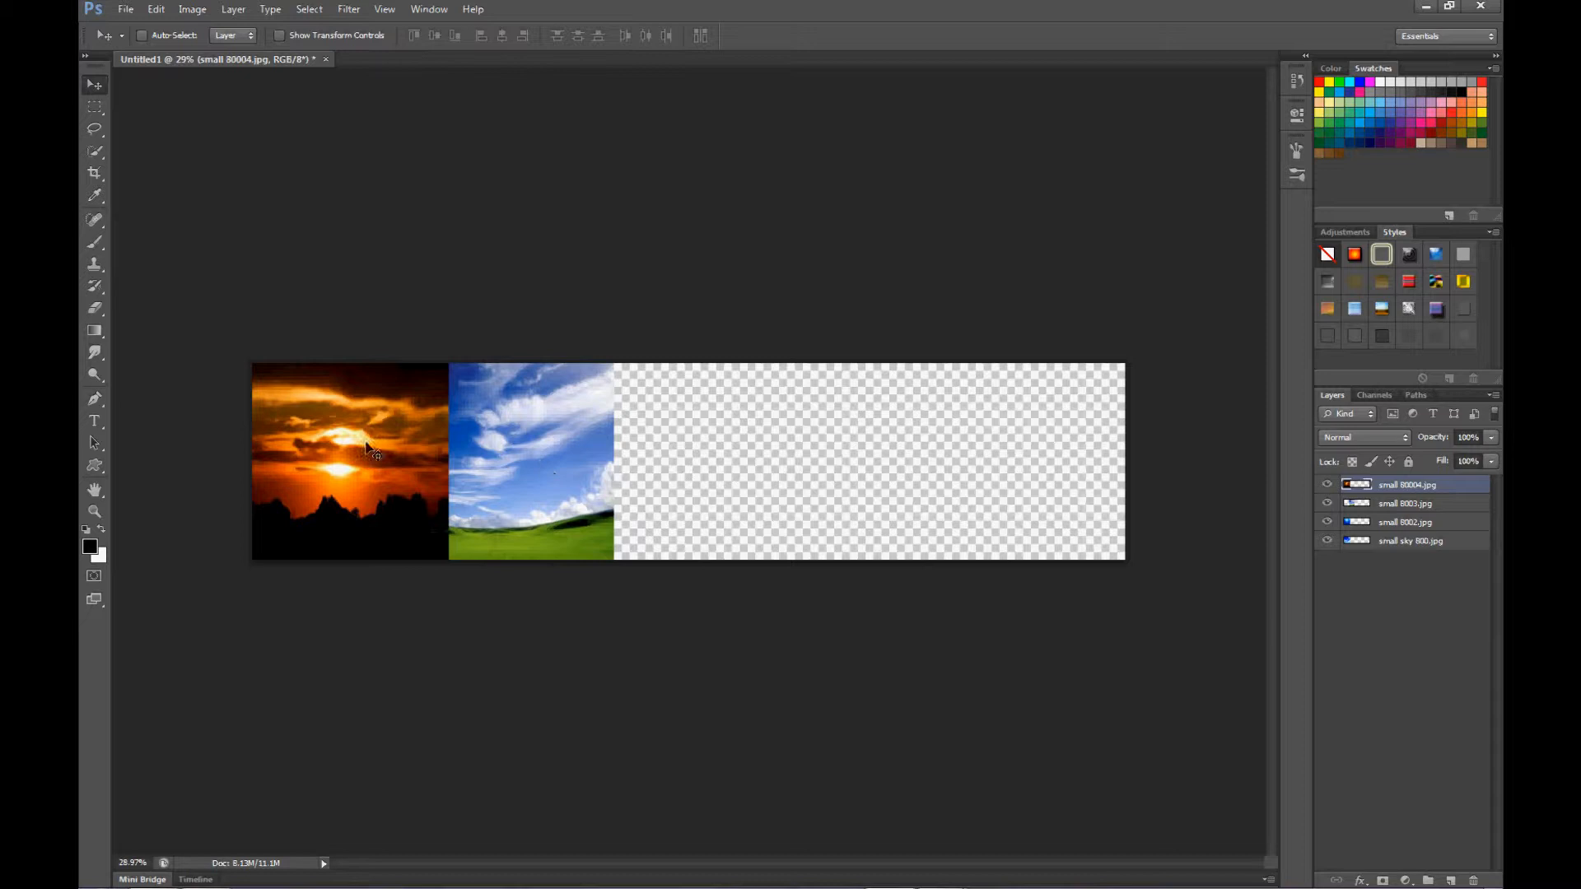
drag(347, 462, 656, 462)
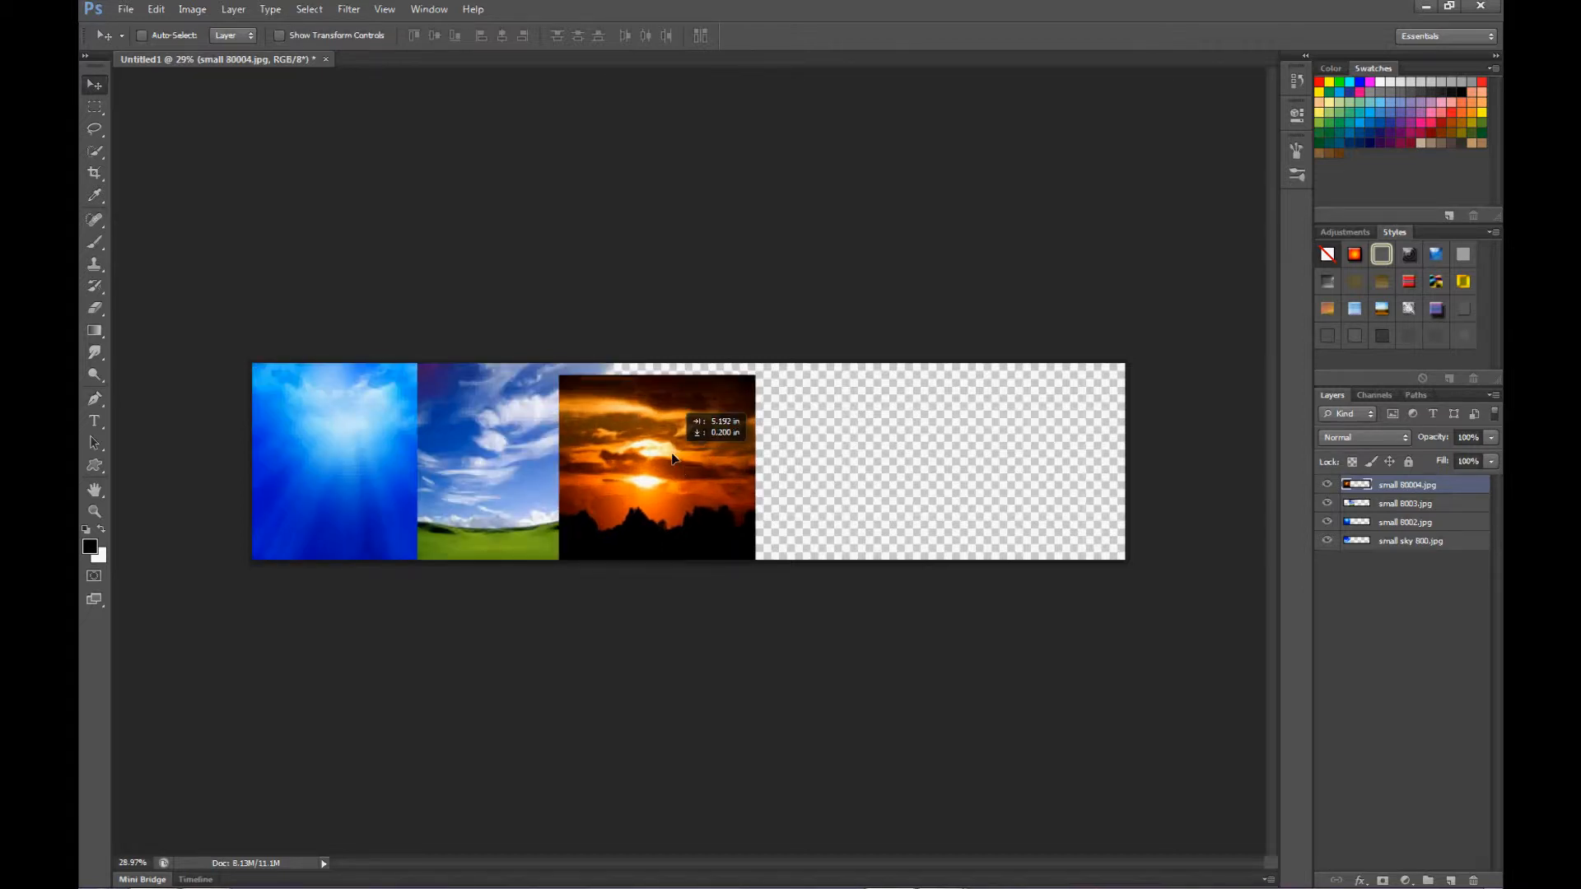
drag(656, 463, 686, 468)
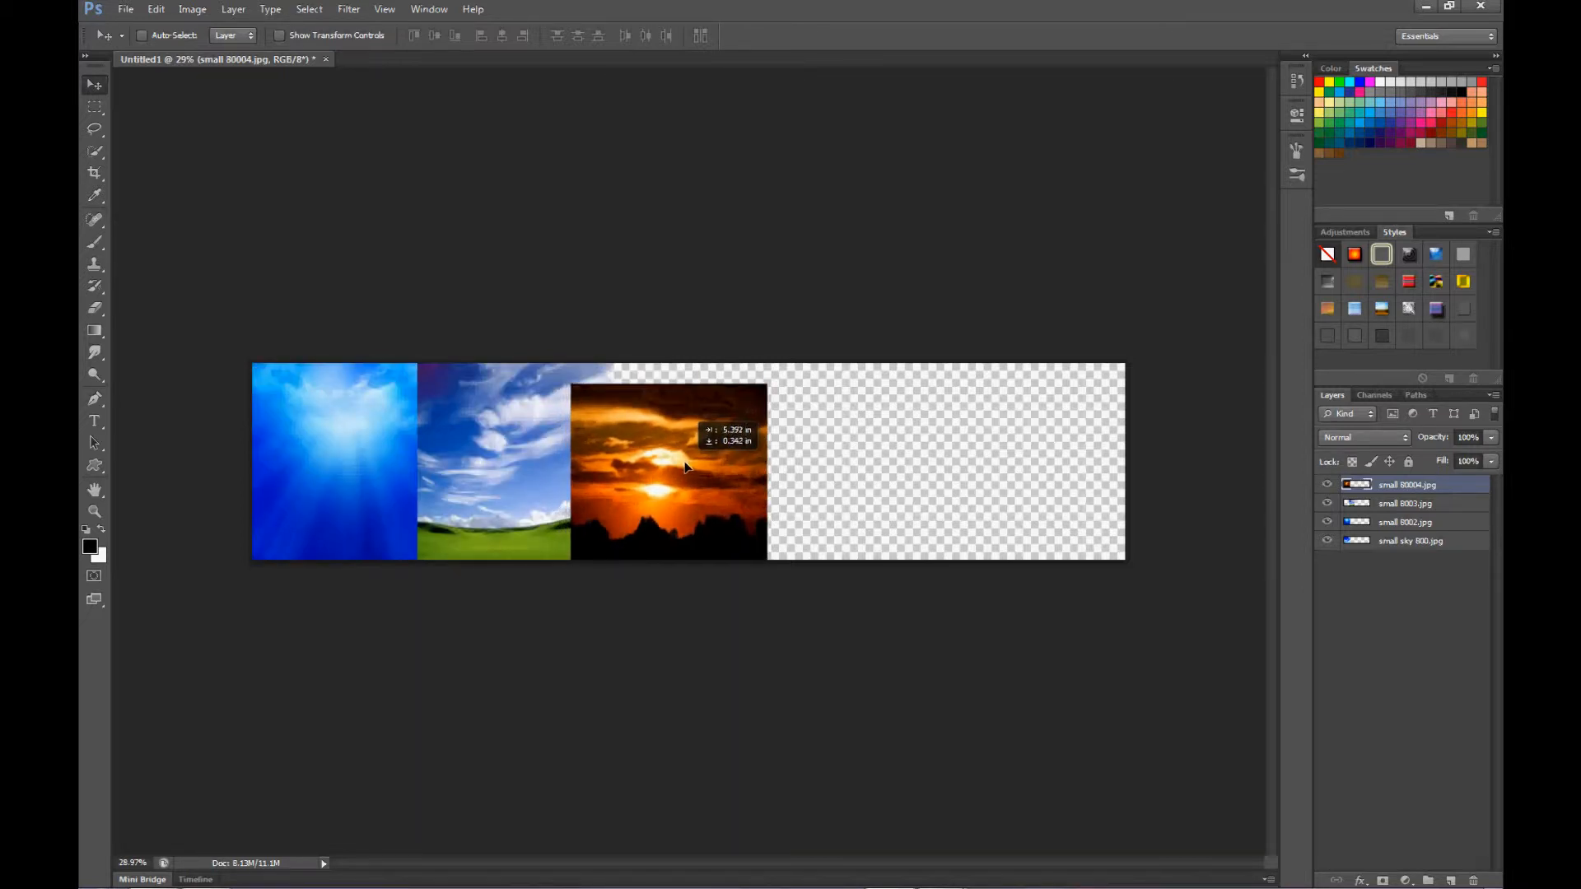
drag(669, 469, 665, 464)
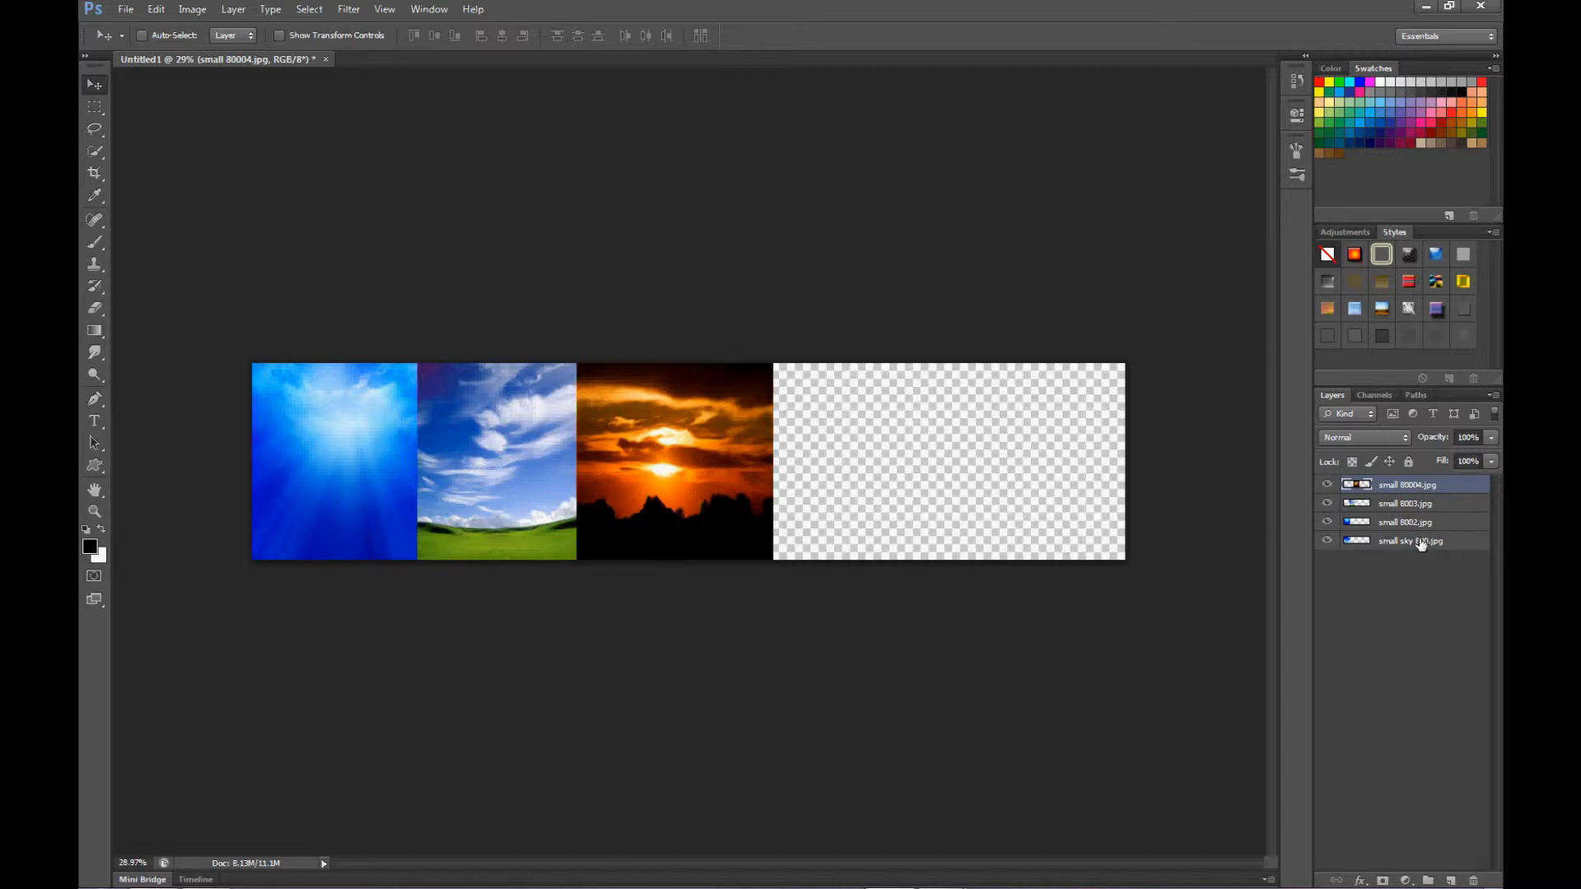
Butt the small sky 800 sun-and-clouds layer against the sunset photo
click(1410, 542)
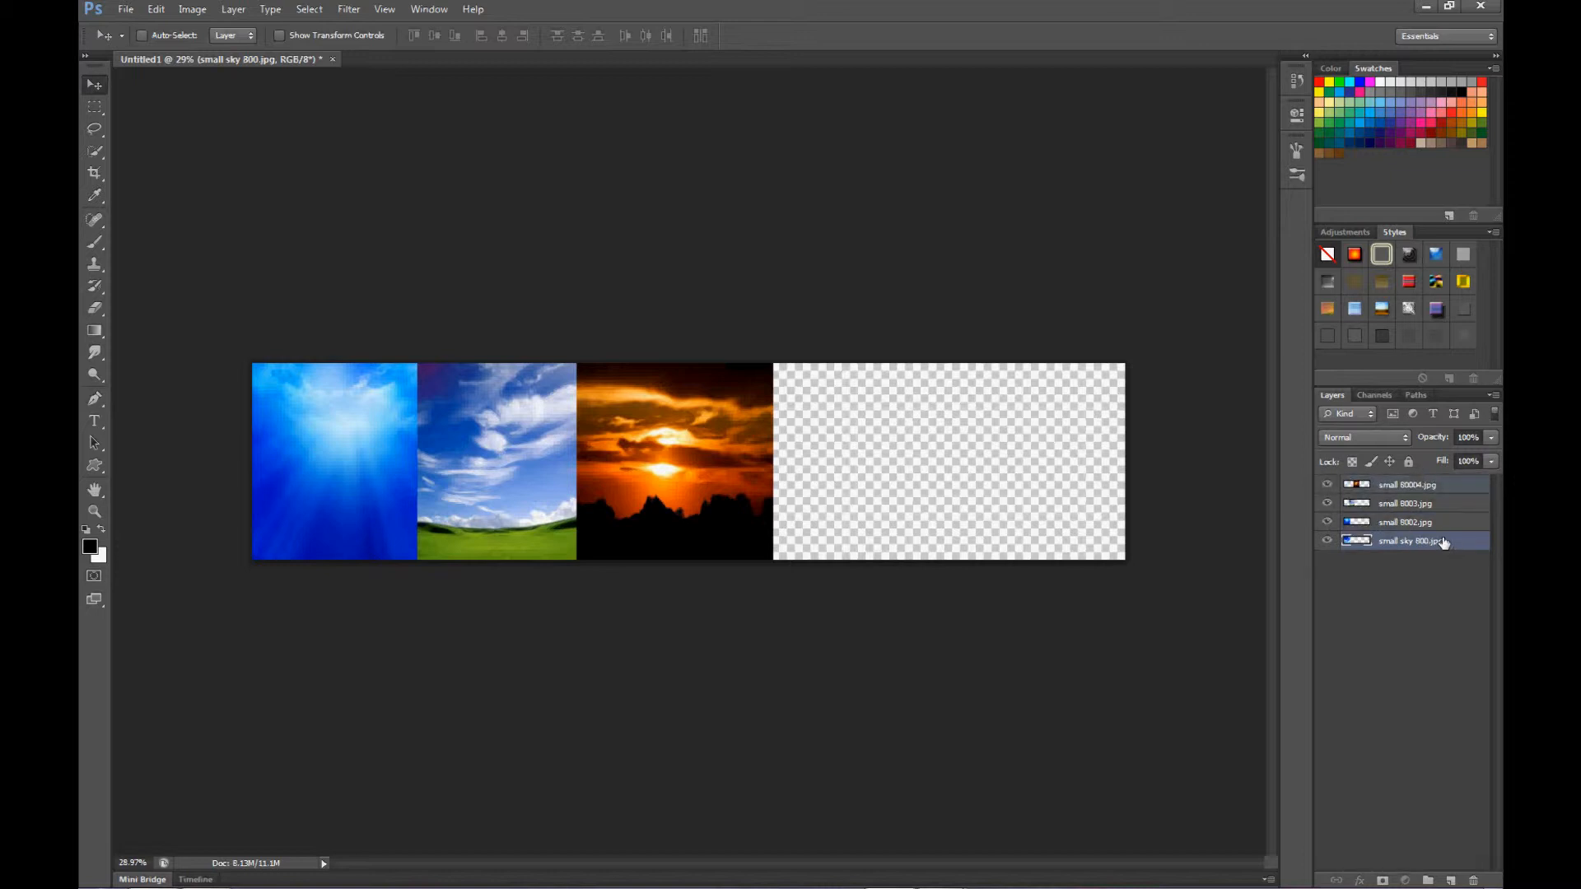
drag(1405, 542, 1405, 484)
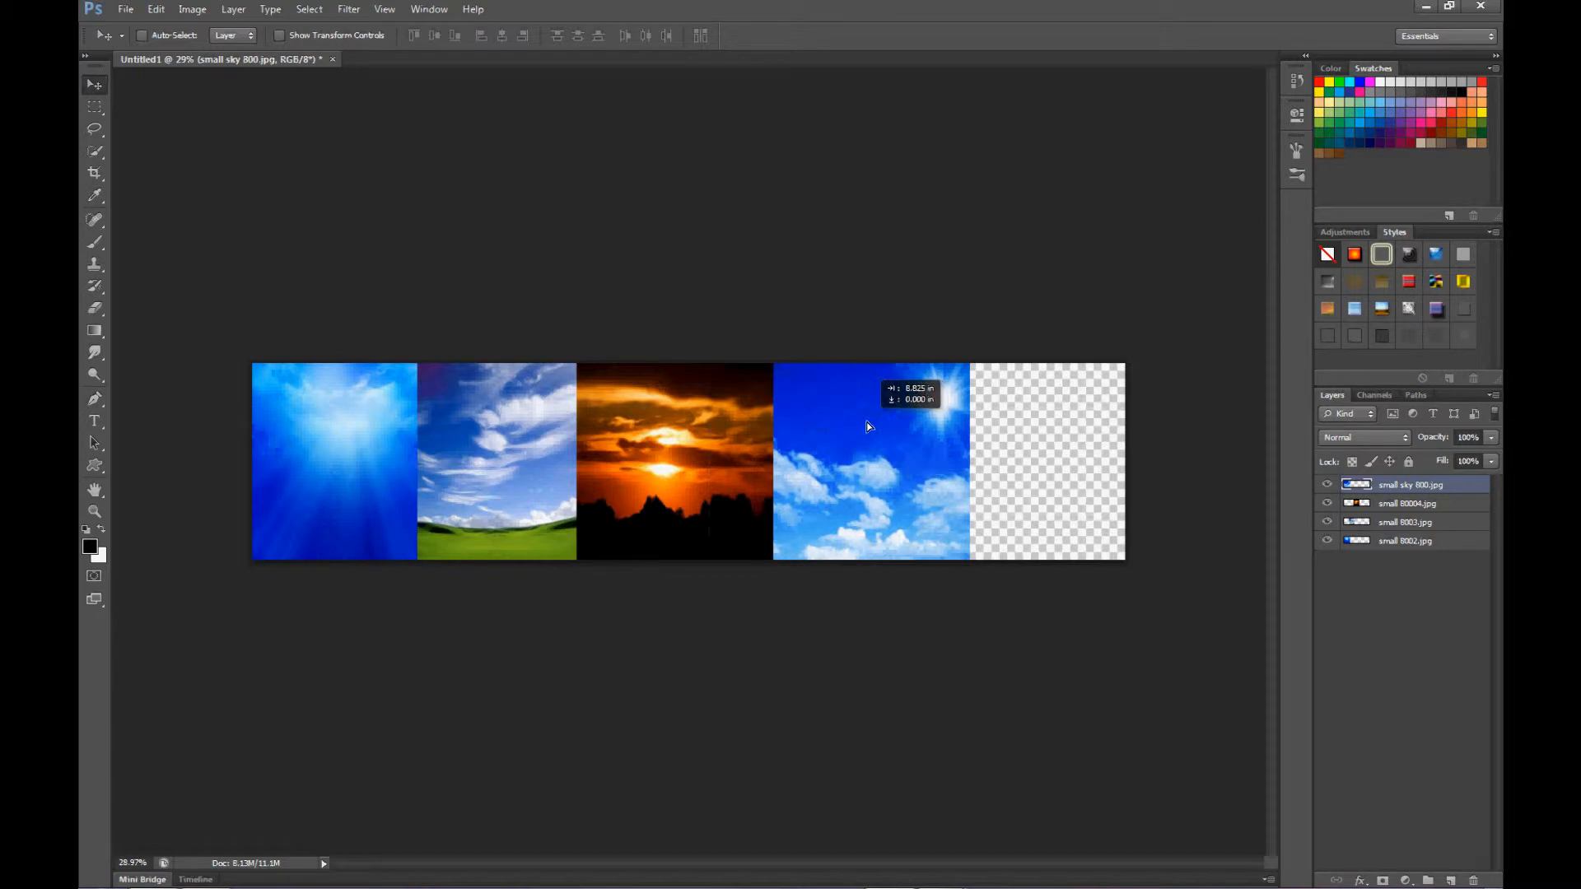
drag(867, 424, 848, 463)
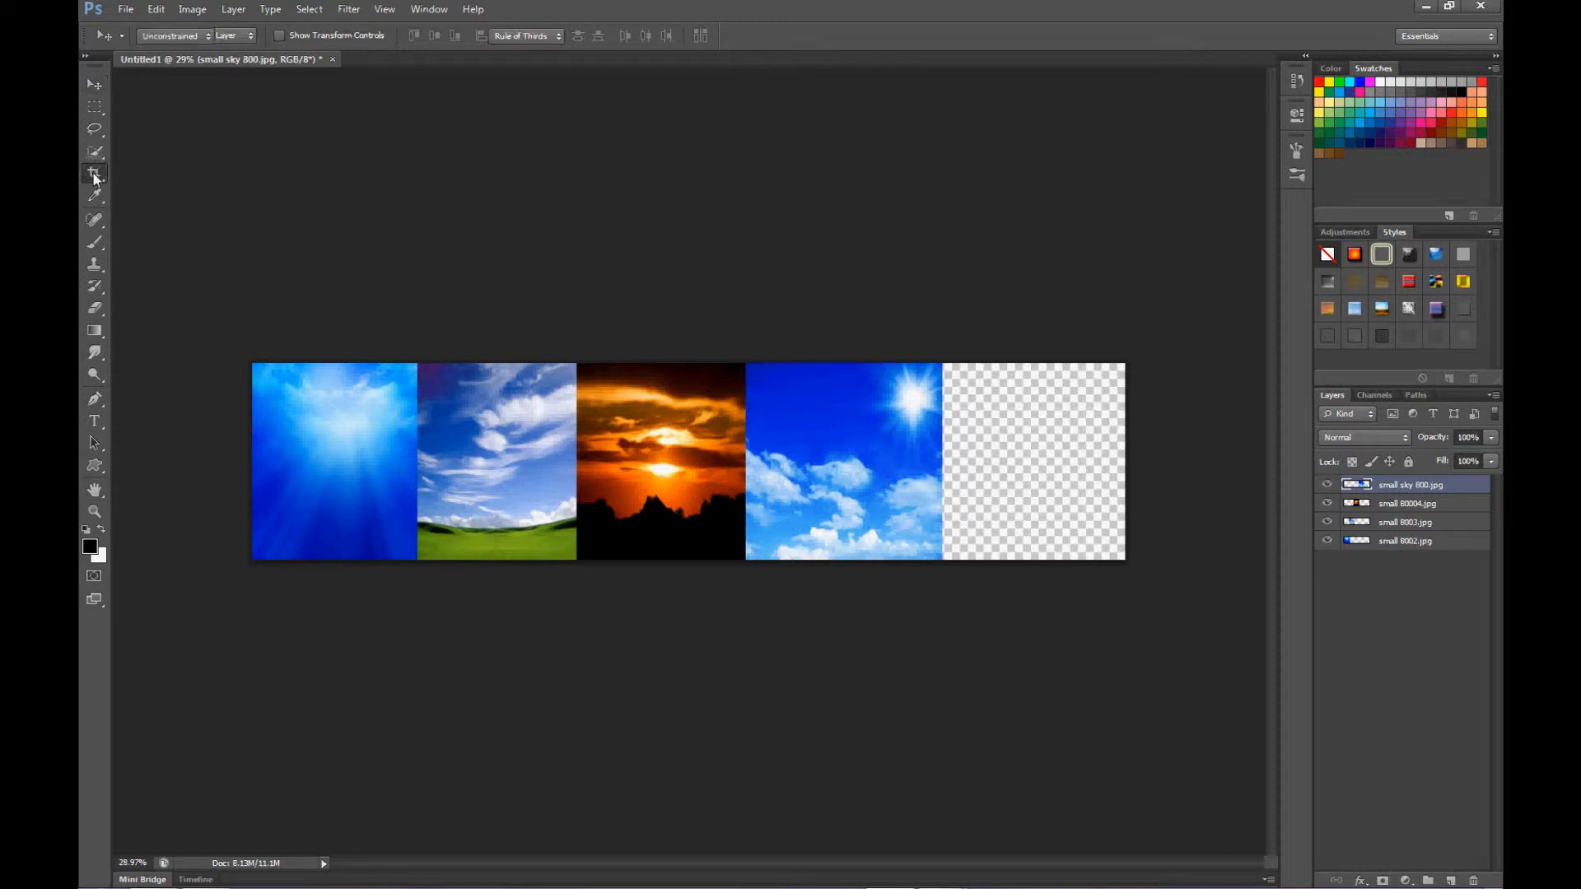
Crop the canvas to end at the sun-and-clouds photo's right edge
click(94, 173)
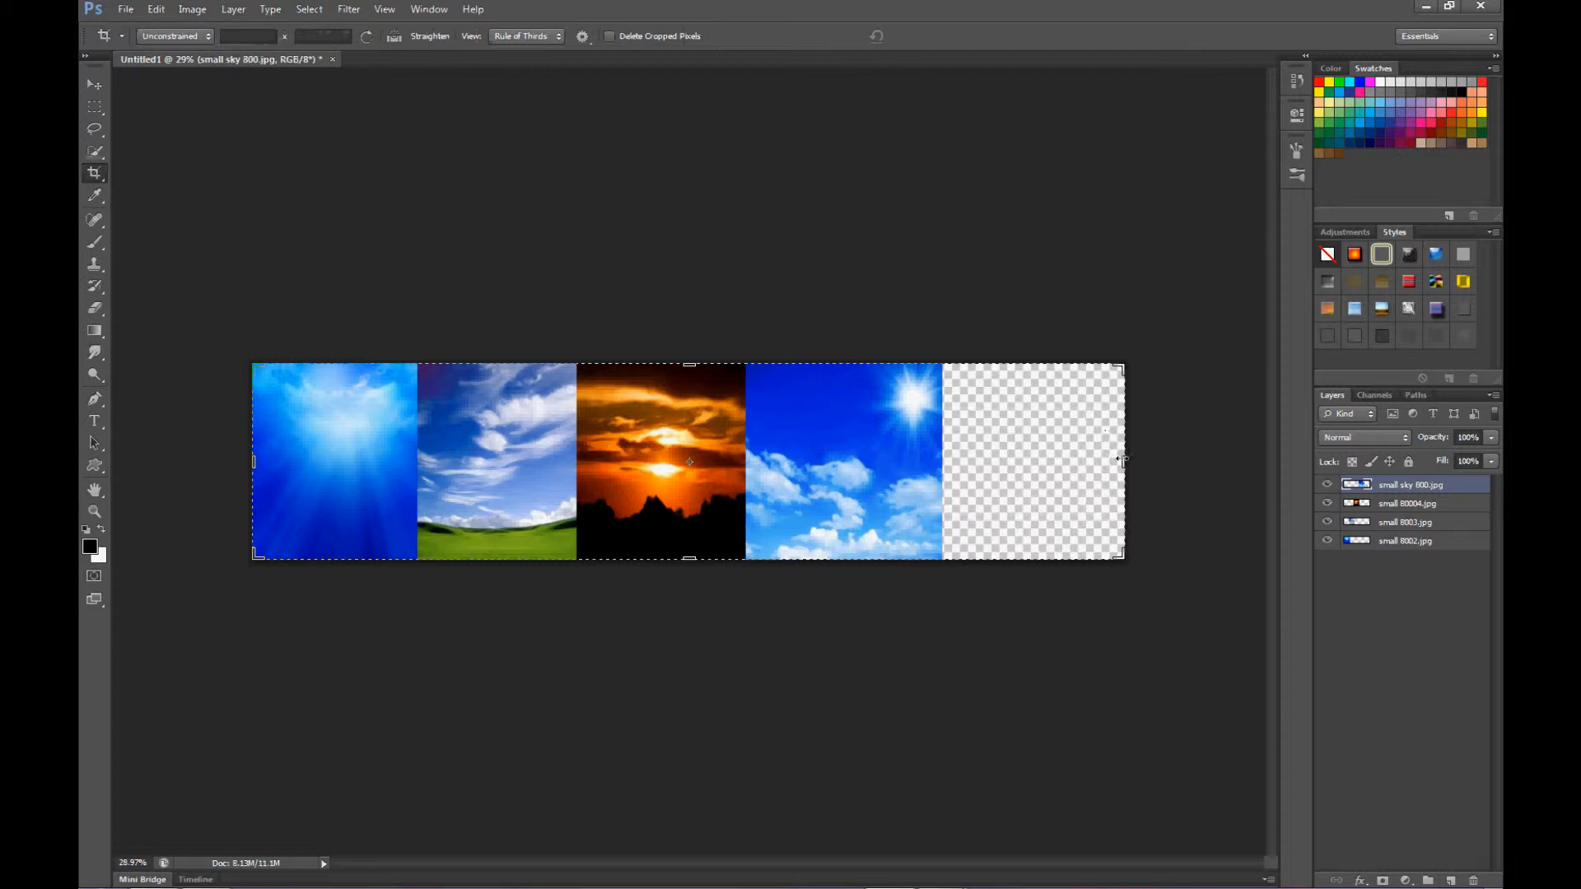
drag(1124, 462, 1185, 462)
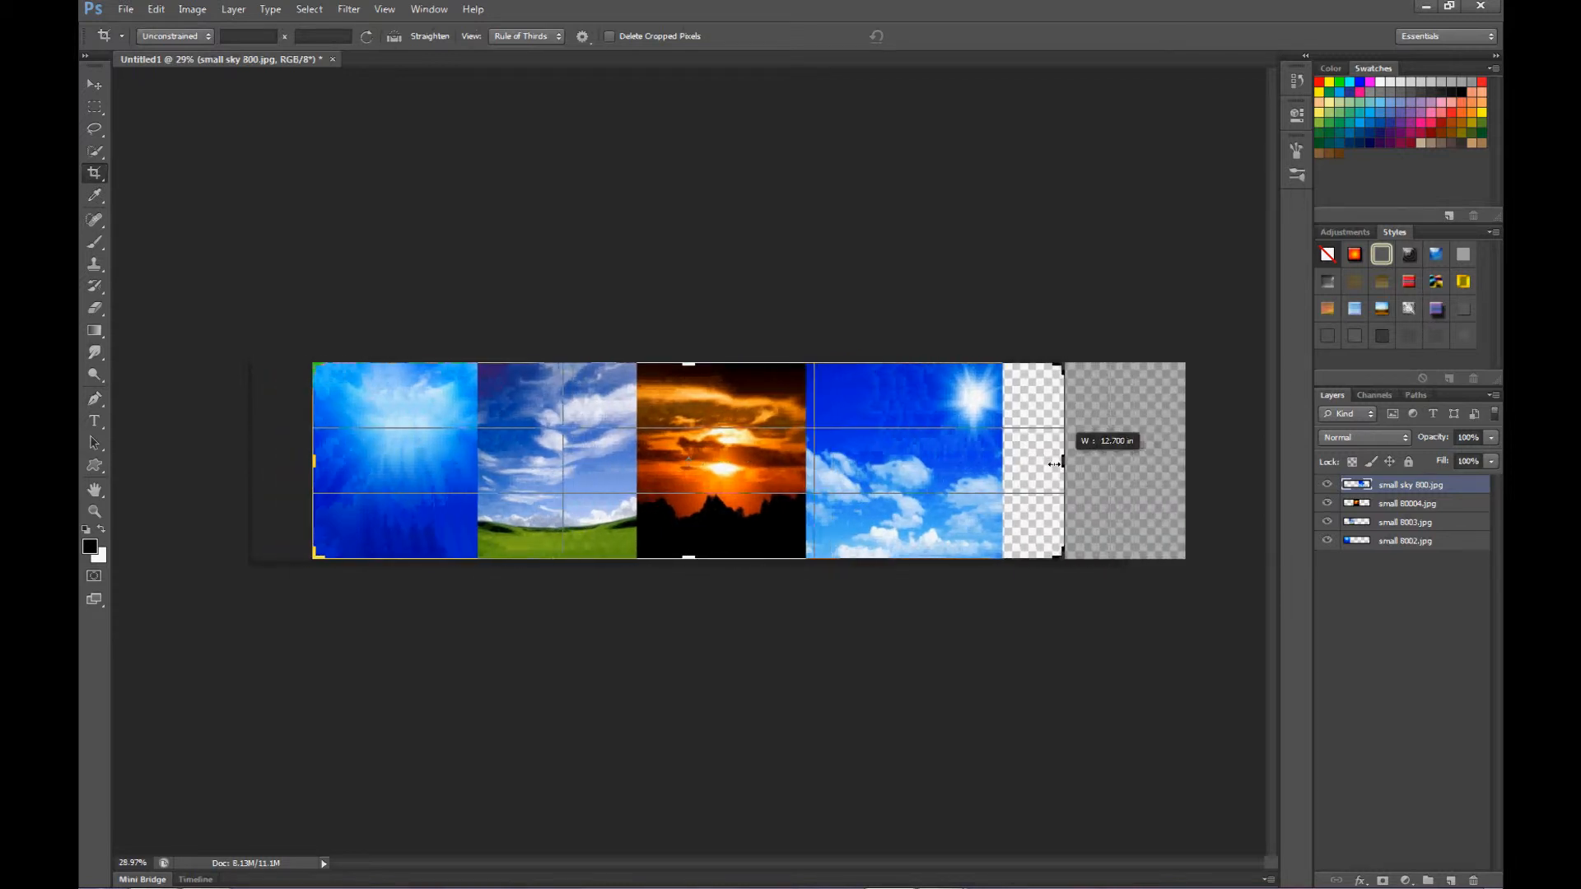
drag(1059, 463, 1032, 462)
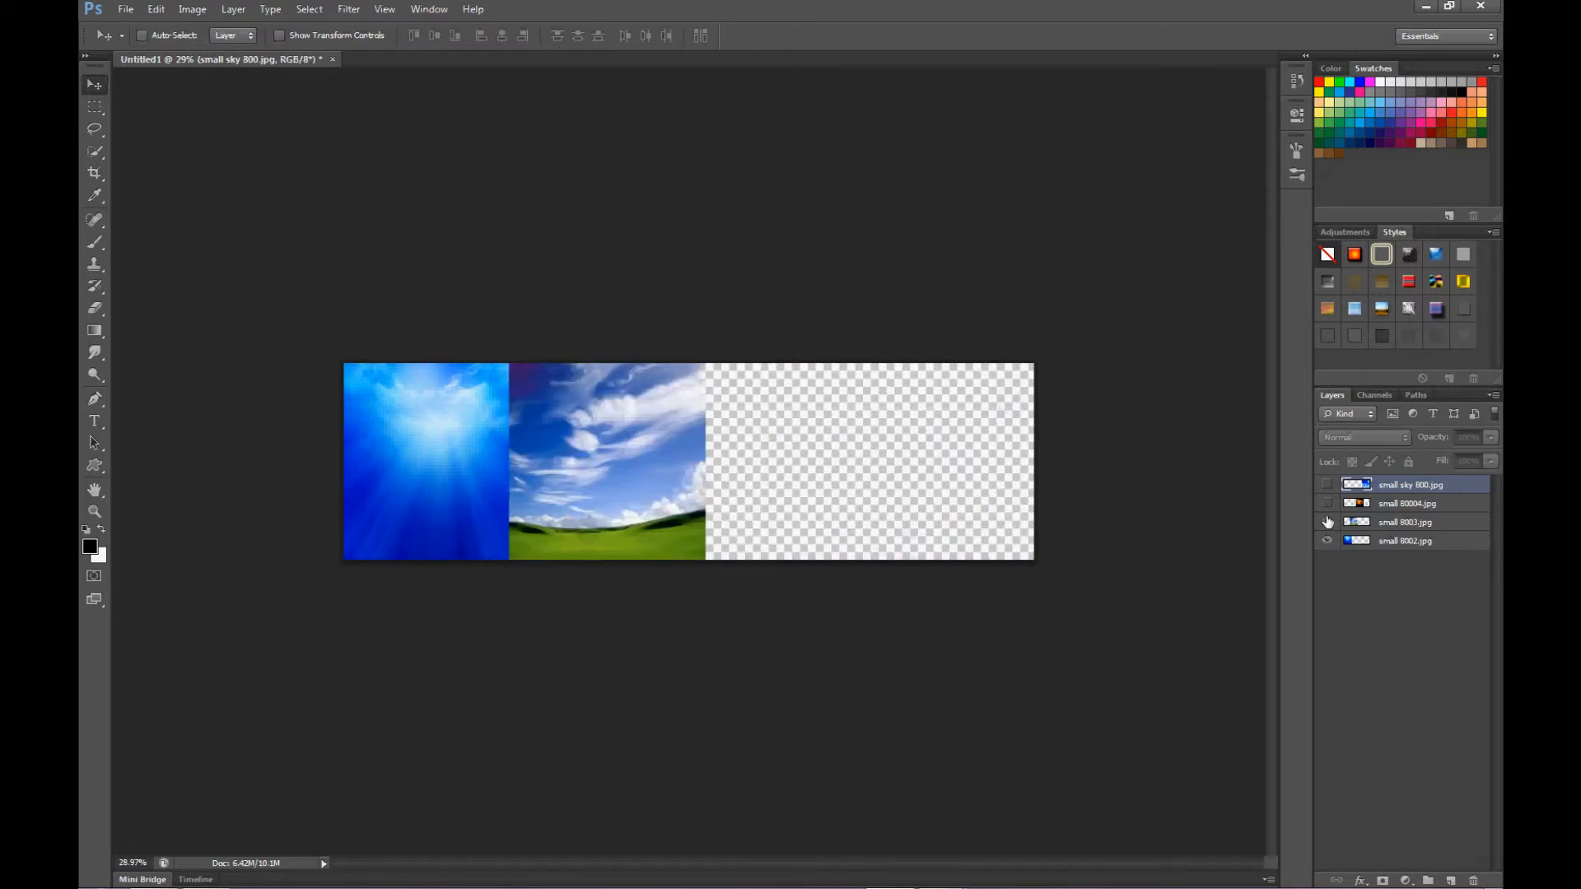
Unhide the hidden photo layers and select the small 8003 layer
click(1327, 522)
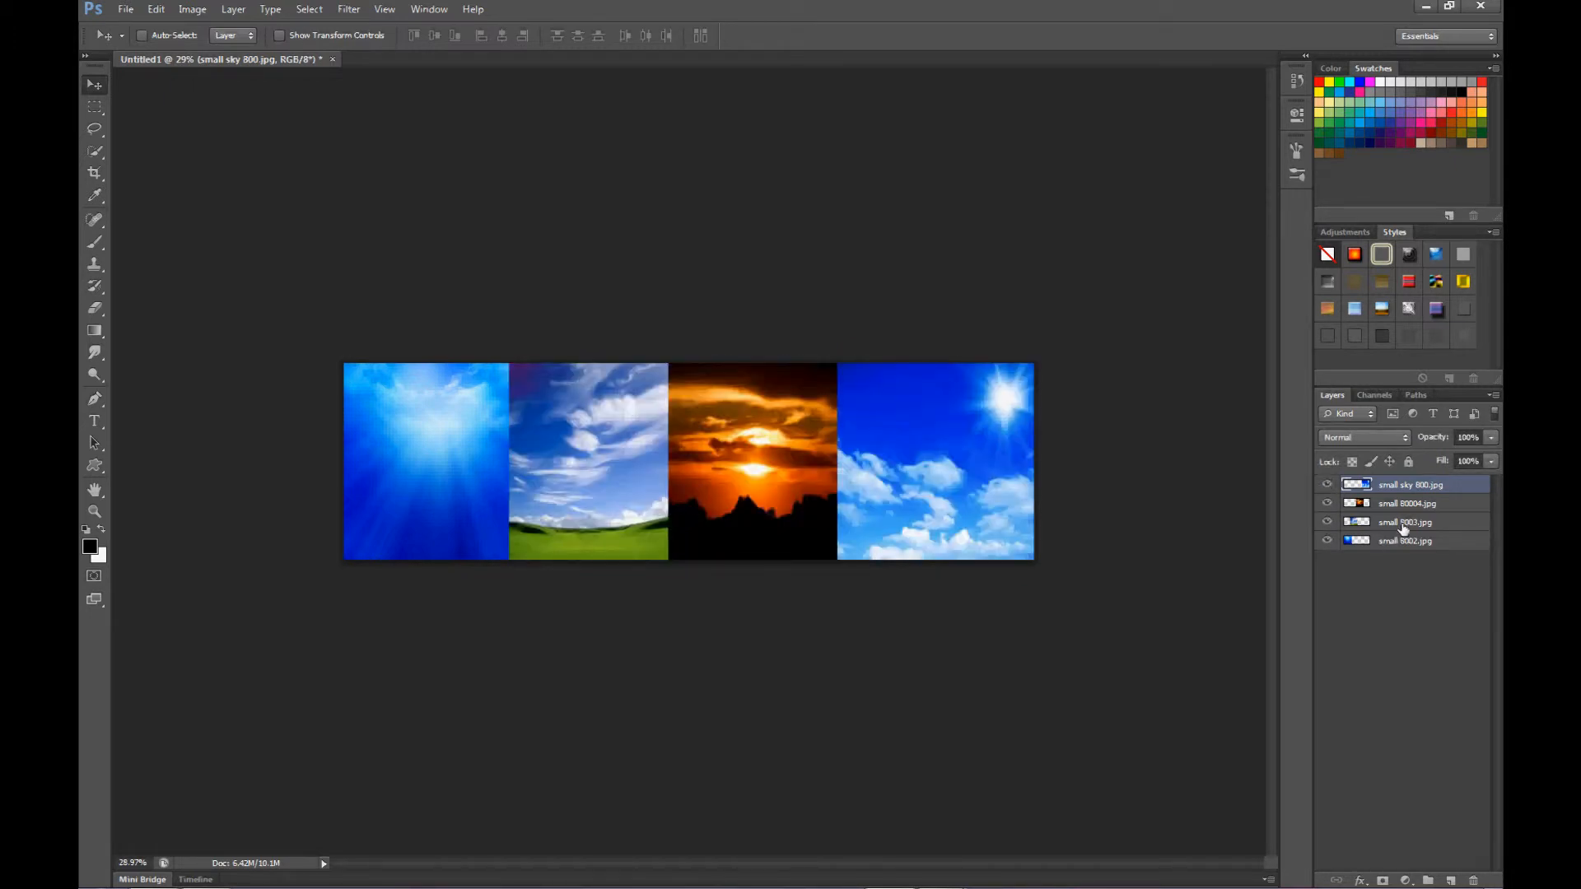
click(1405, 521)
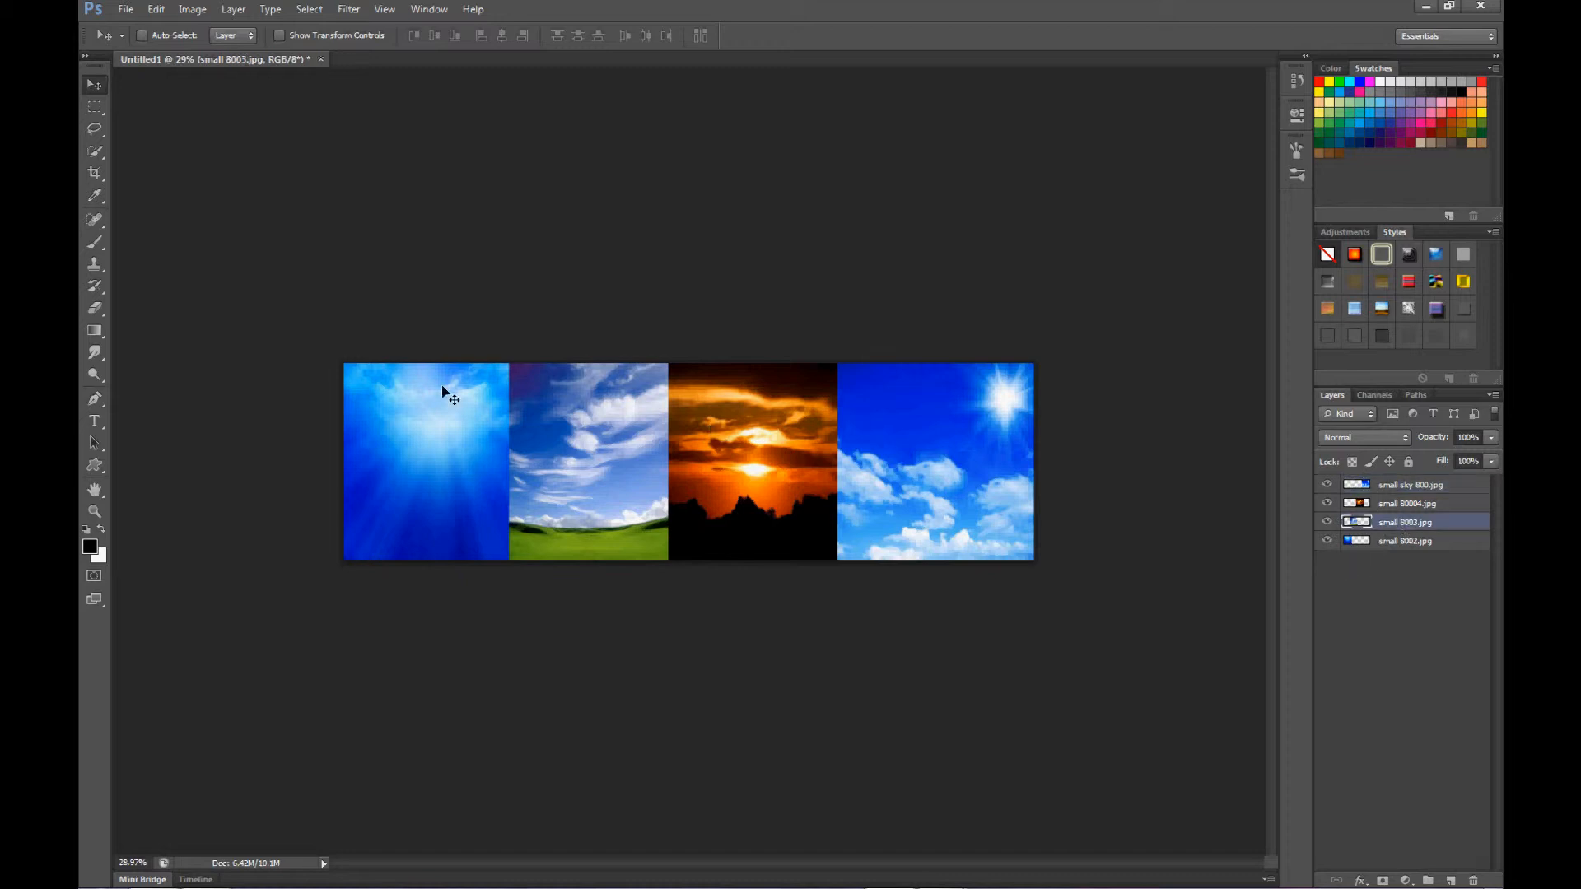
mouse_move(708, 466)
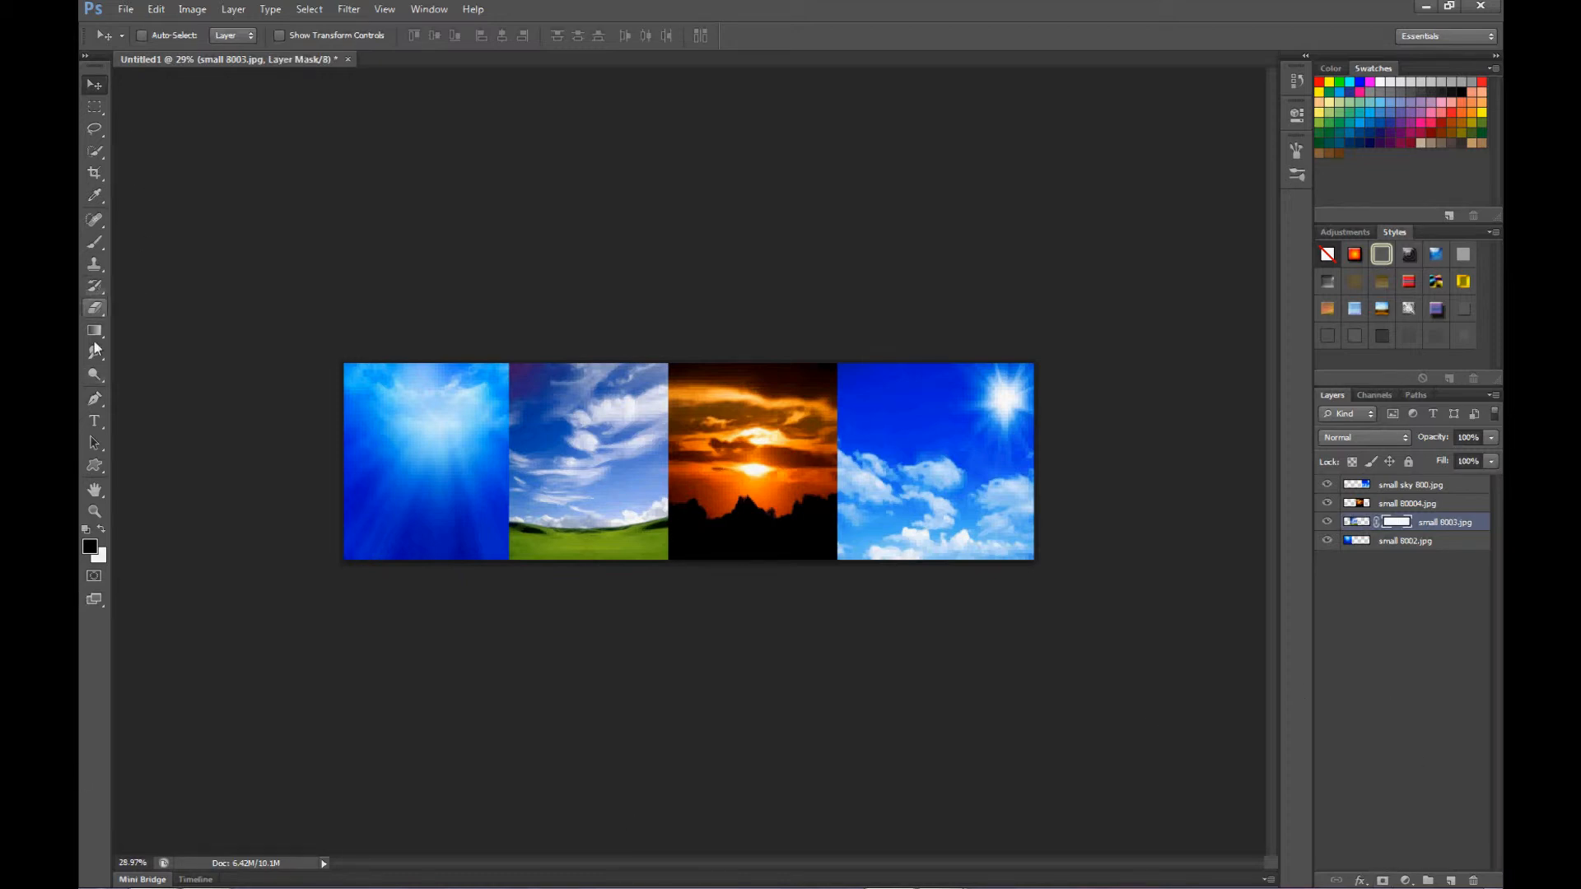
Switch to the Gradient Tool and open its preset picker
click(94, 331)
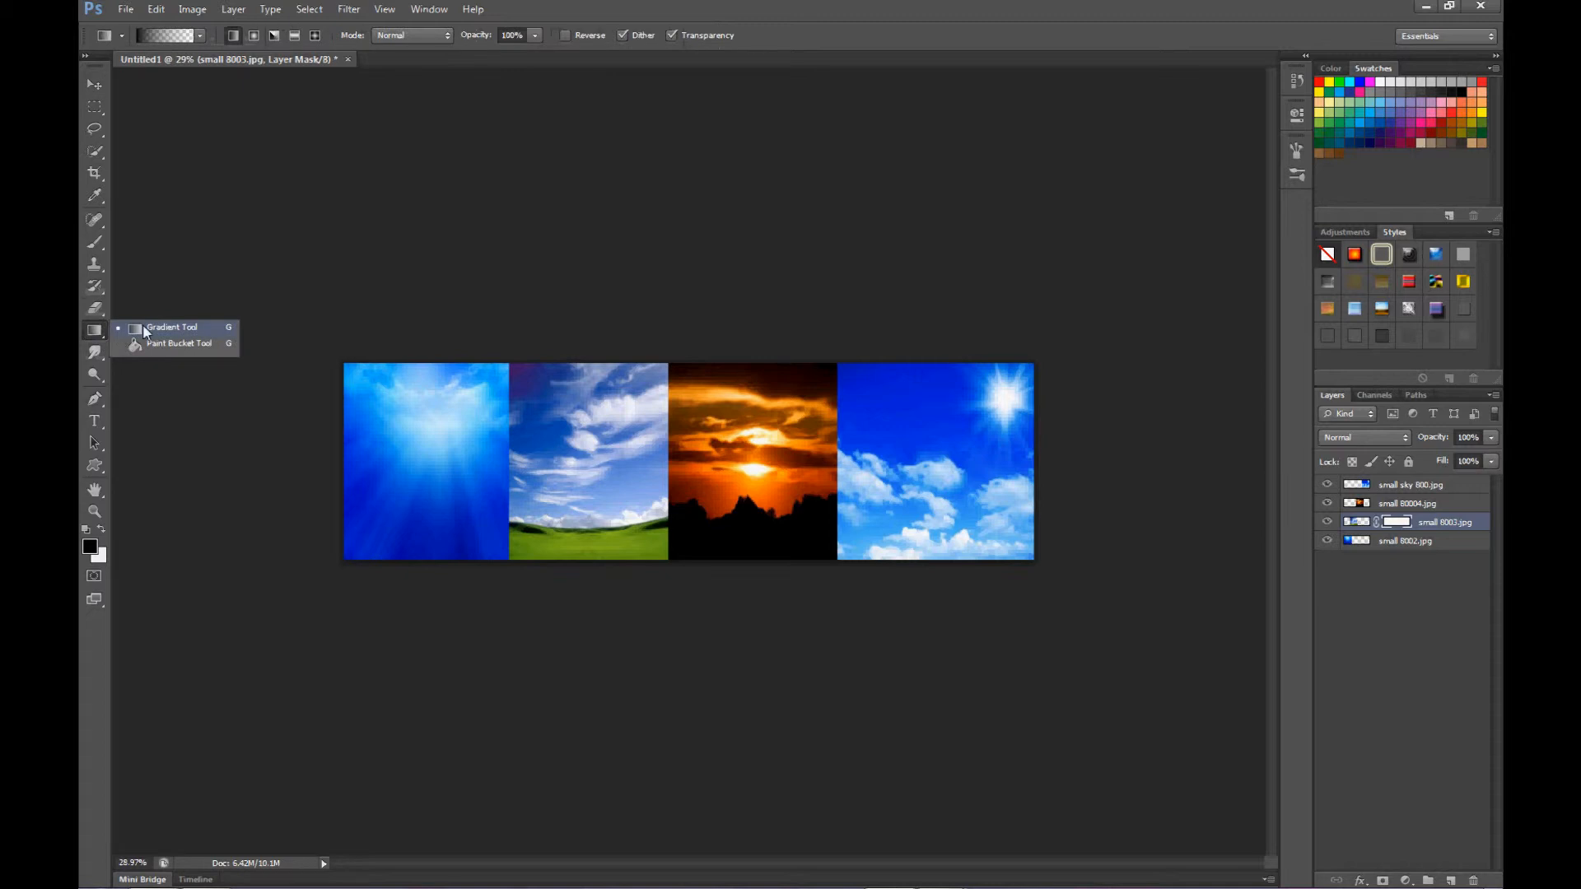
click(171, 327)
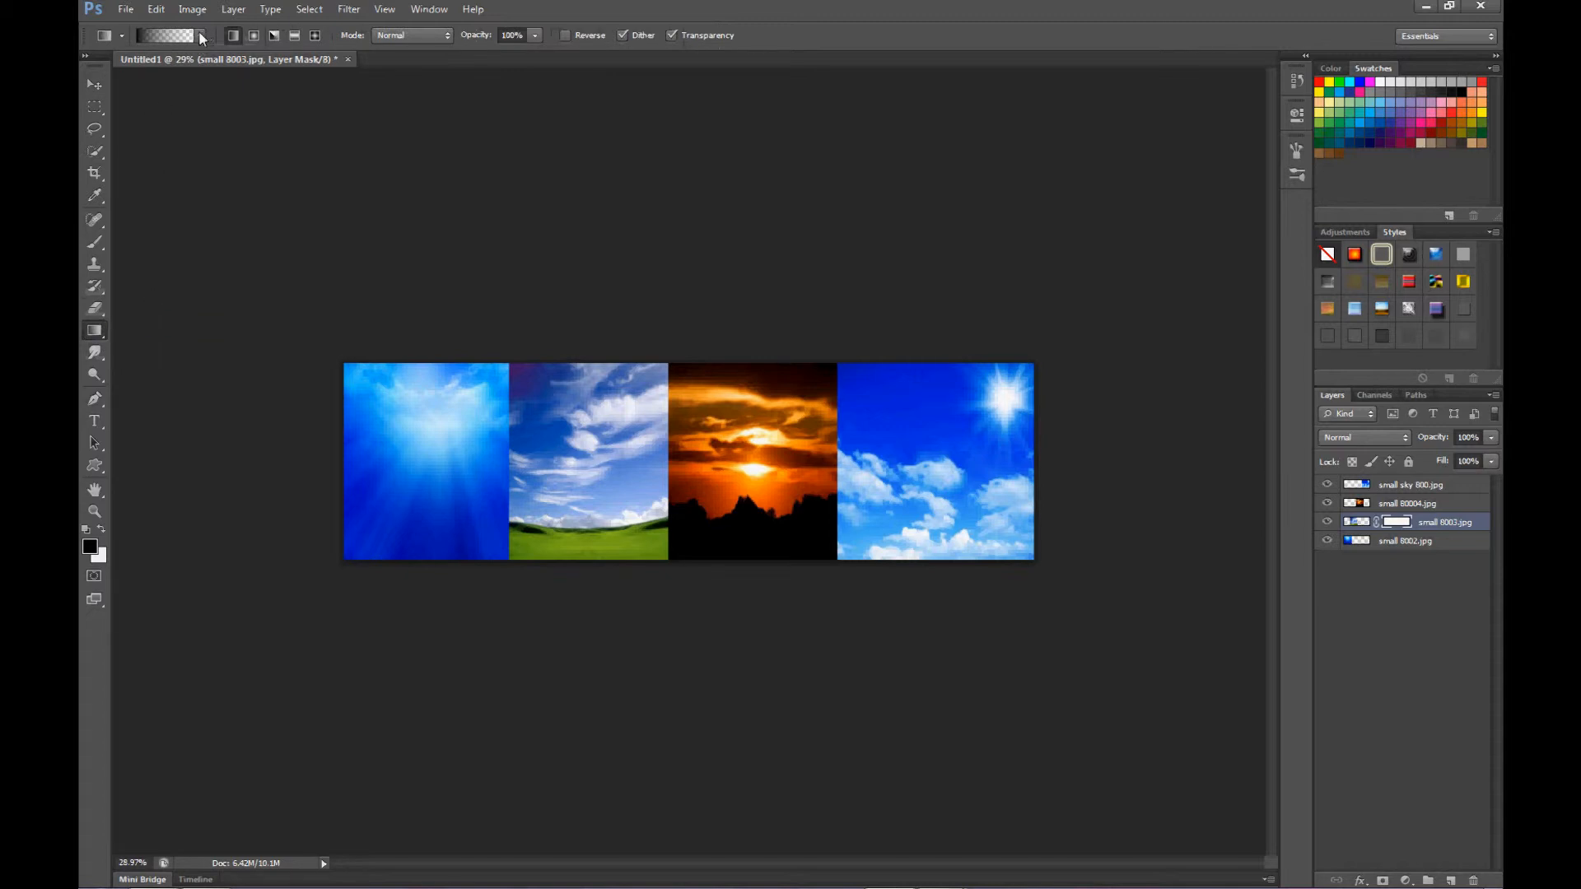
click(199, 36)
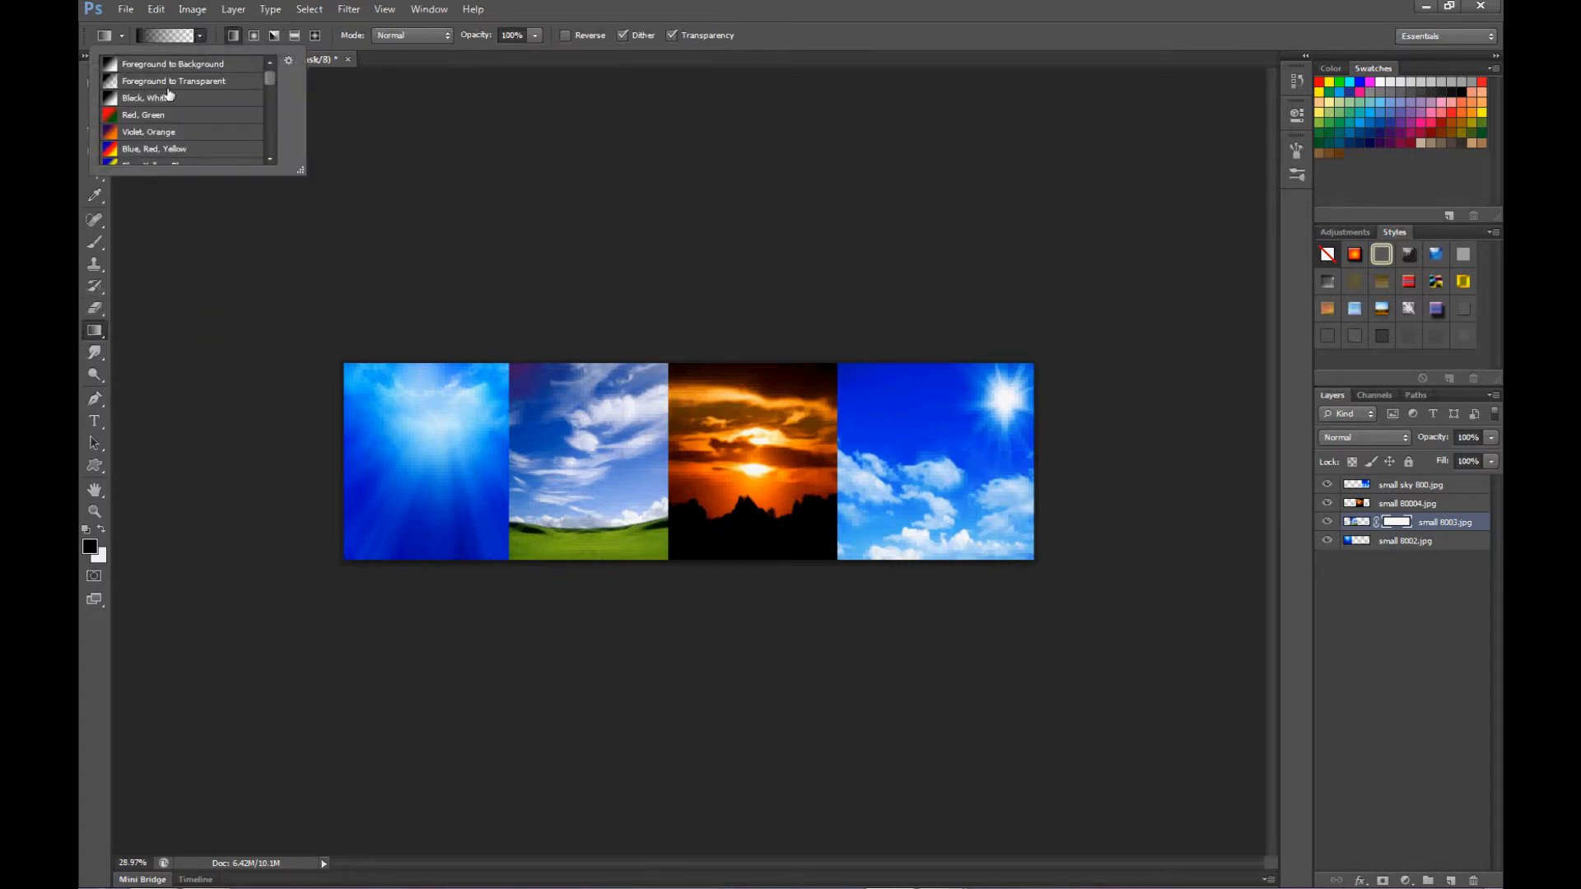
mouse_move(192, 82)
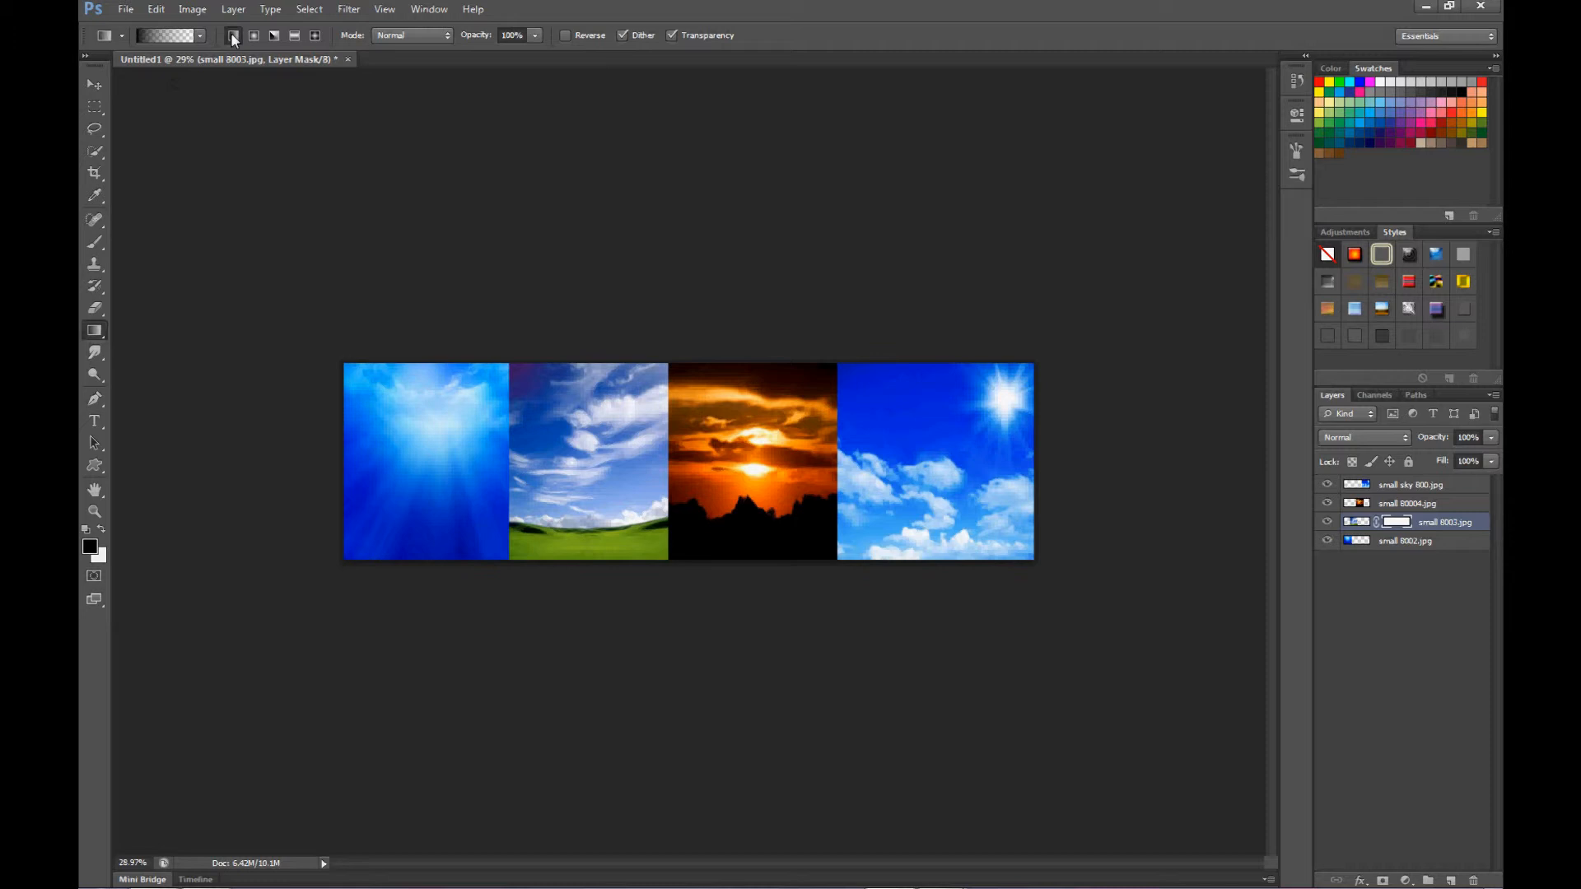
mouse_move(233, 35)
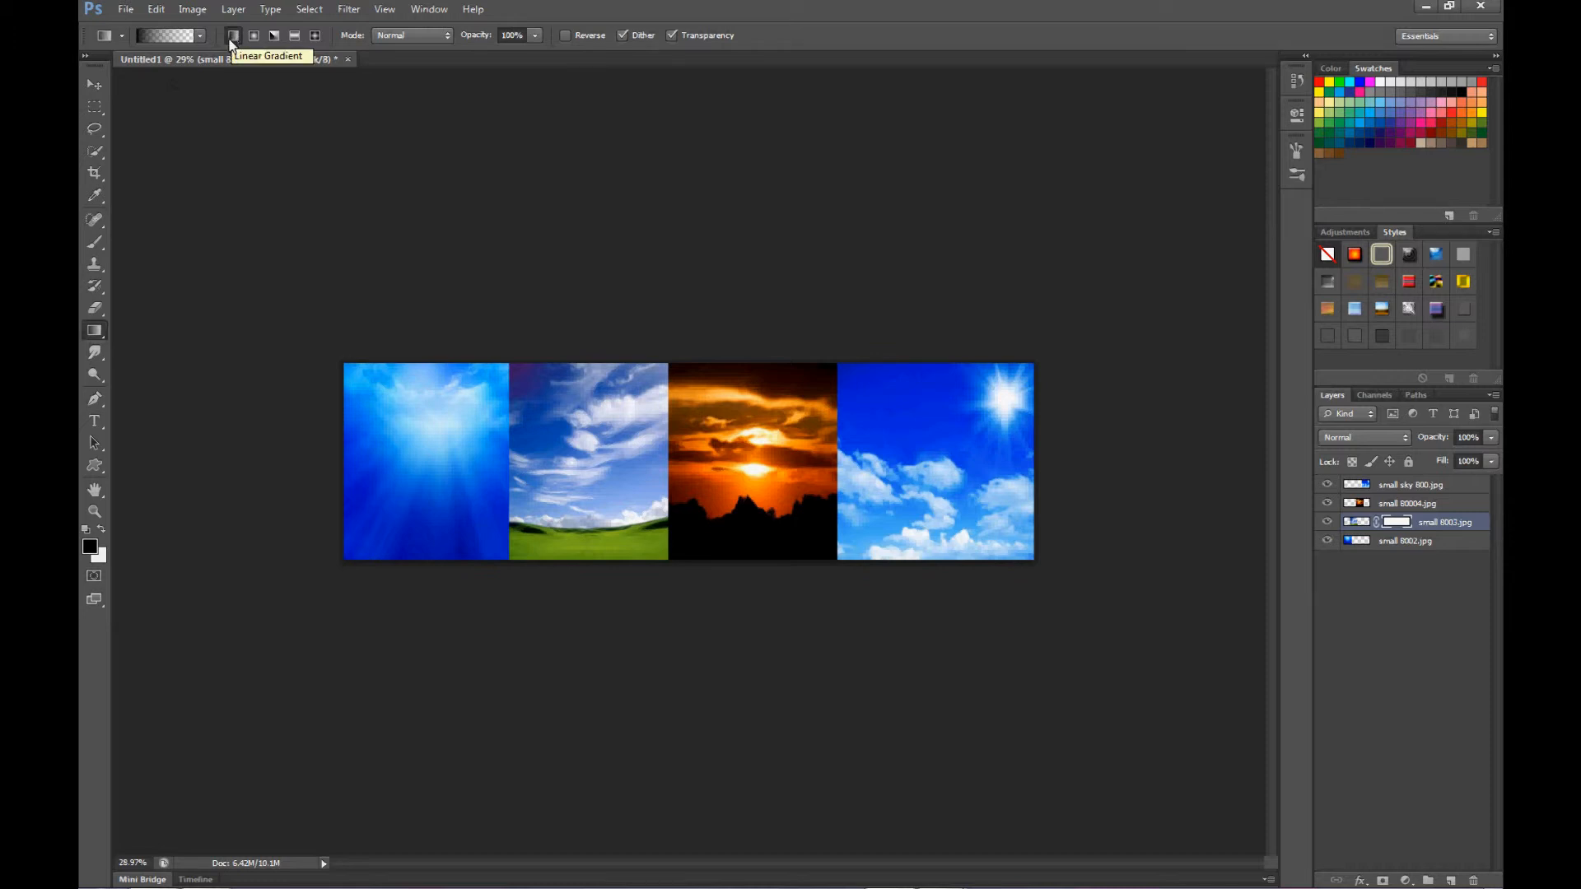
mouse_move(364, 63)
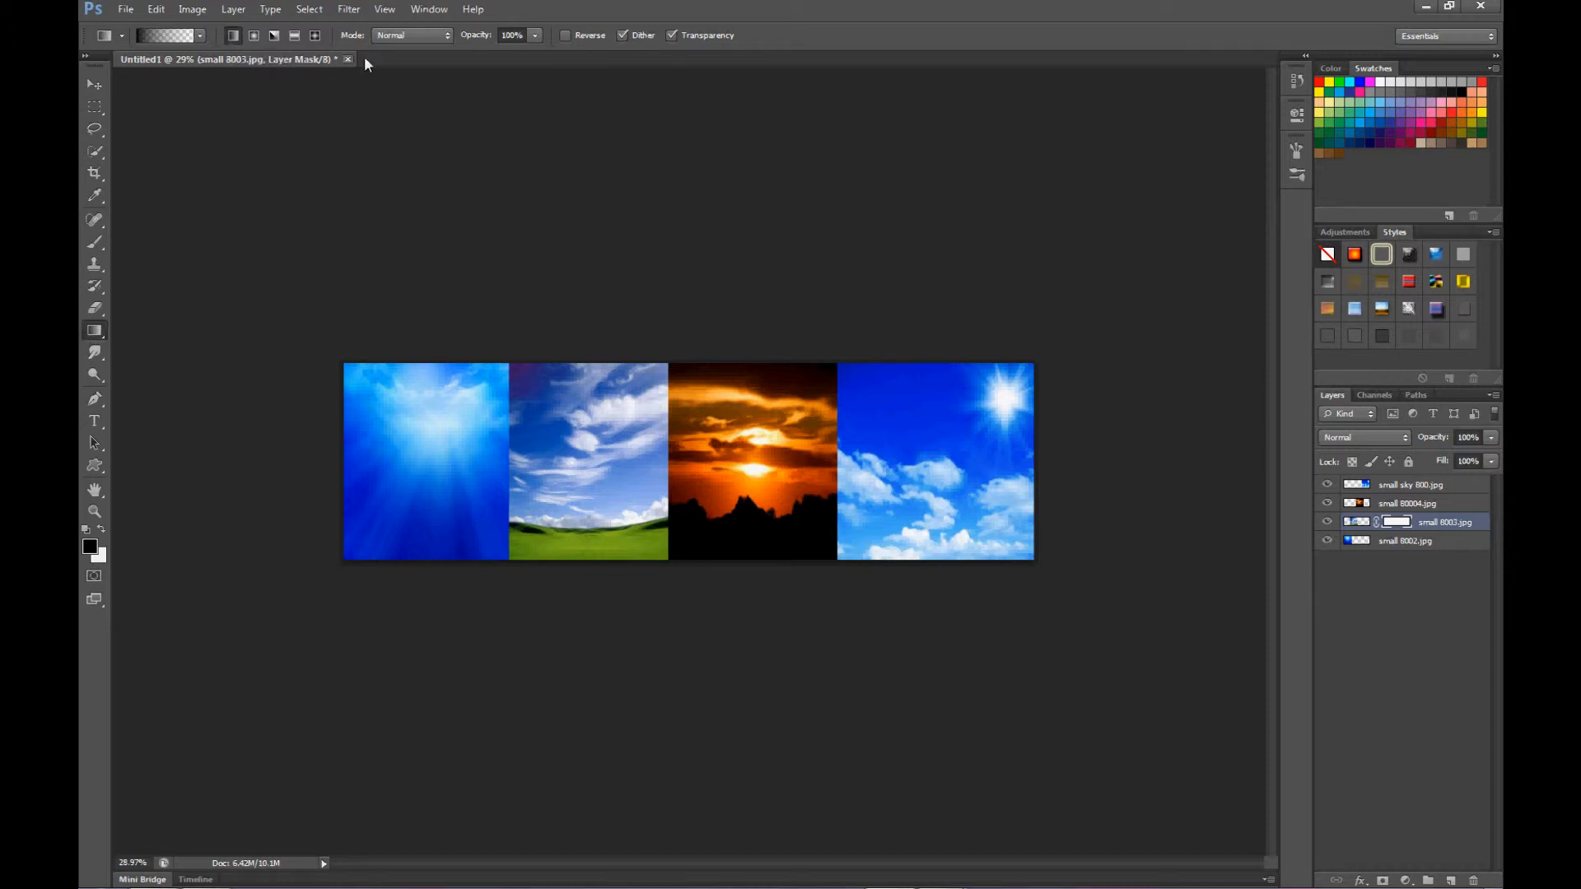
mouse_move(636, 62)
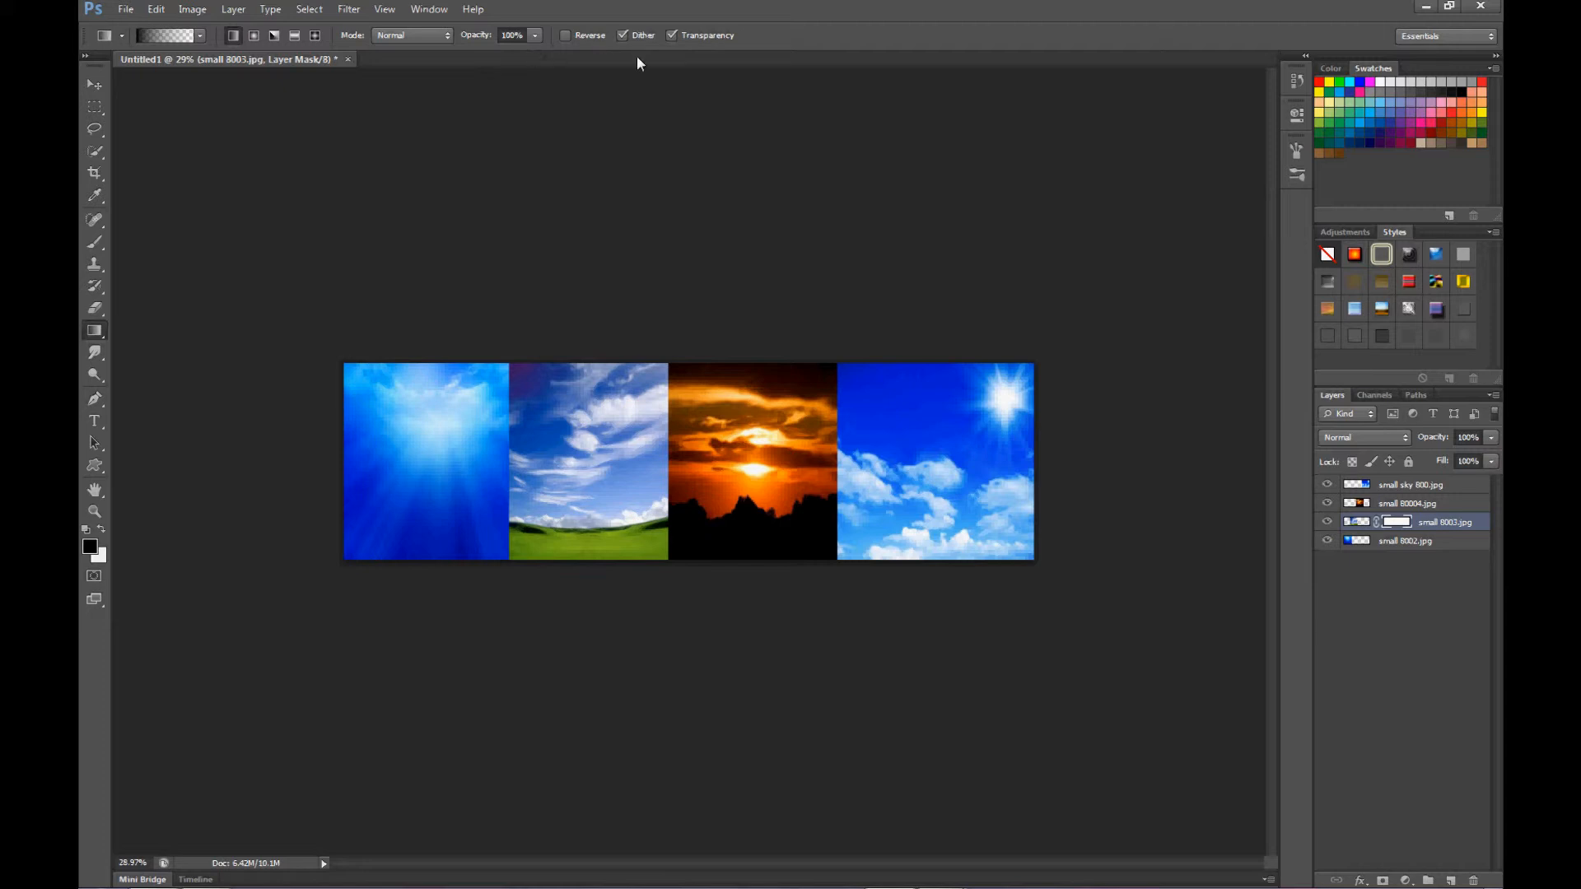
mouse_move(421, 254)
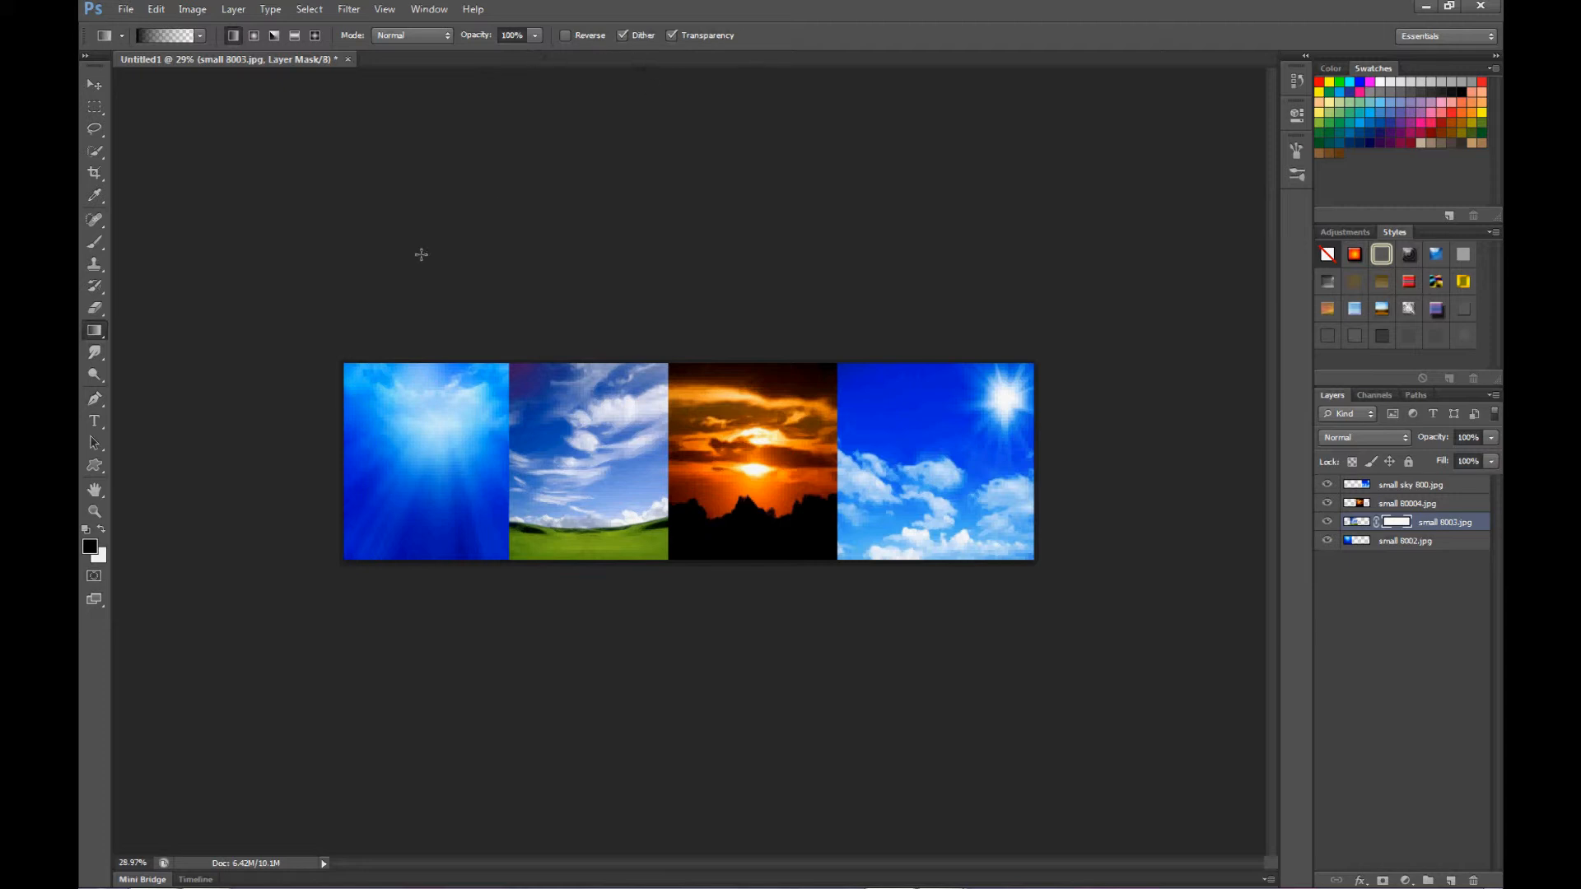
mouse_move(449, 453)
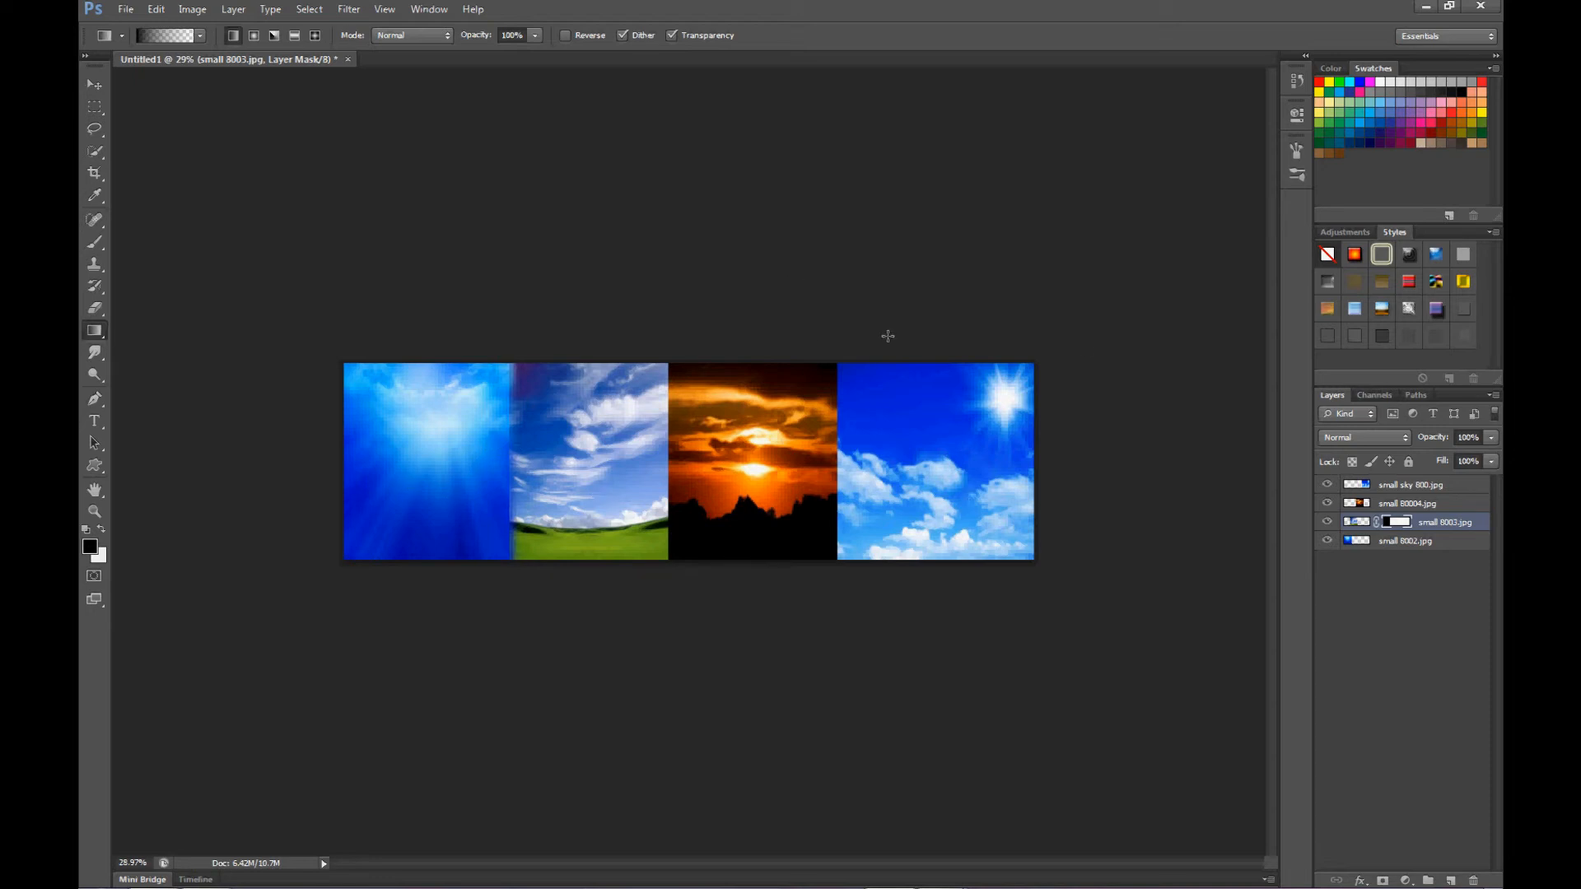
mouse_move(1400, 512)
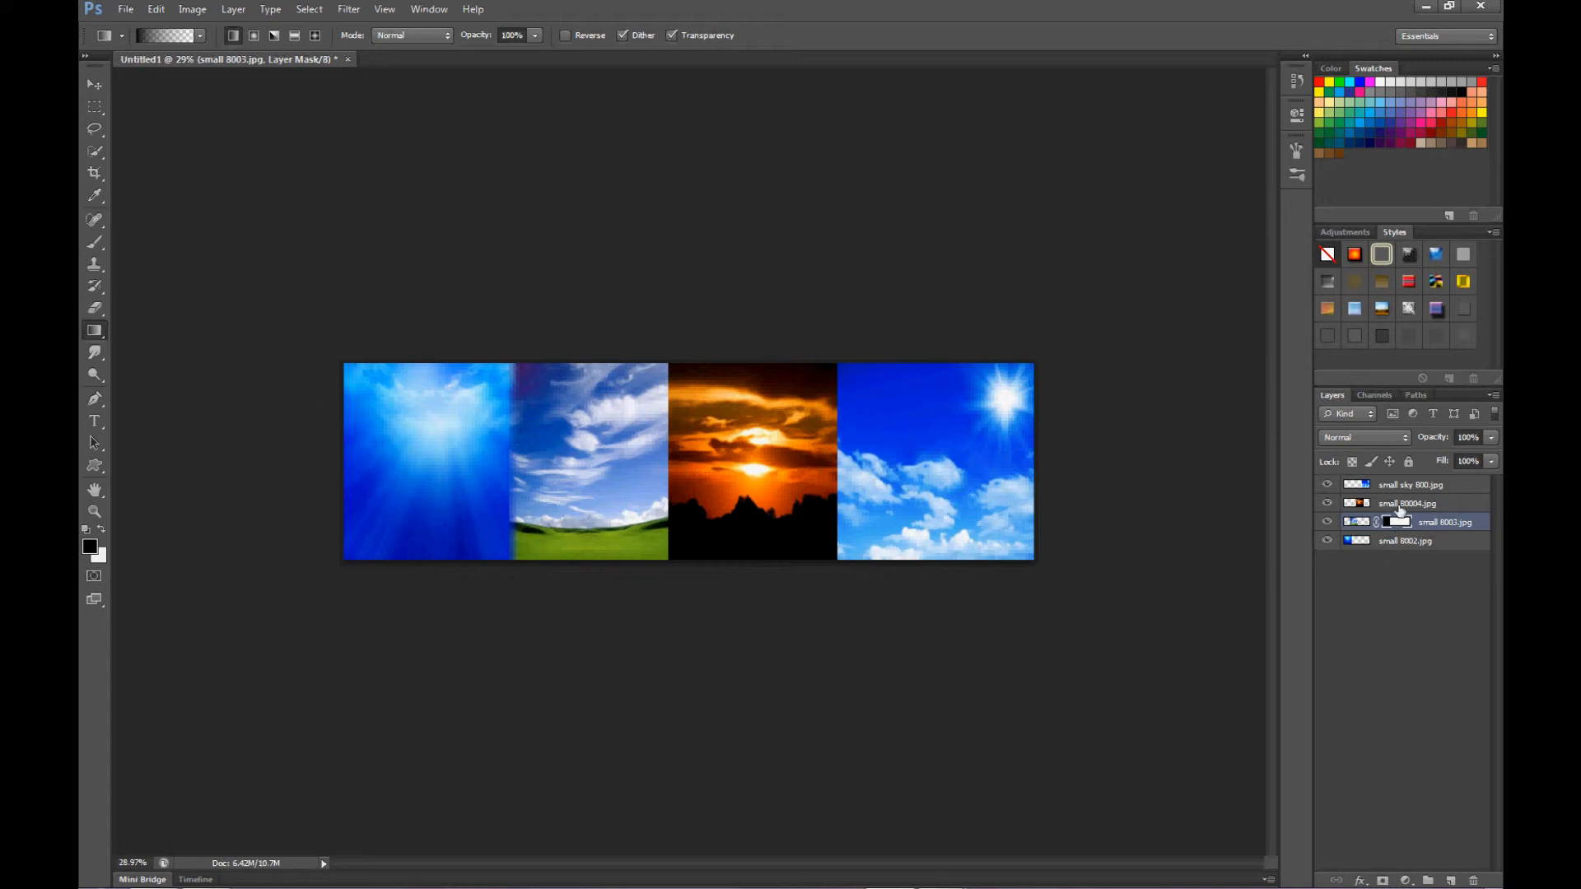
Select the small 80004 sunset layer to mask next
click(1405, 503)
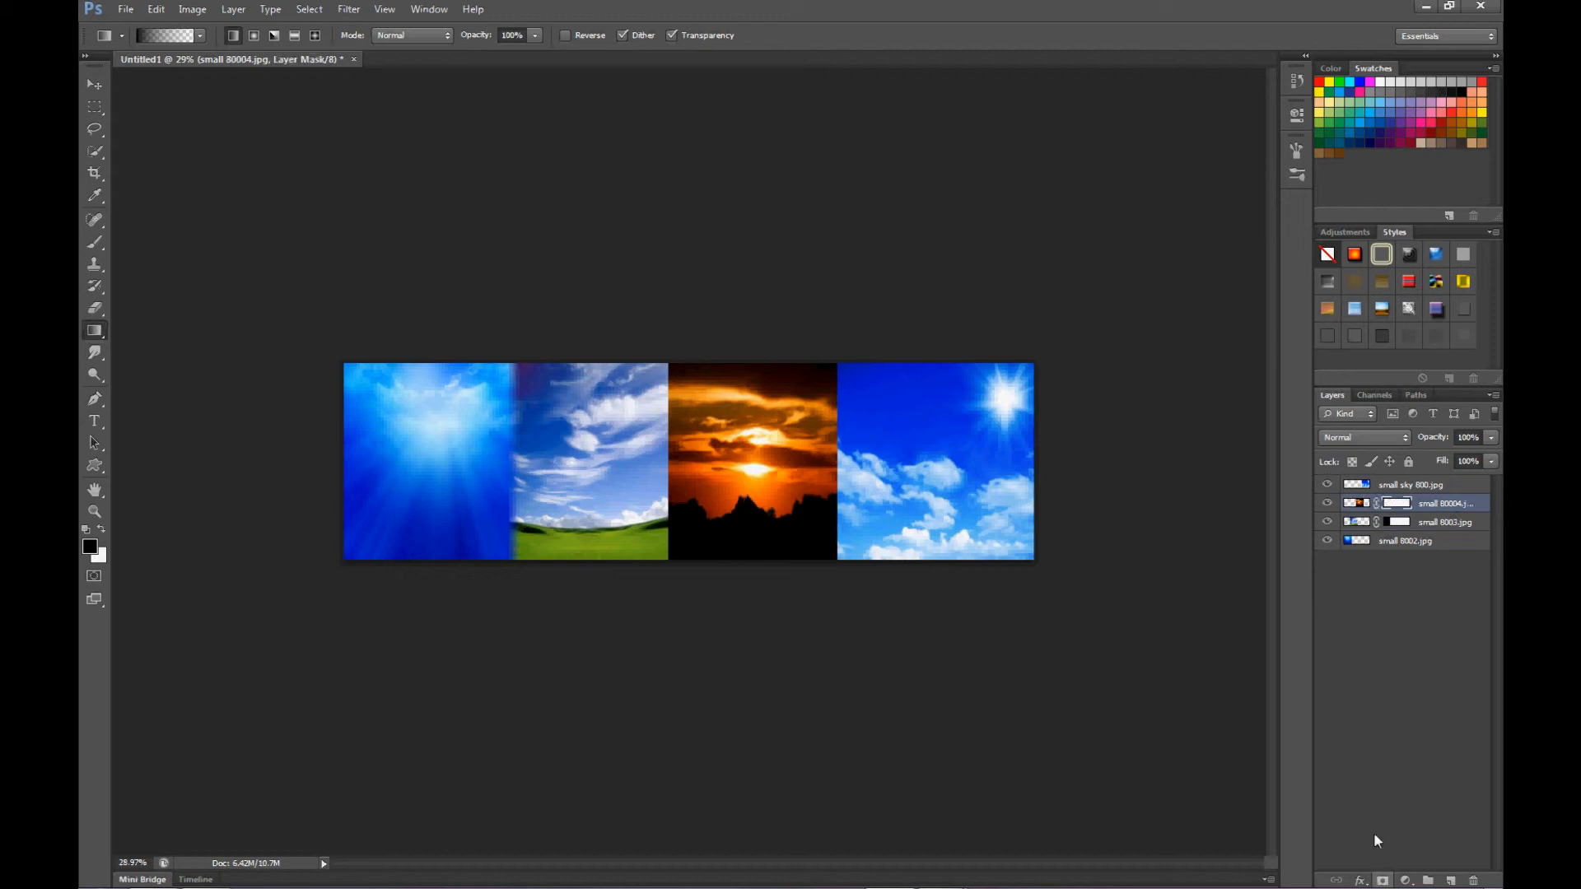
mouse_move(635, 444)
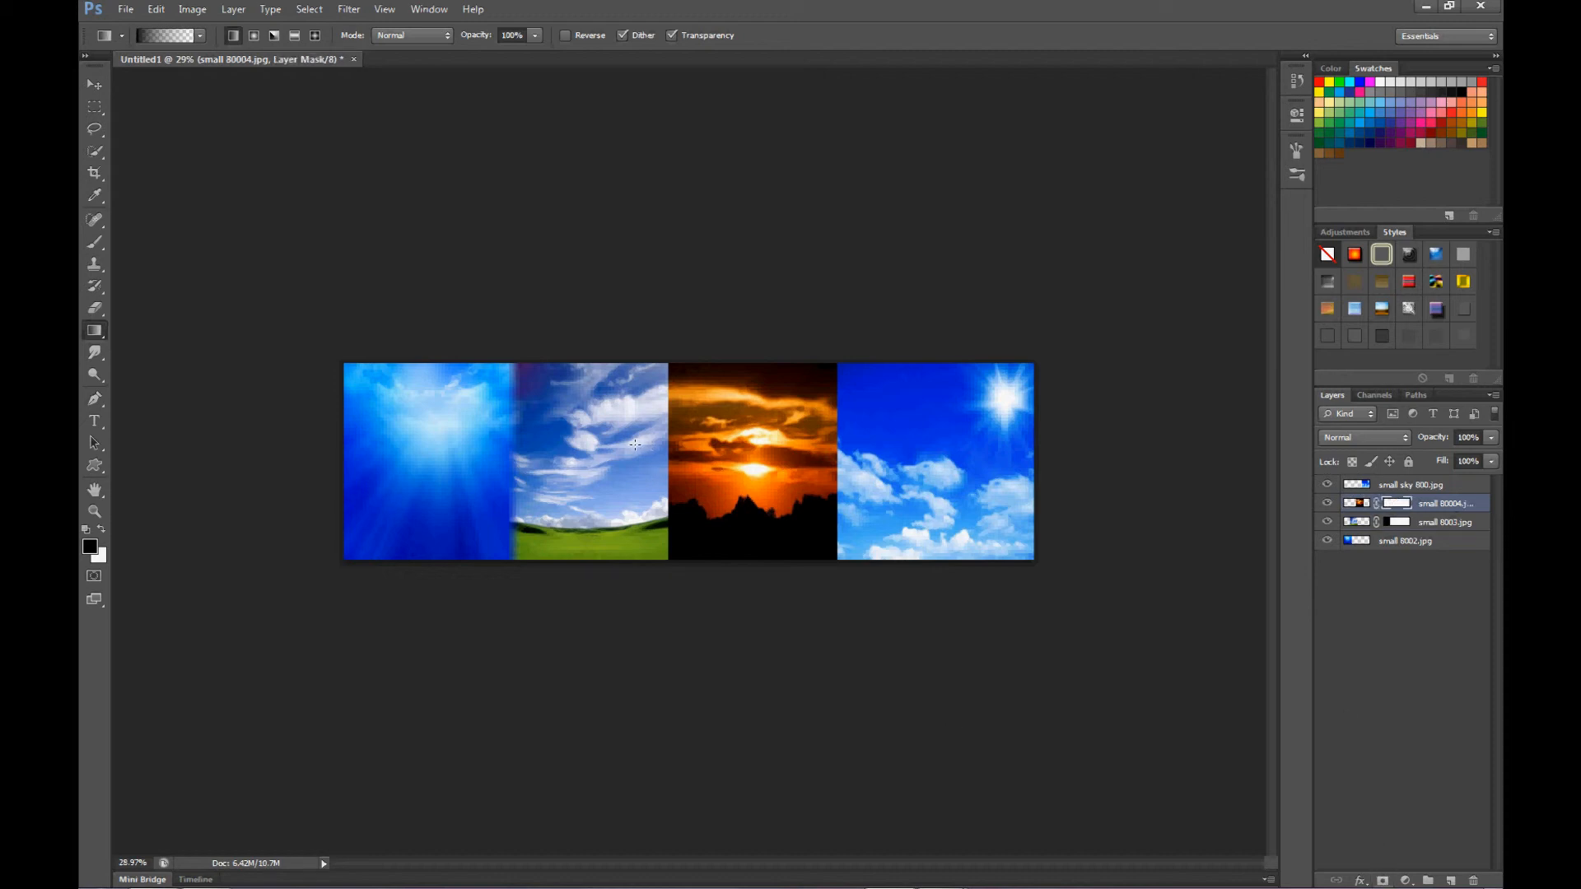
mouse_move(665, 447)
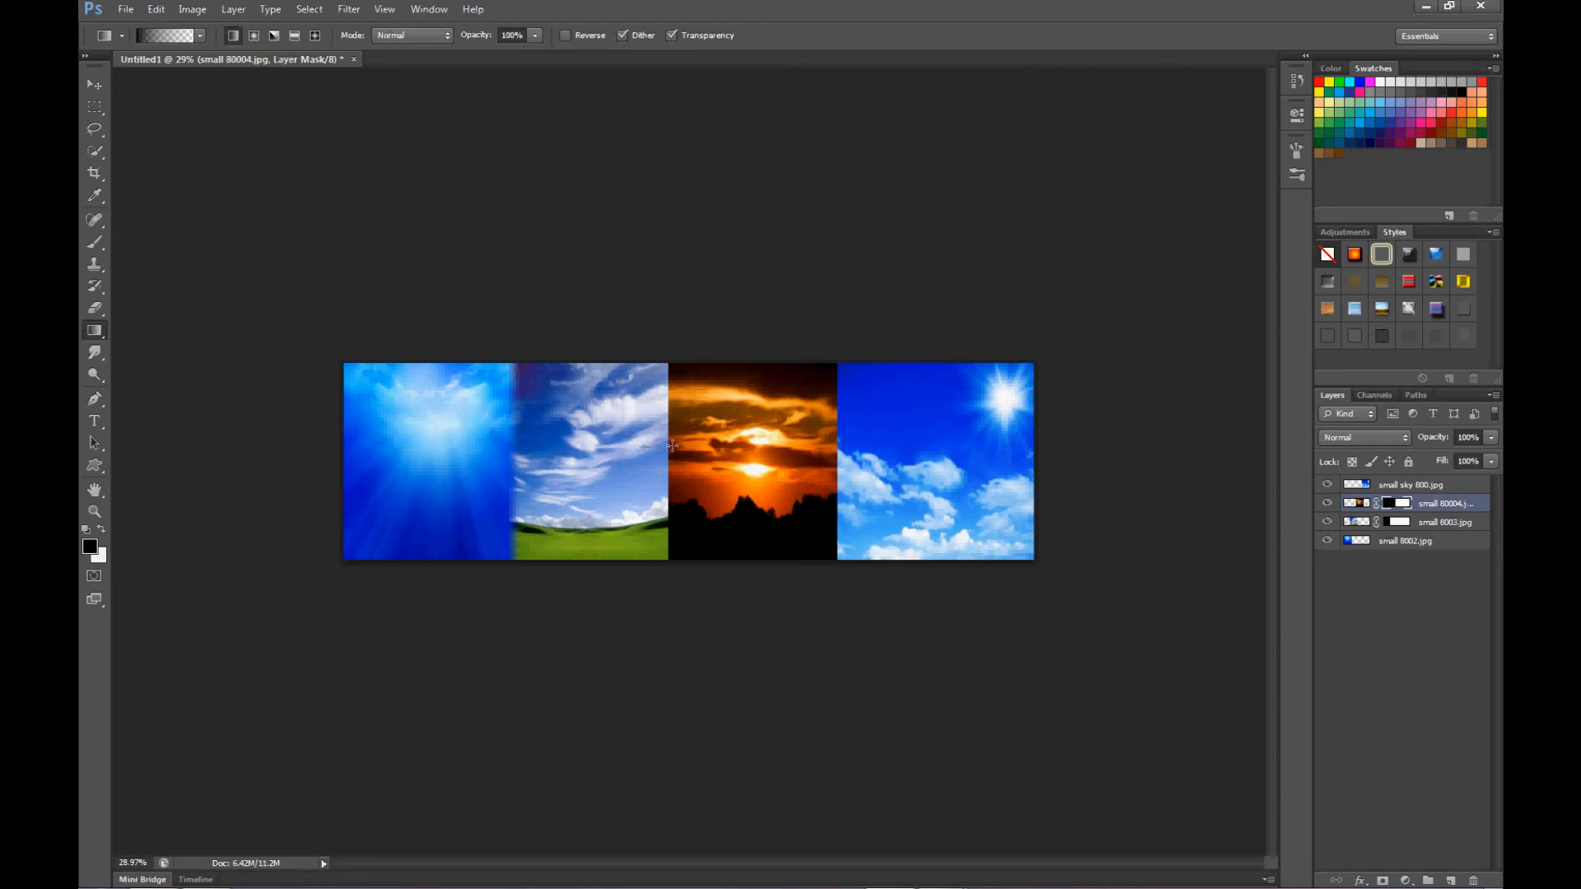
mouse_move(677, 454)
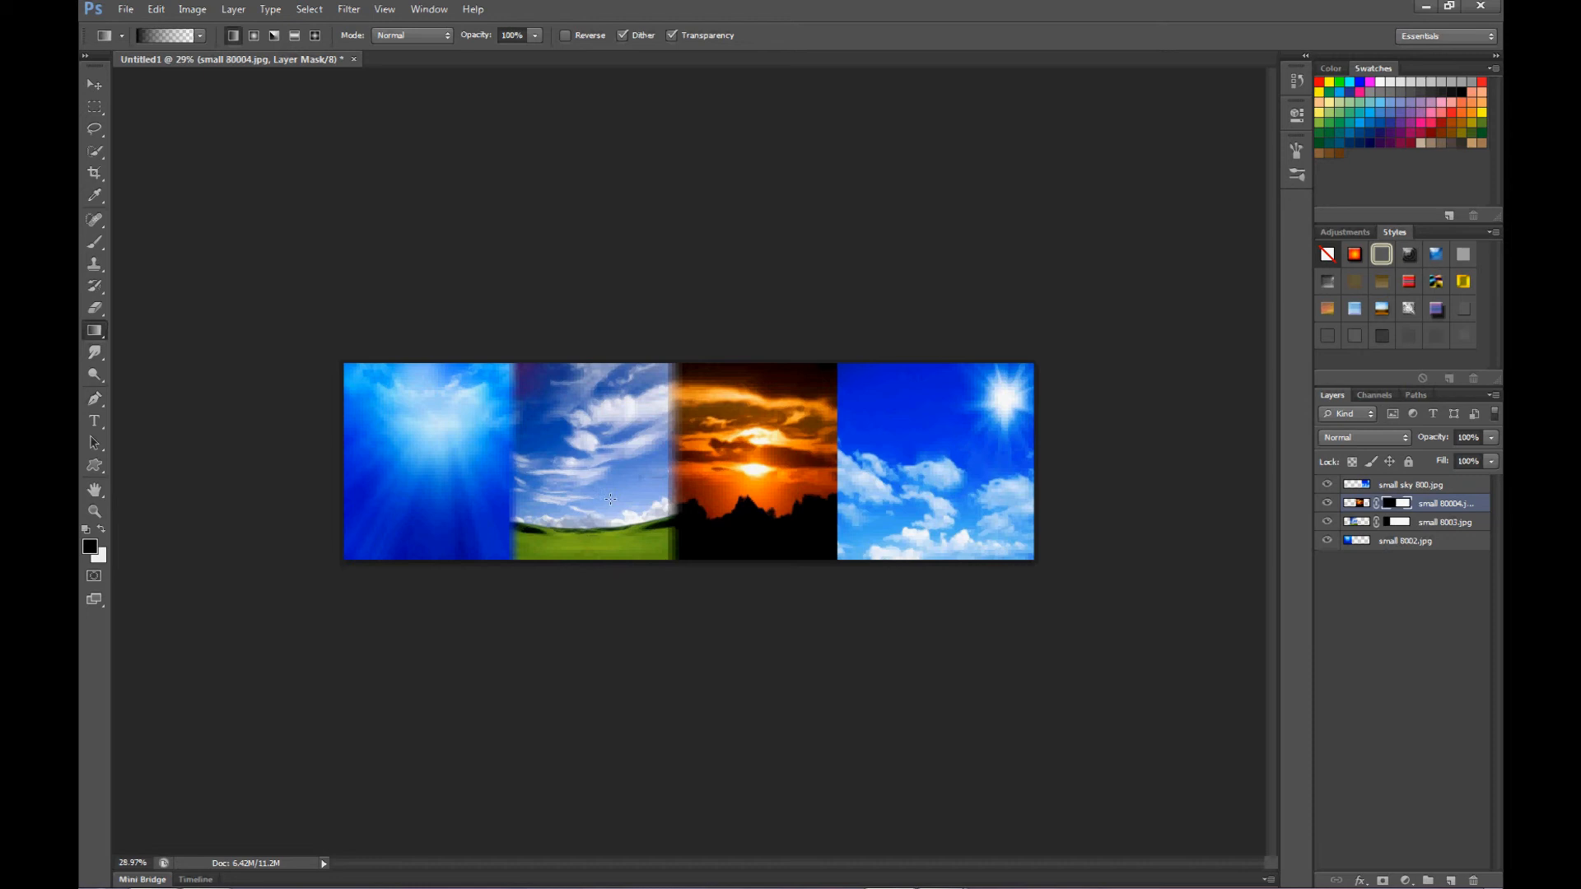
mouse_move(1221, 502)
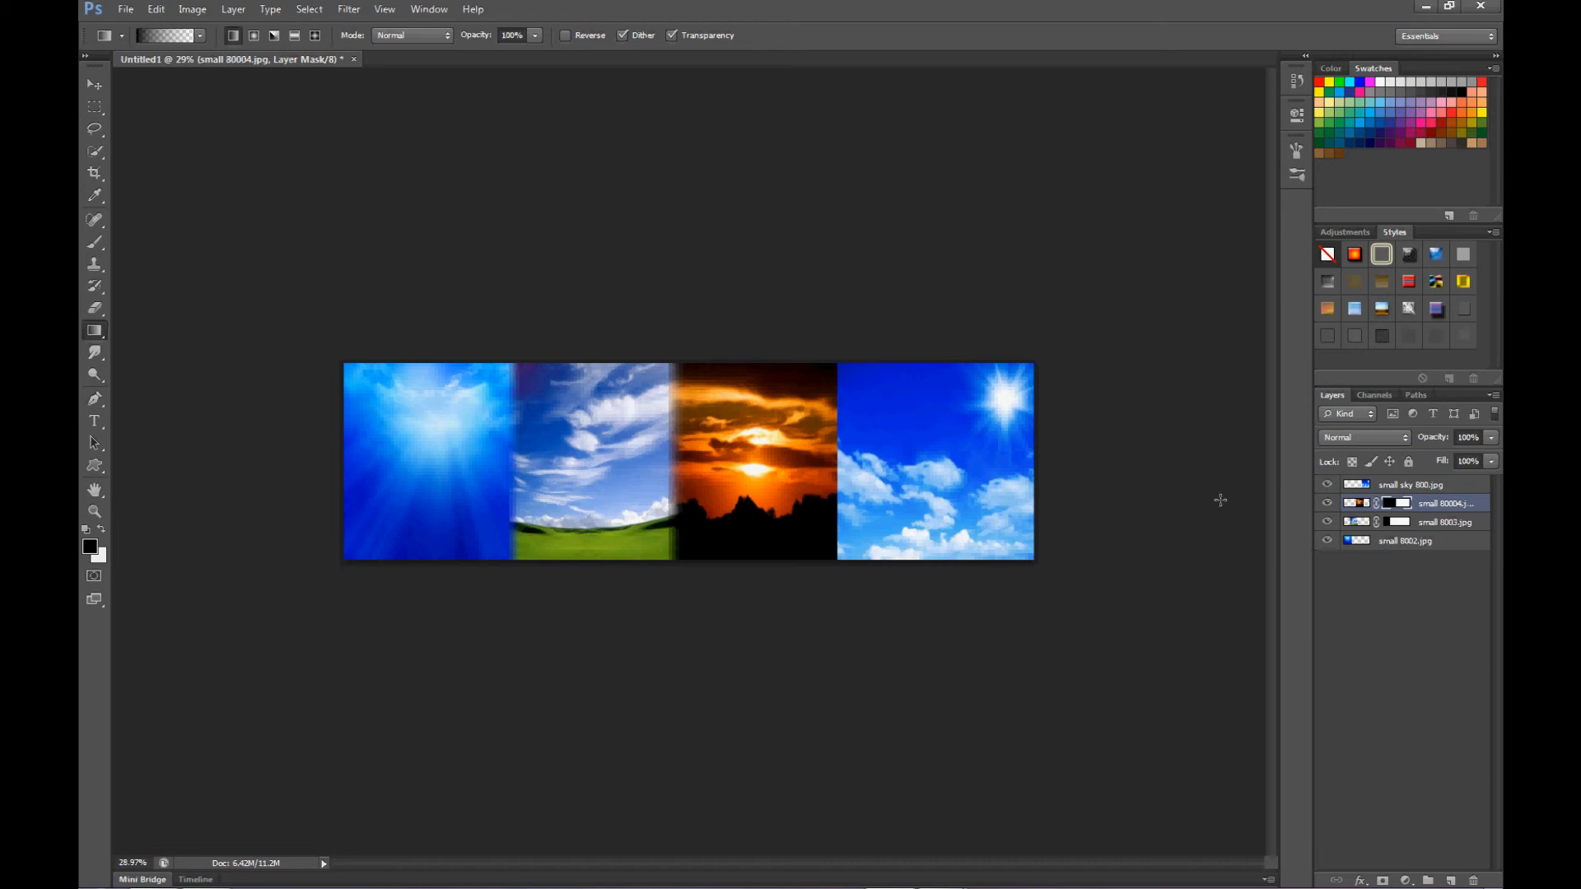
mouse_move(1235, 579)
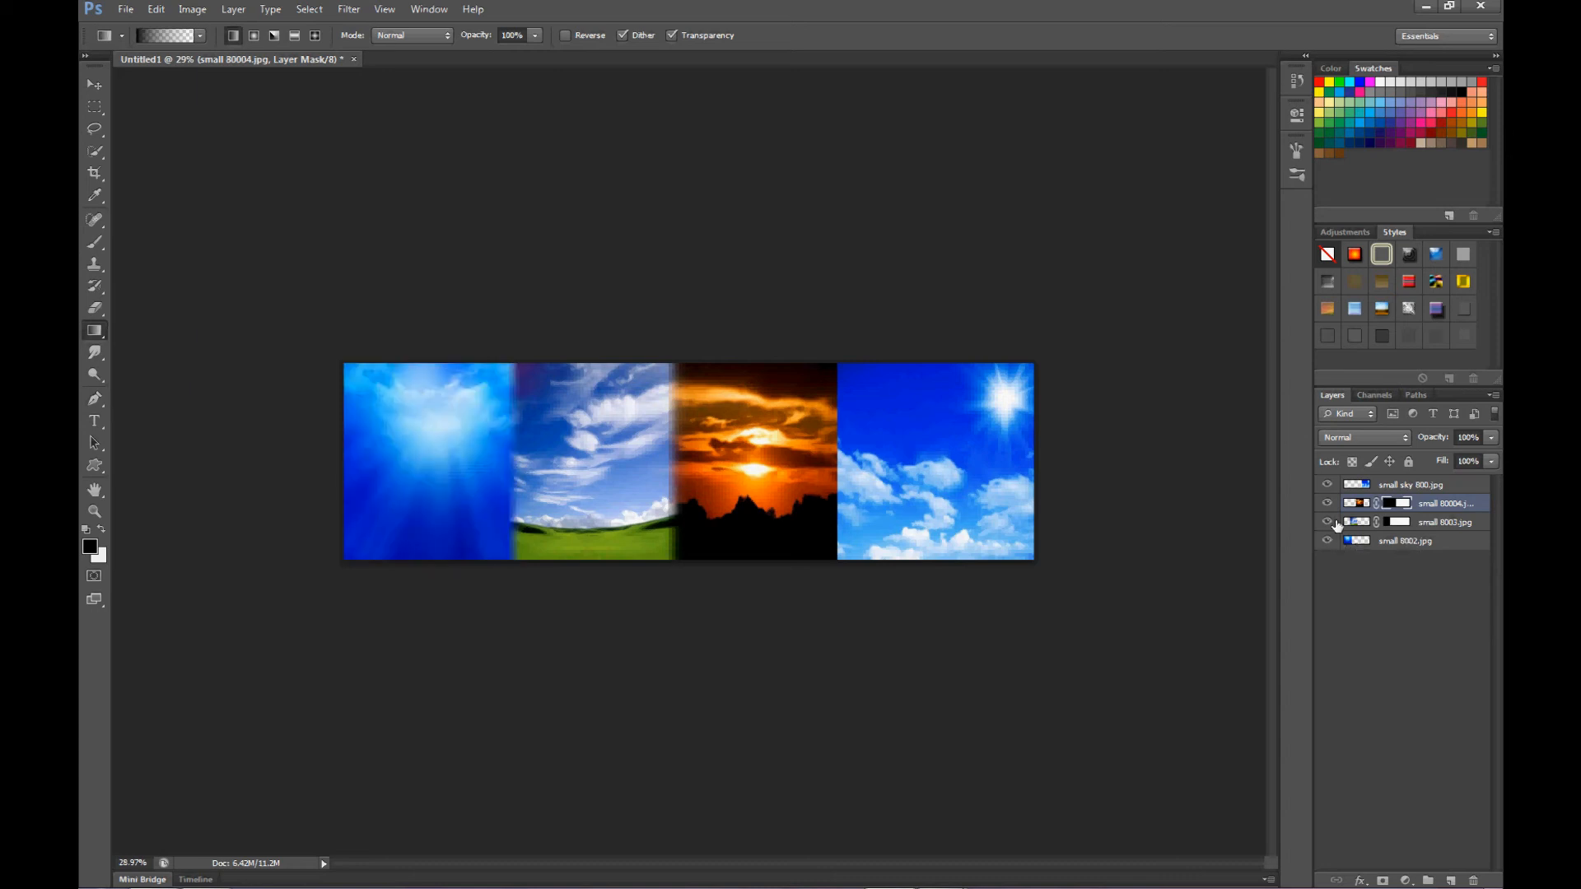
Hide the sun-and-clouds photo layer, then show it again
click(1327, 485)
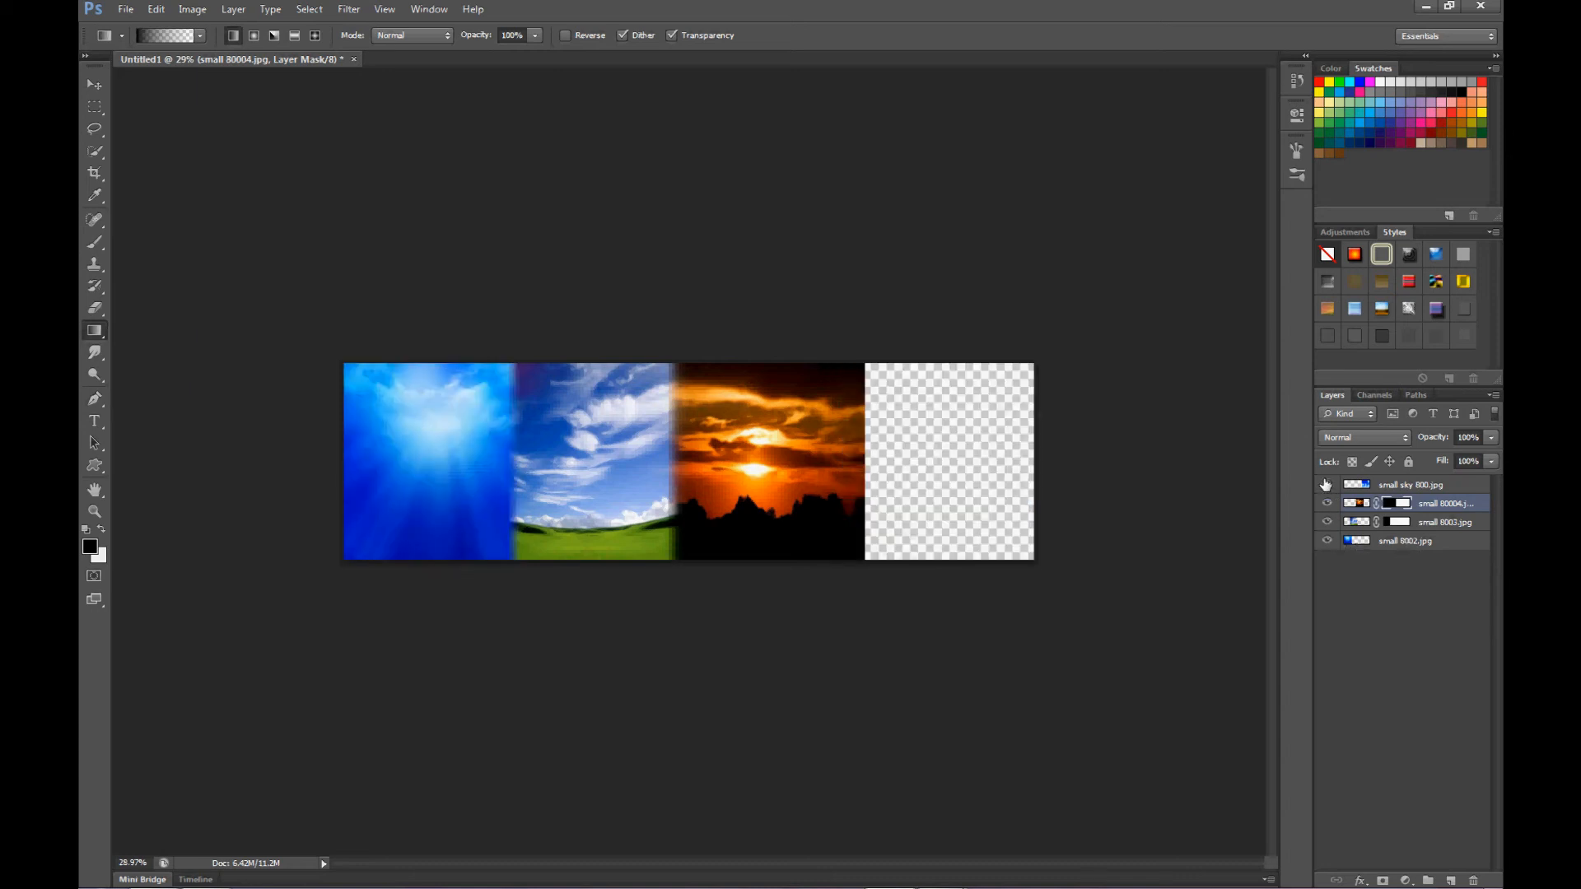
click(1327, 485)
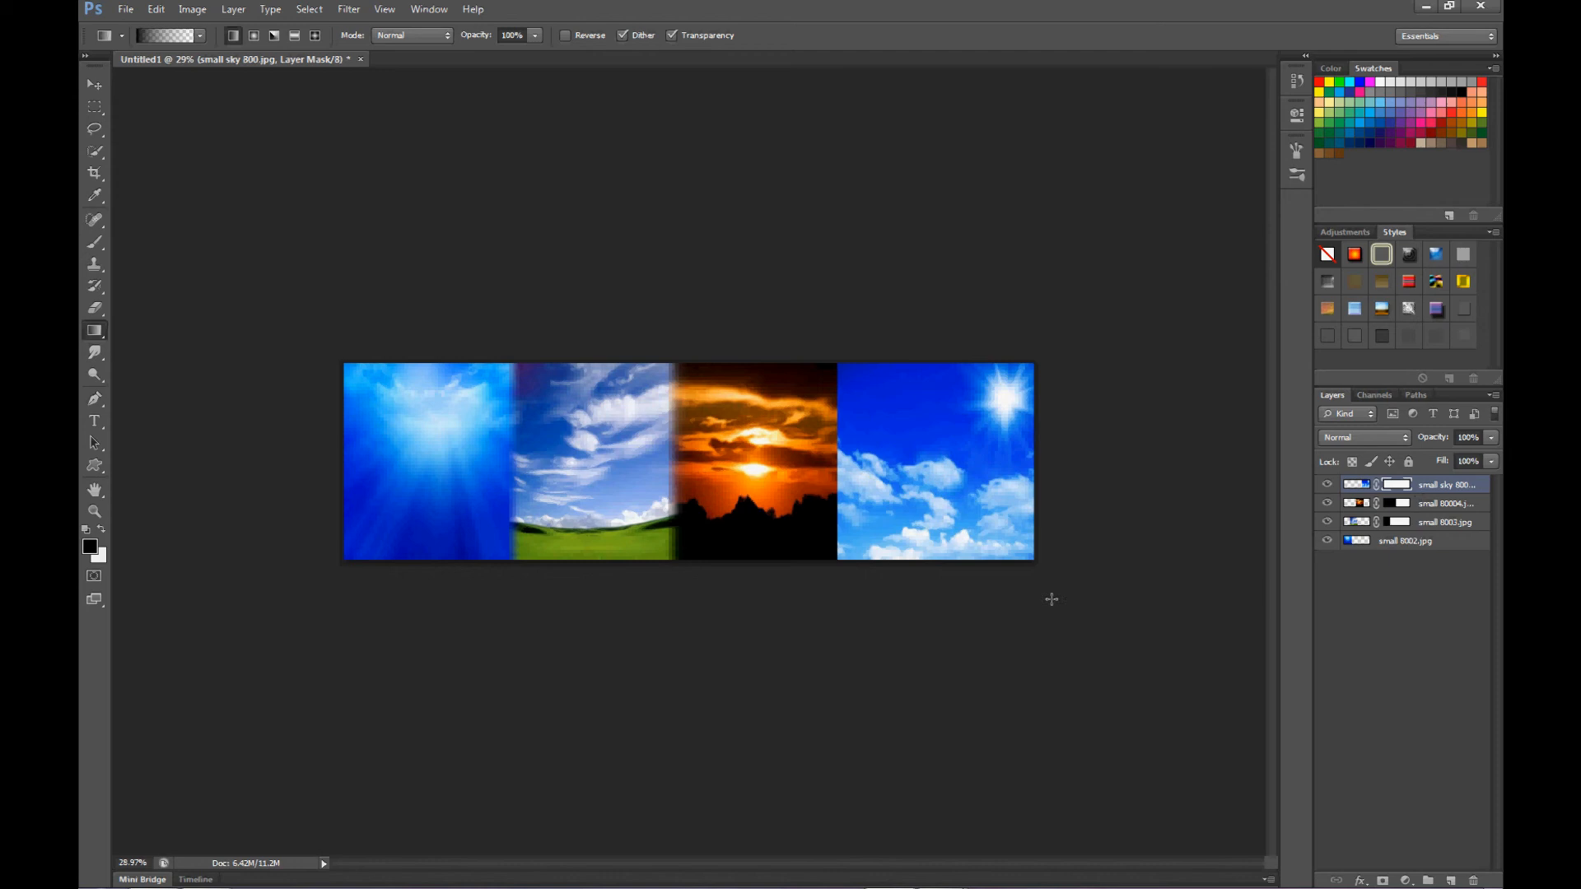
mouse_move(832, 455)
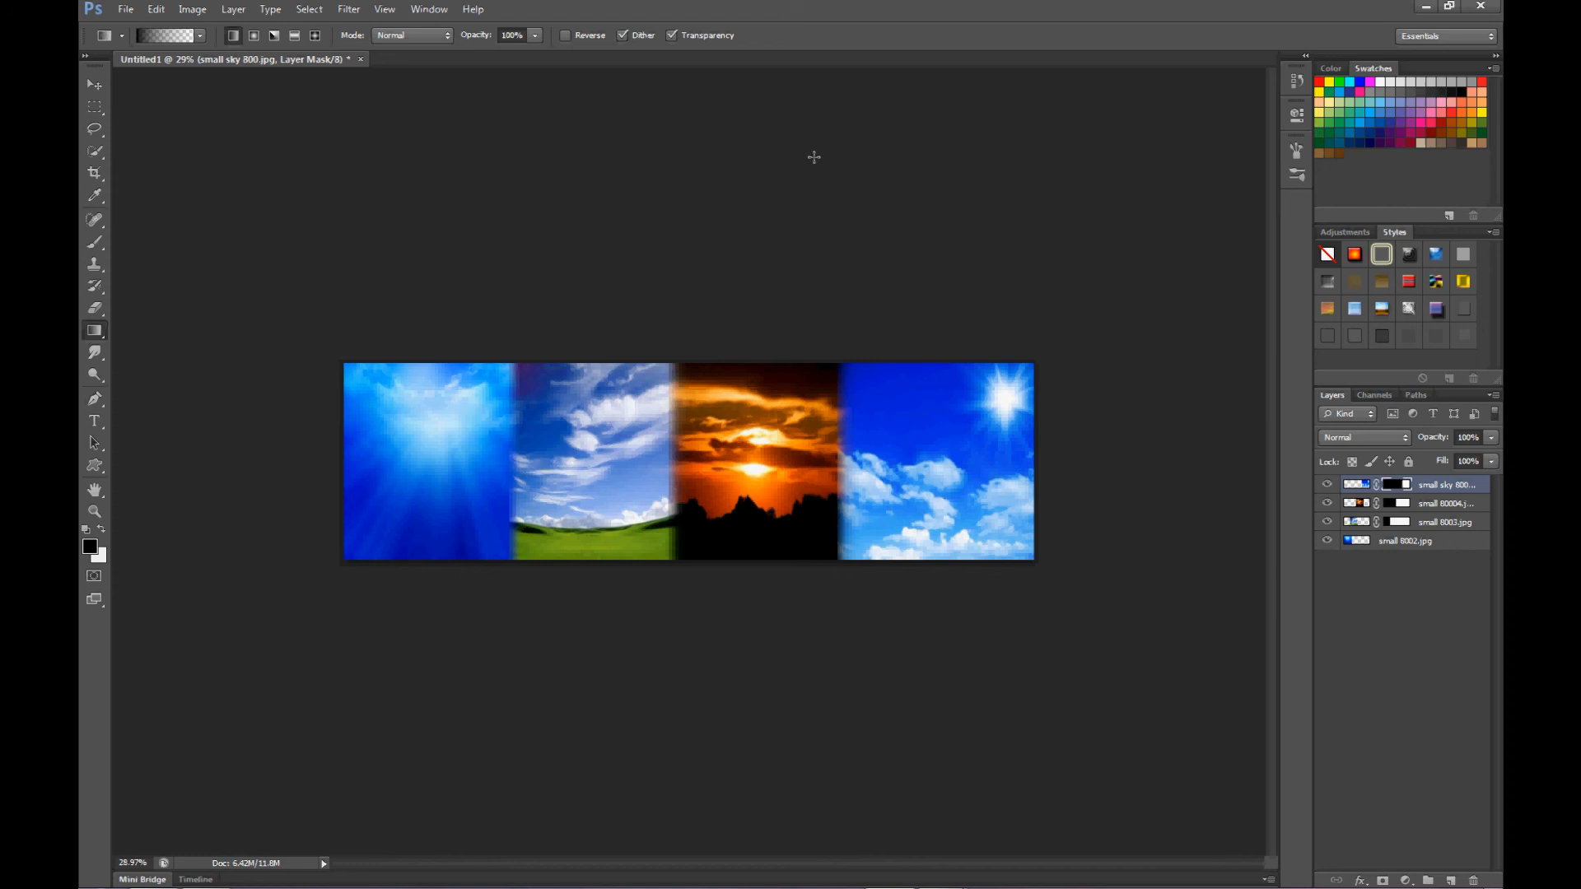
mouse_move(896, 194)
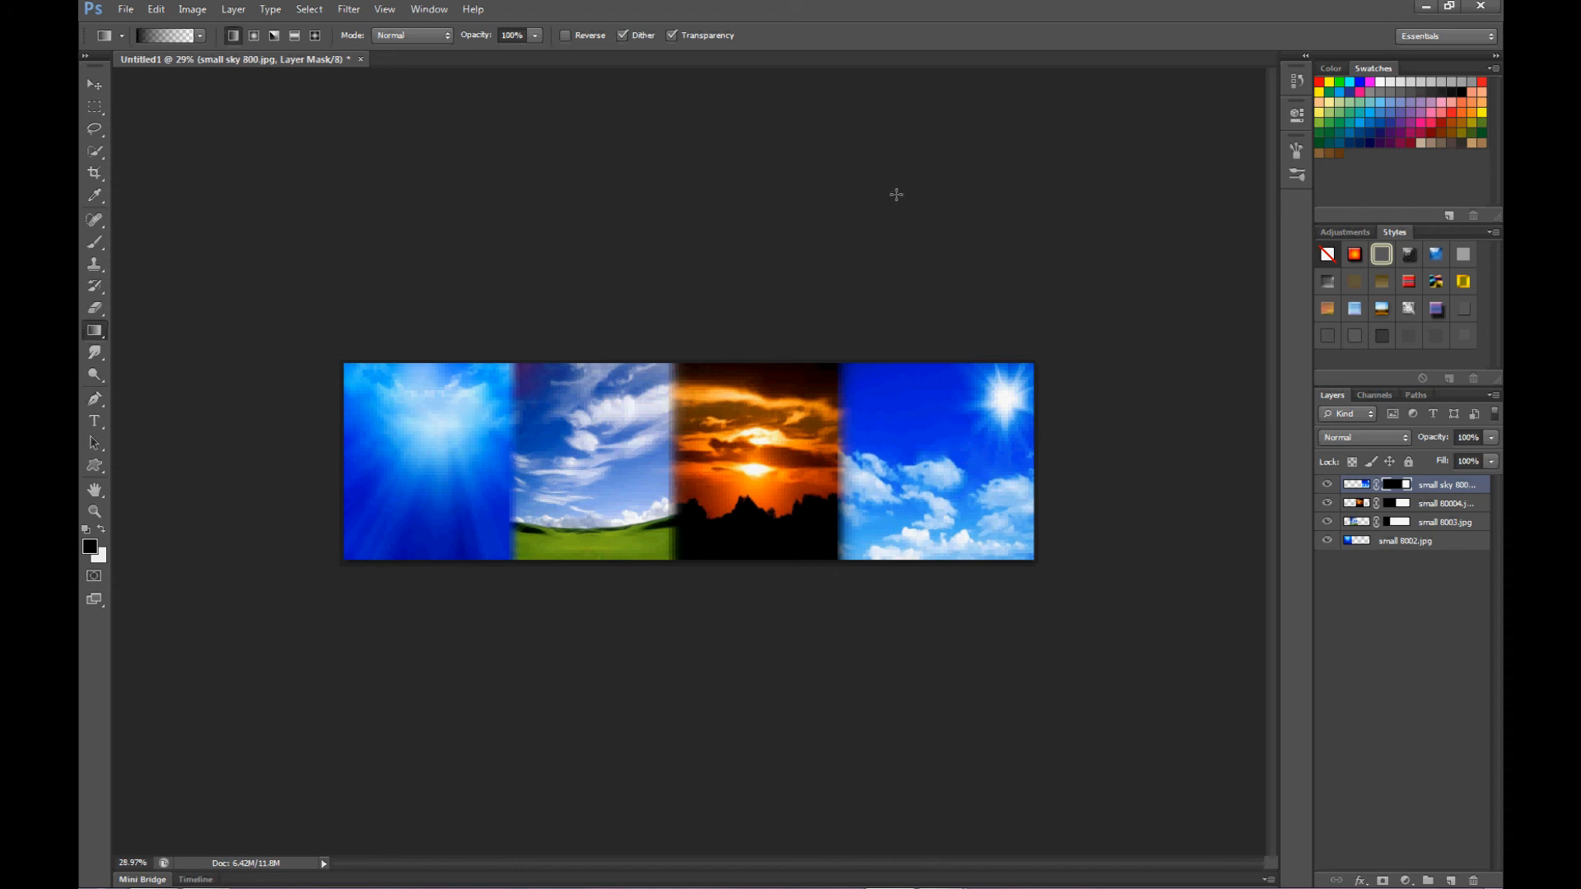
mouse_move(1114, 147)
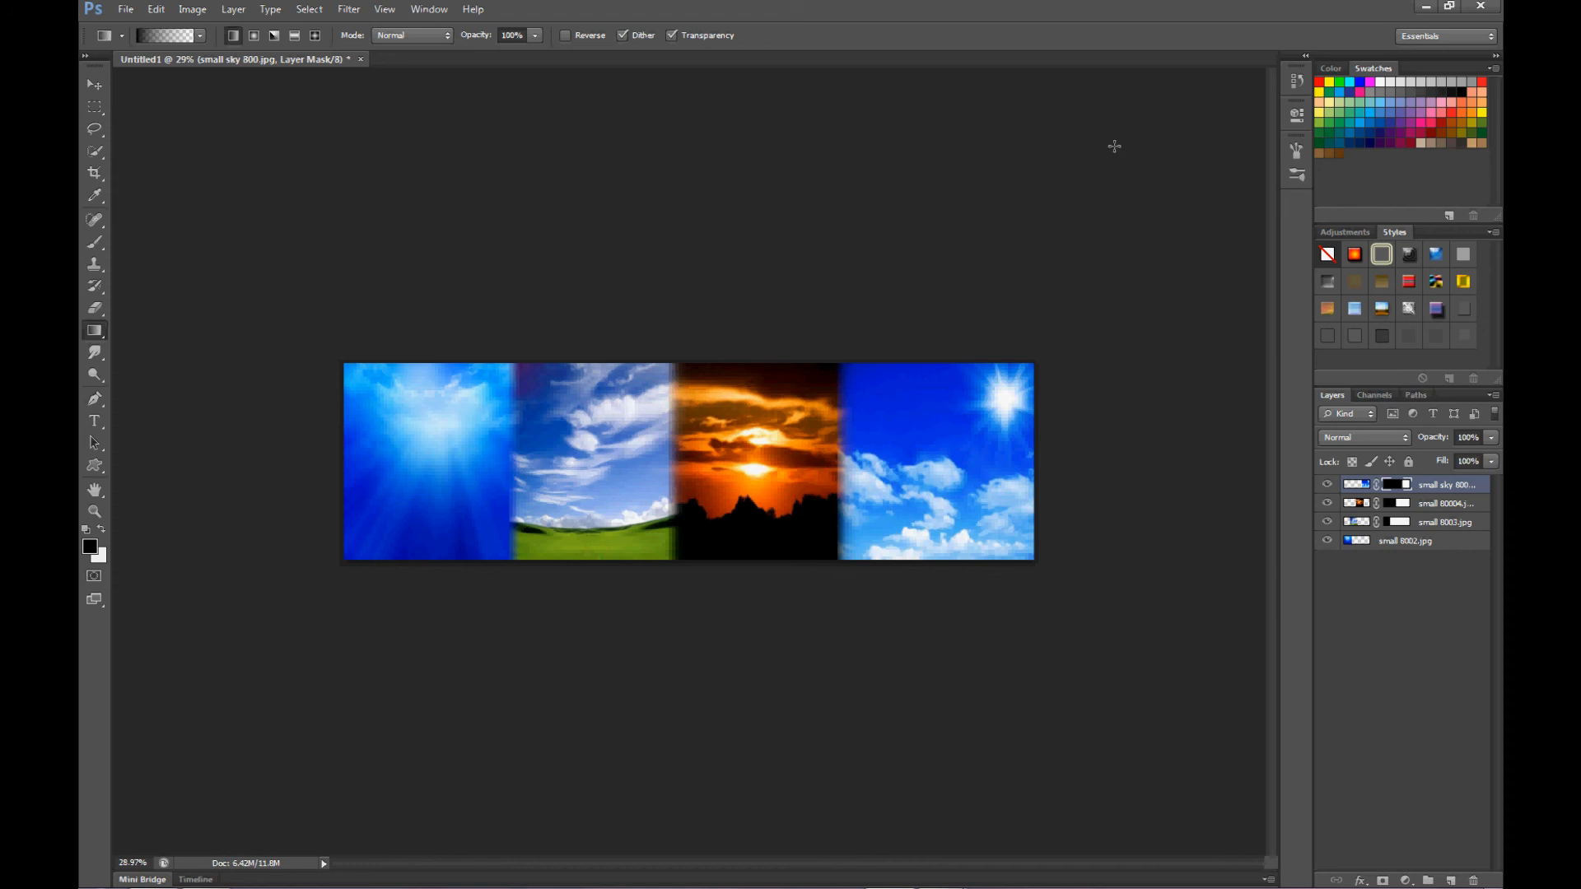